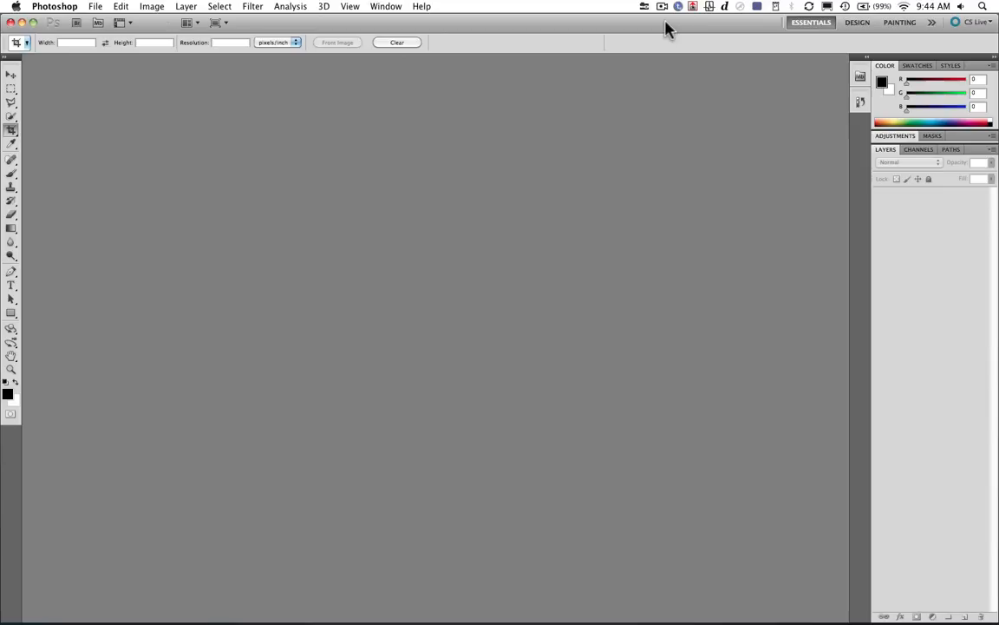
pyautogui.moveTo(726, 50)
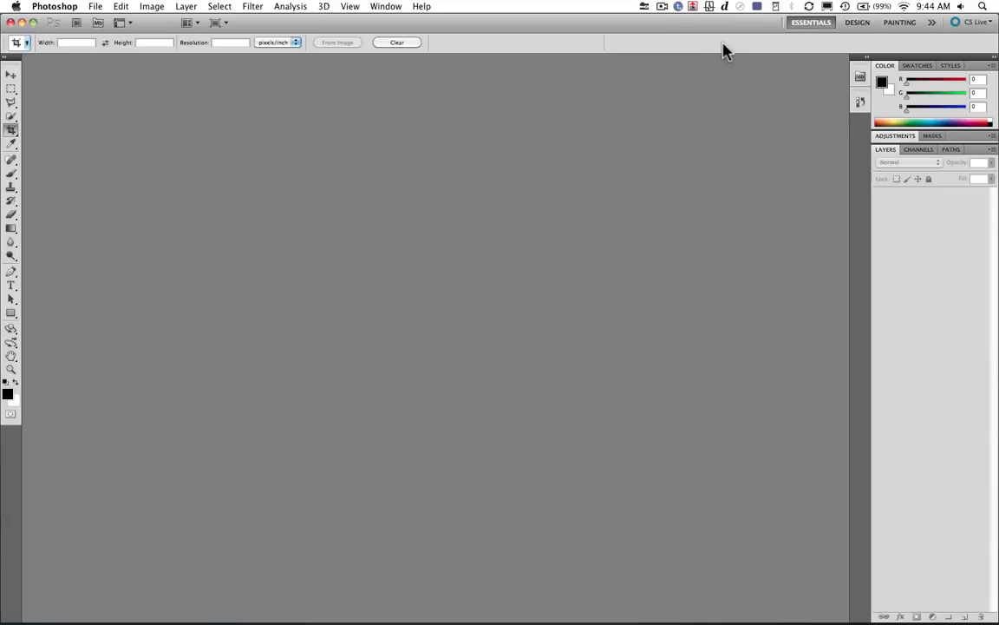
# Step: Browse Mini Bridge to the Desktop folder holding the bracketed bicycle photos
pyautogui.click(861, 79)
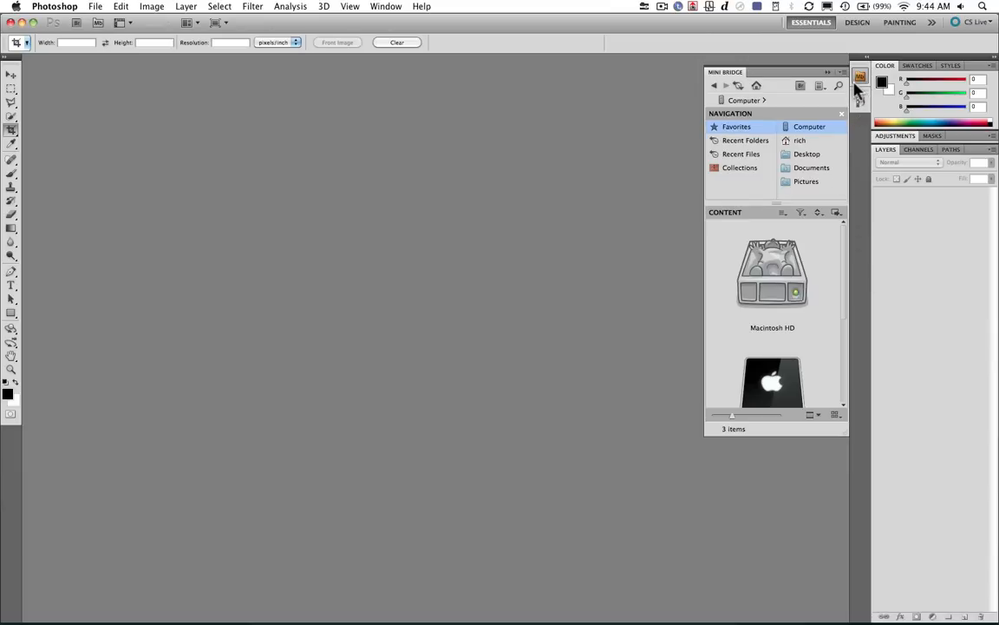
pyautogui.click(805, 153)
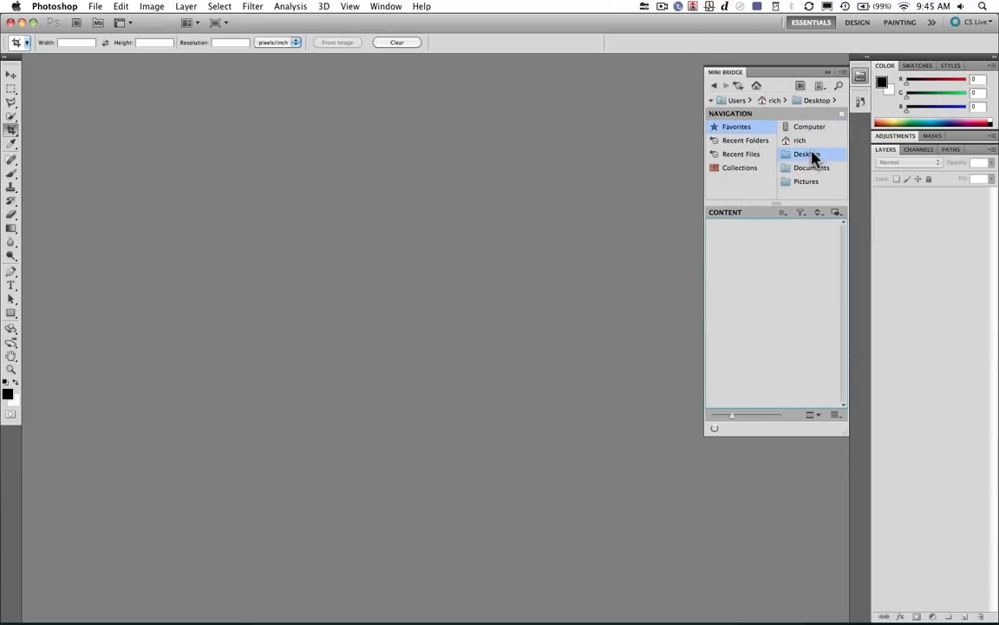
pyautogui.click(807, 152)
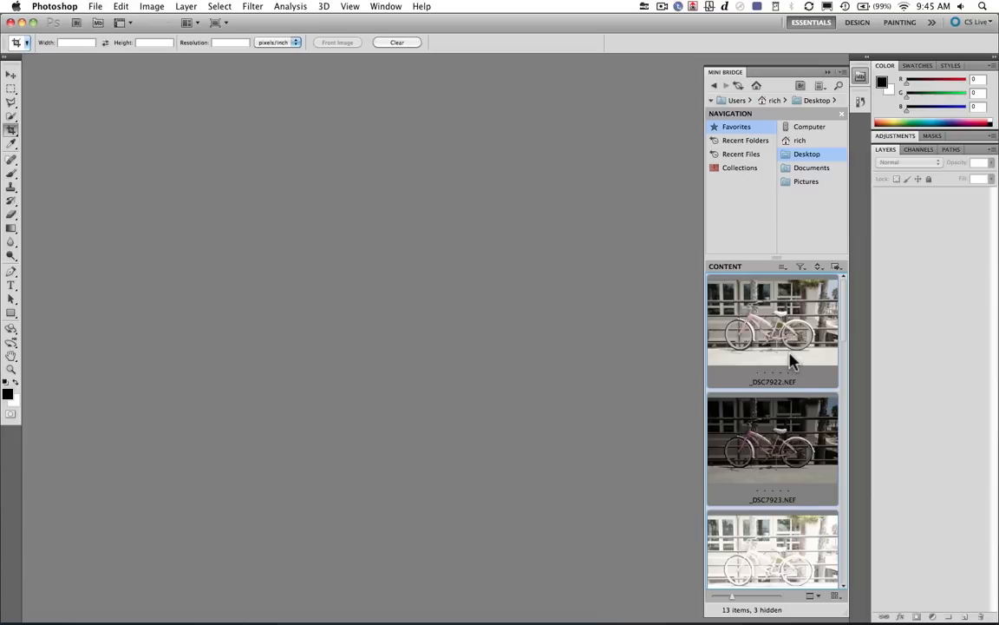
pyautogui.moveTo(784, 359)
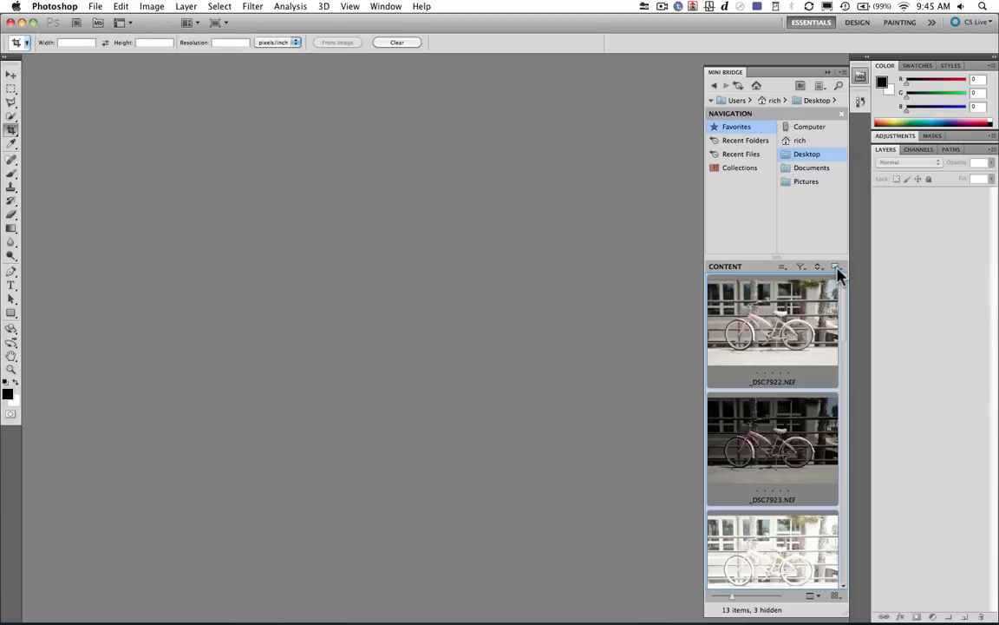
# Step: Bring up Mini Bridge's Photoshop tools list with Merge to HDR Pro
pyautogui.click(836, 267)
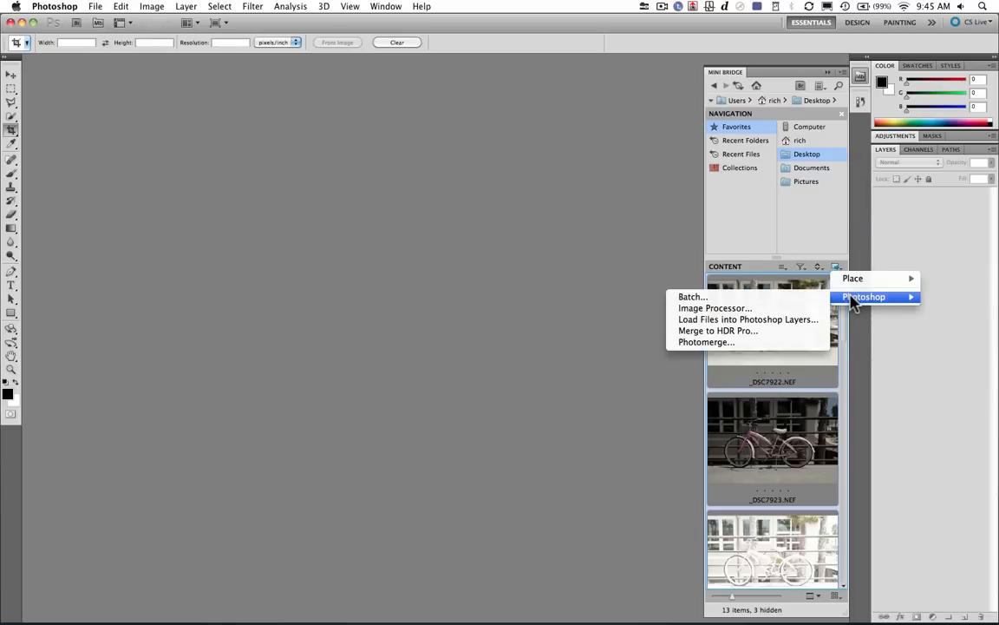
pyautogui.moveTo(795, 336)
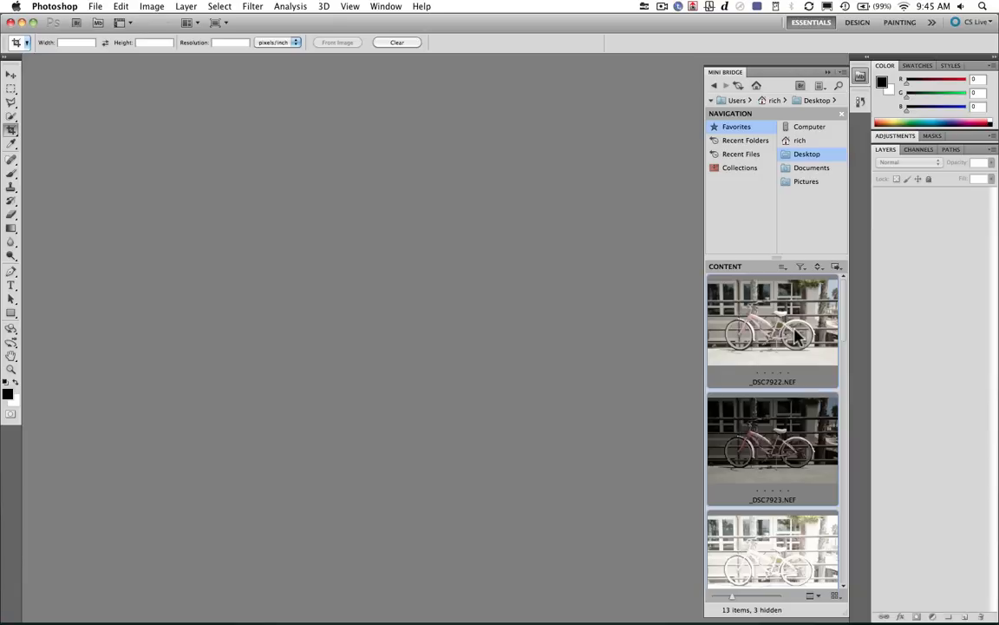
pyautogui.moveTo(799, 316)
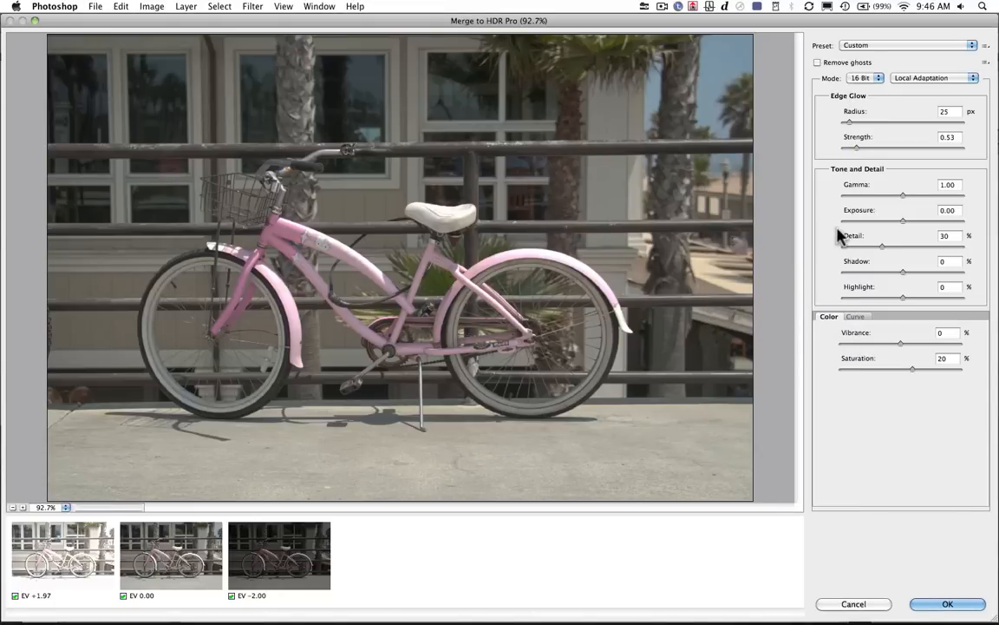
pyautogui.moveTo(863, 99)
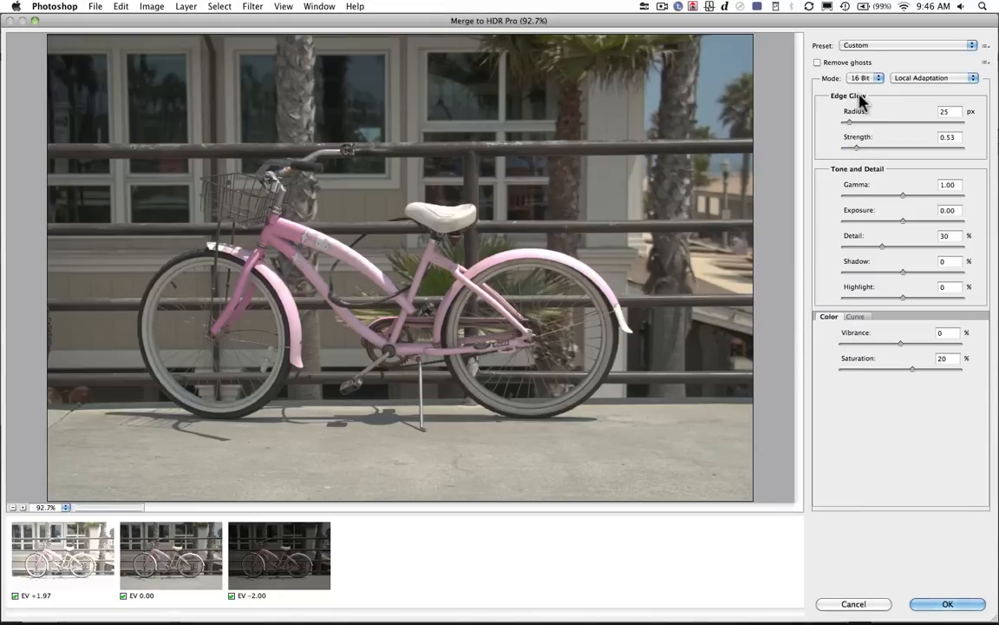
# Step: Enable Remove ghosts using the middle exposure as the base image
pyautogui.click(816, 62)
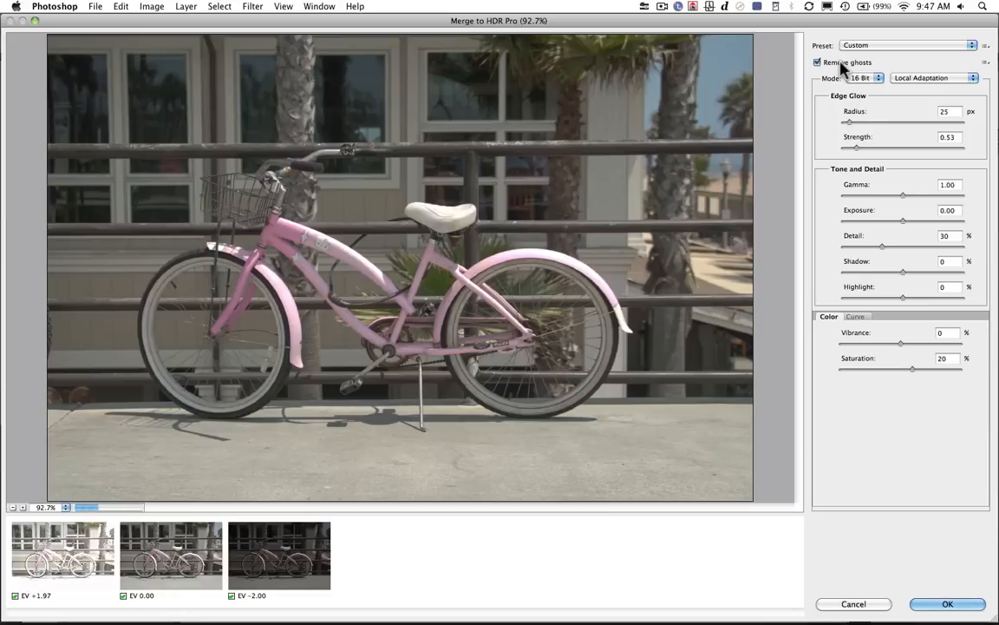
pyautogui.click(170, 555)
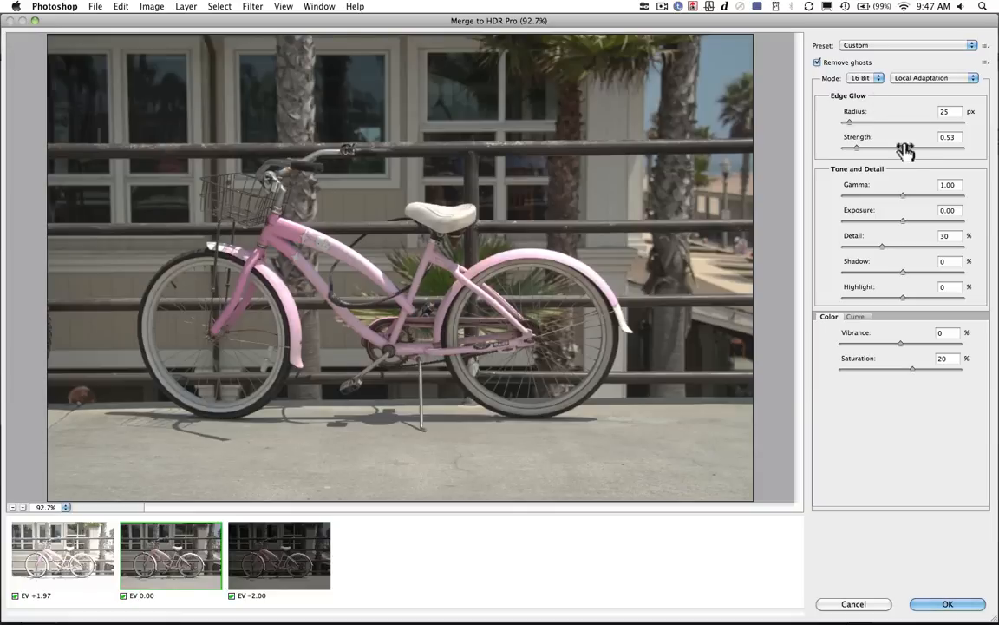
pyautogui.moveTo(918, 285)
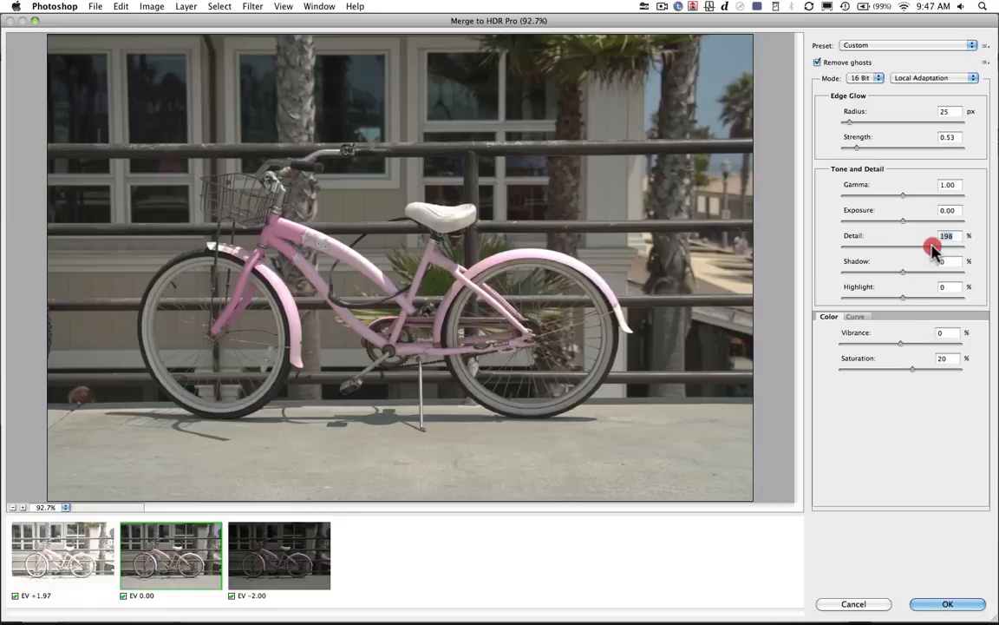
# Step: Set Detail 230, brighten highlights and lower Vibrance to -16, zoomed in on the frame
pyautogui.moveTo(955, 246); pyautogui.dragTo(972, 247)
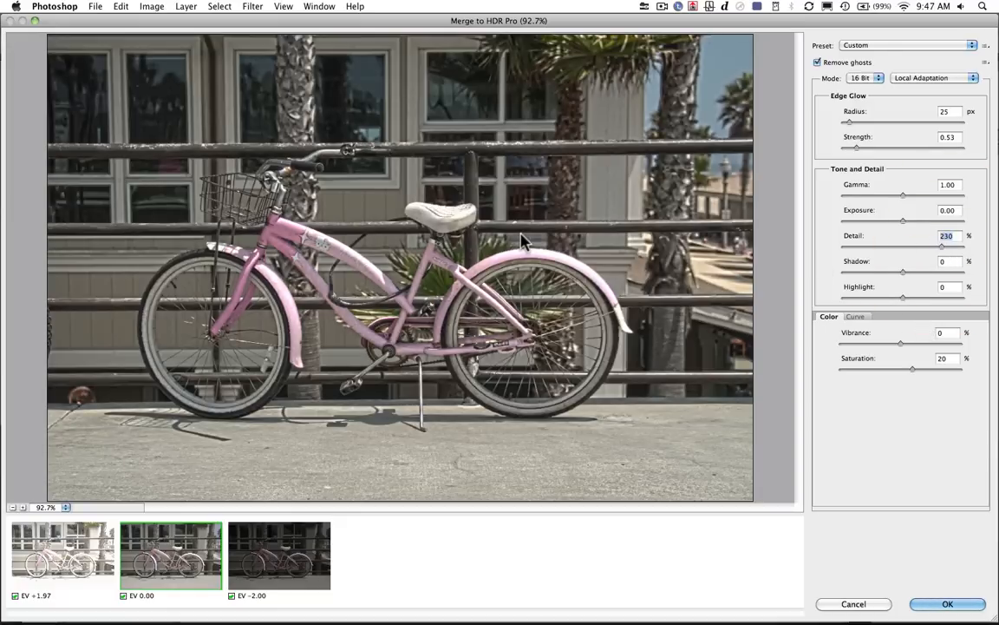
pyautogui.press('cmd+=')
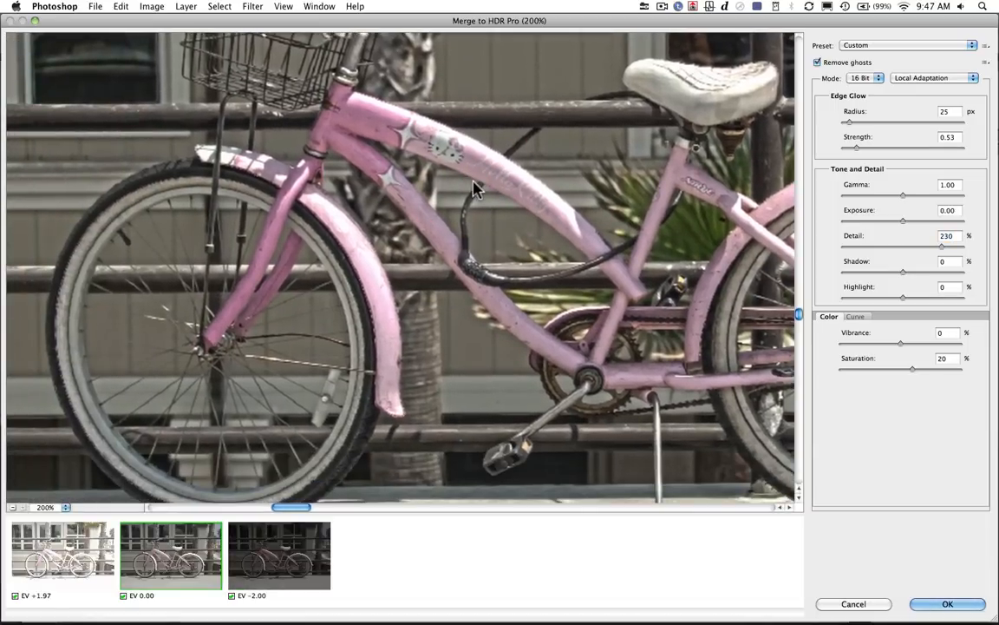
pyautogui.moveTo(916, 291)
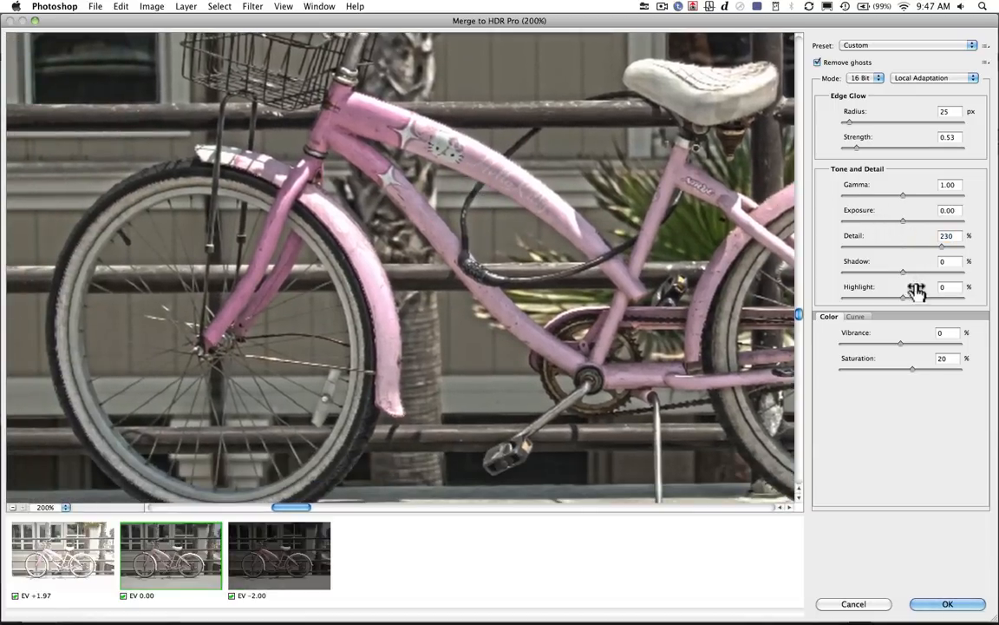
pyautogui.moveTo(904, 293); pyautogui.dragTo(934, 293)
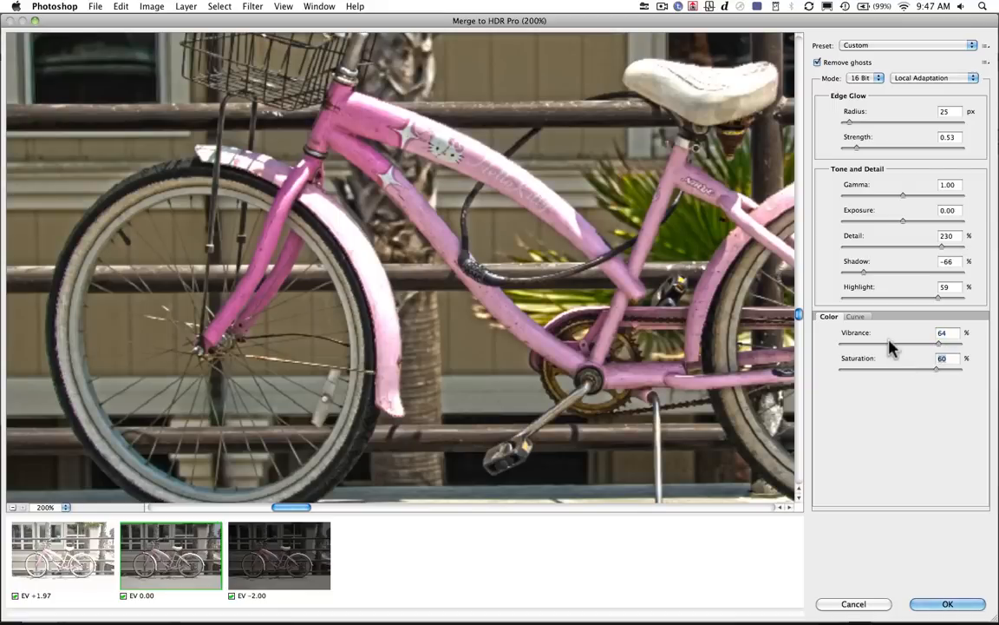
pyautogui.moveTo(937, 342); pyautogui.dragTo(888, 342)
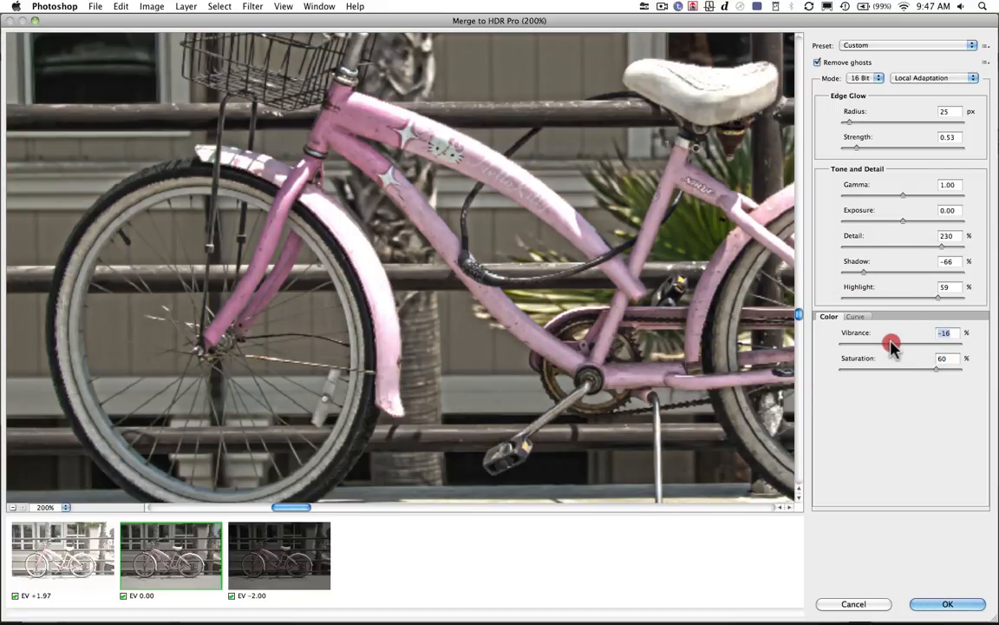
pyautogui.moveTo(779, 271)
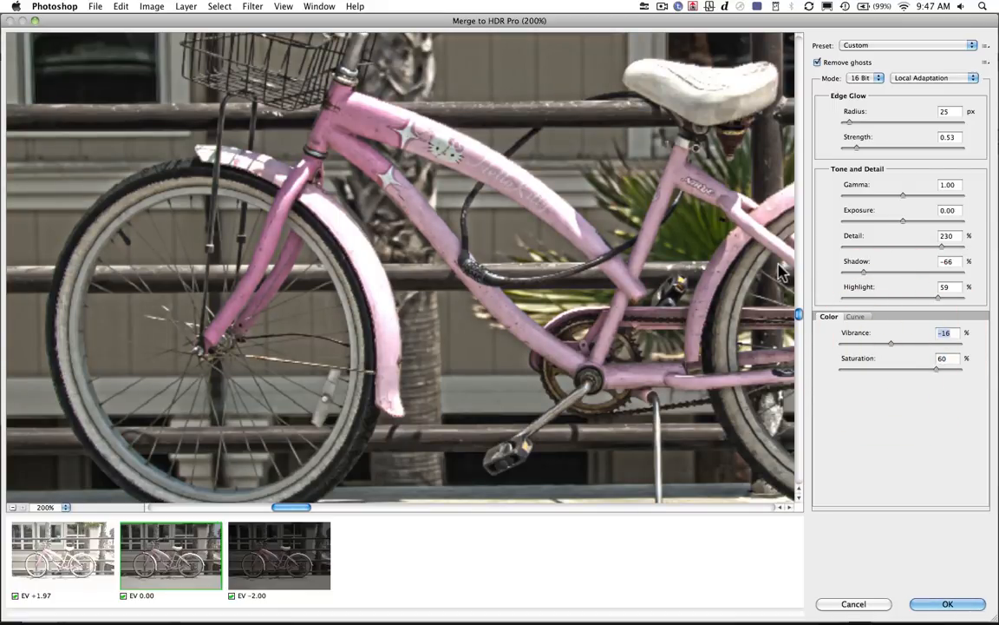
pyautogui.moveTo(918, 262)
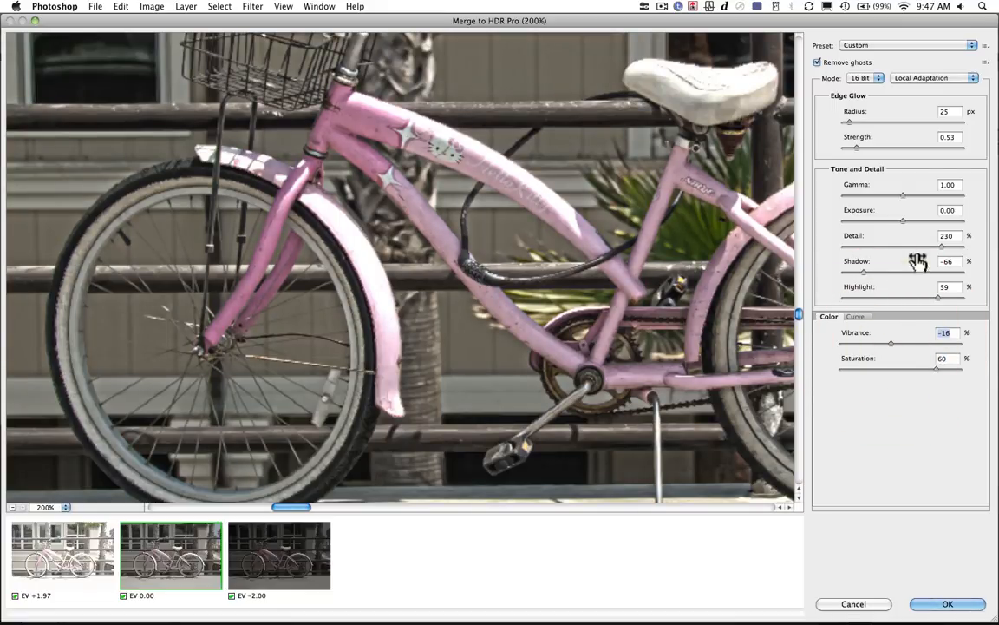
# Step: Darken Exposure to -0.45, raise Gamma to 1.51 and edge glow Strength to 1.19
pyautogui.moveTo(904, 218); pyautogui.dragTo(899, 218)
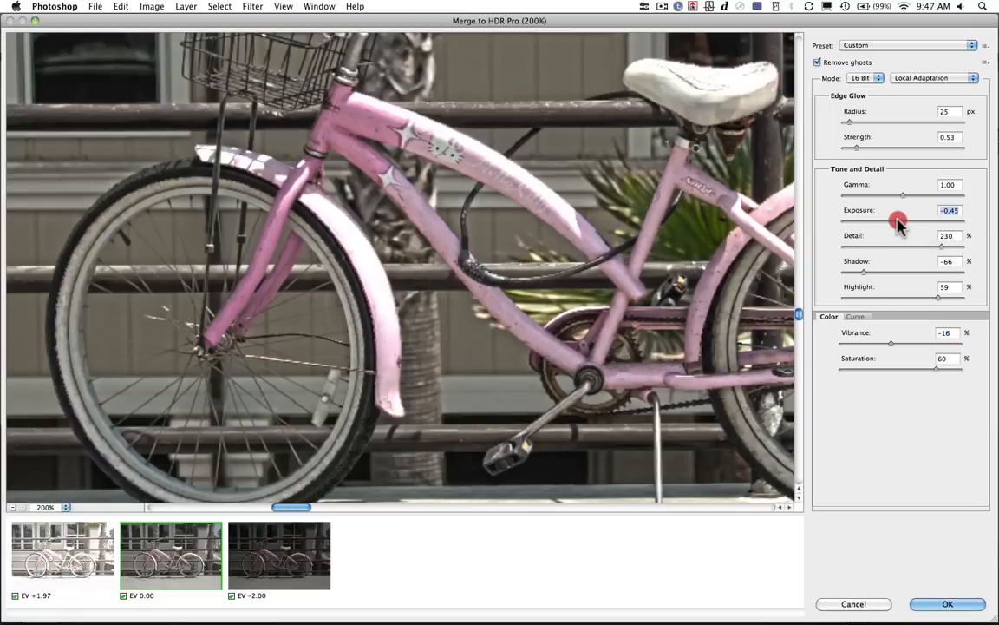
pyautogui.moveTo(904, 194); pyautogui.dragTo(910, 194)
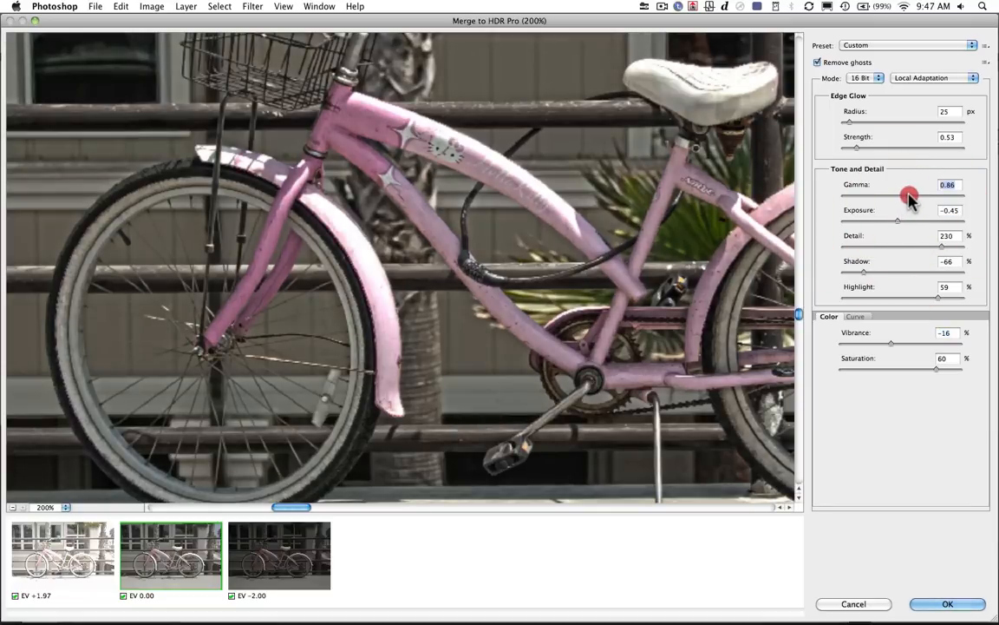
pyautogui.moveTo(909, 194); pyautogui.dragTo(923, 195)
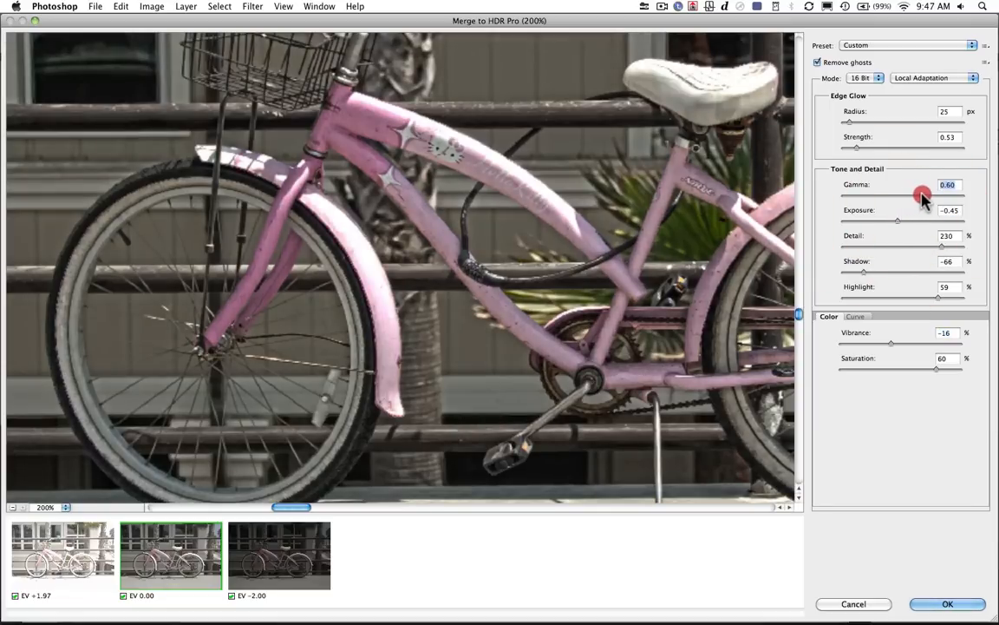
pyautogui.moveTo(923, 194); pyautogui.dragTo(894, 195)
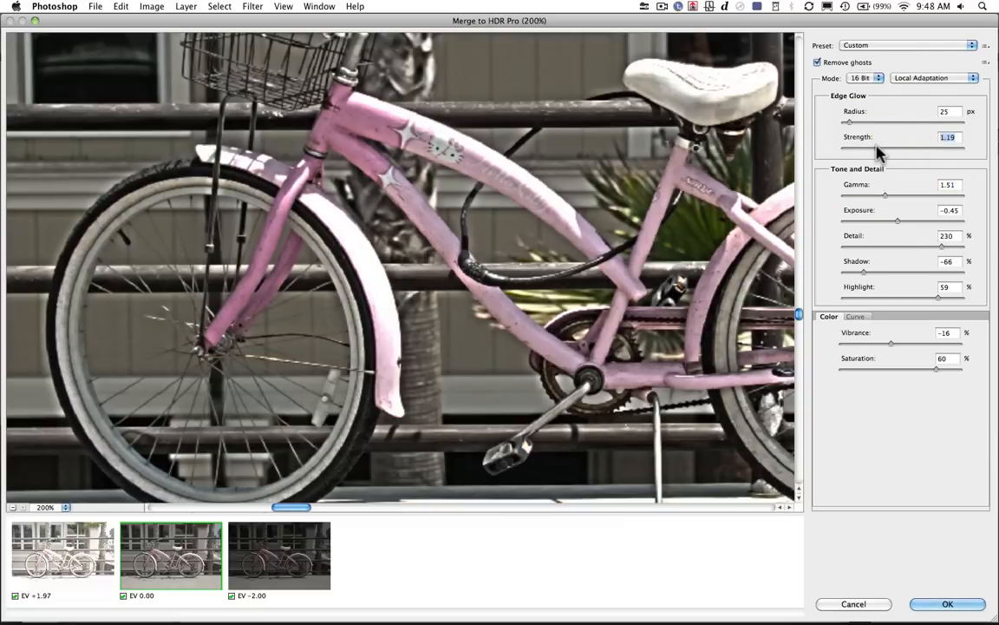
pyautogui.moveTo(893, 326)
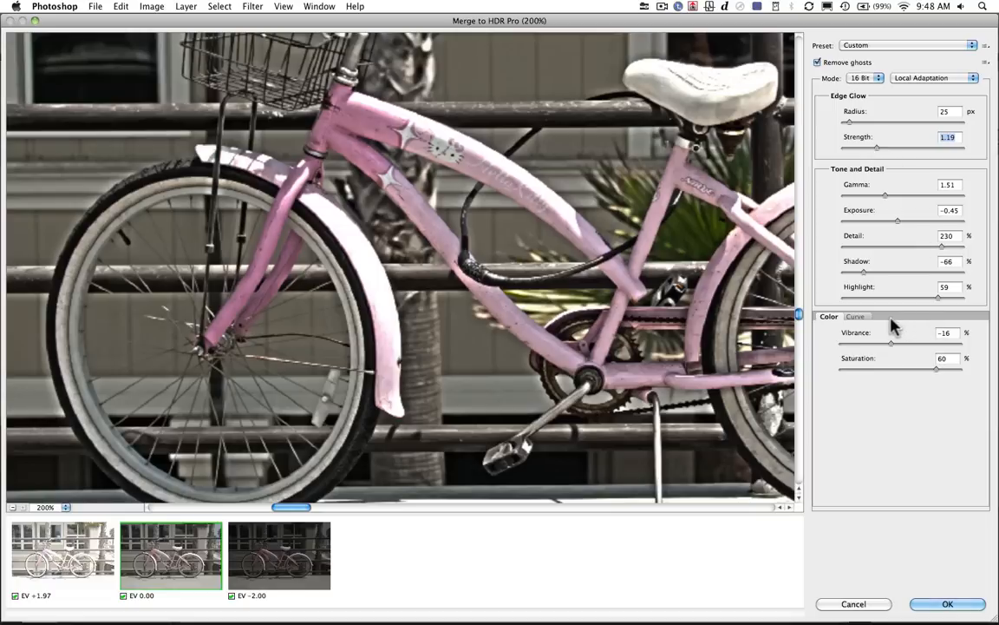
# Step: Reshape the HDR tone curve's midtones and apply the merge as a new document
pyautogui.click(855, 316)
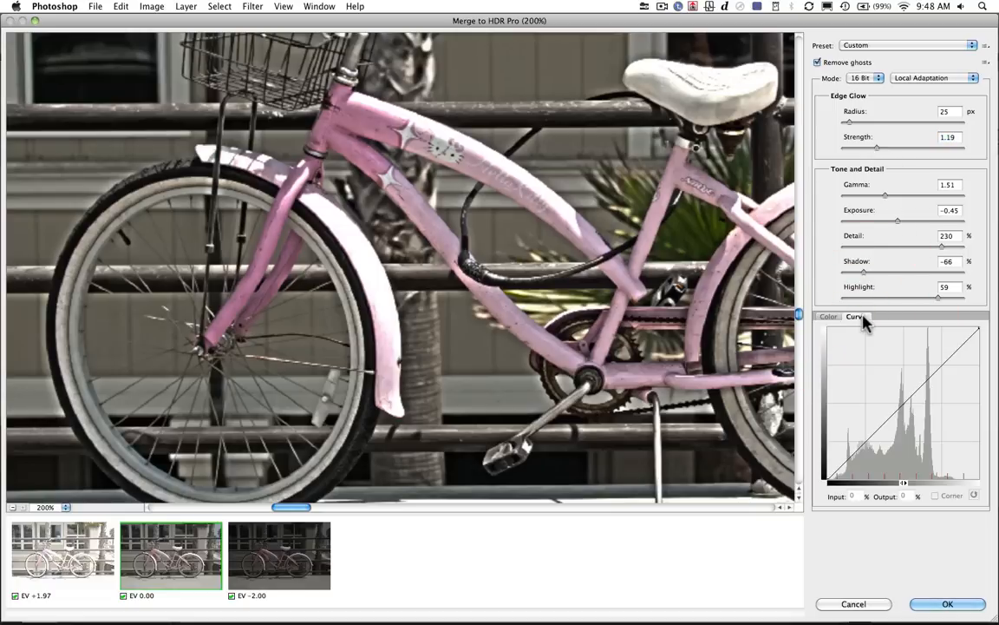
pyautogui.click(898, 399)
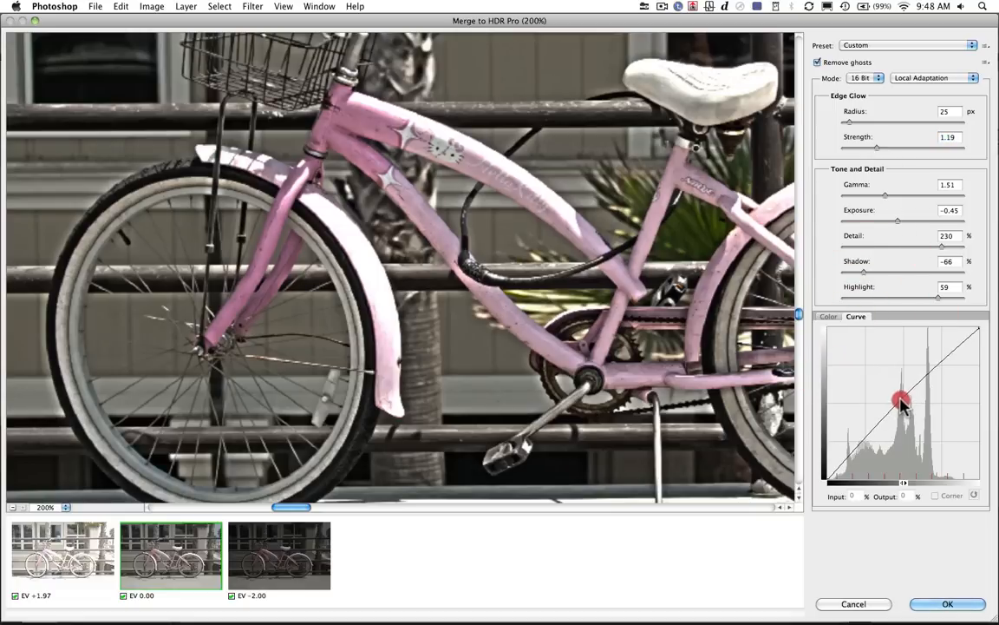
pyautogui.moveTo(902, 401); pyautogui.dragTo(868, 434)
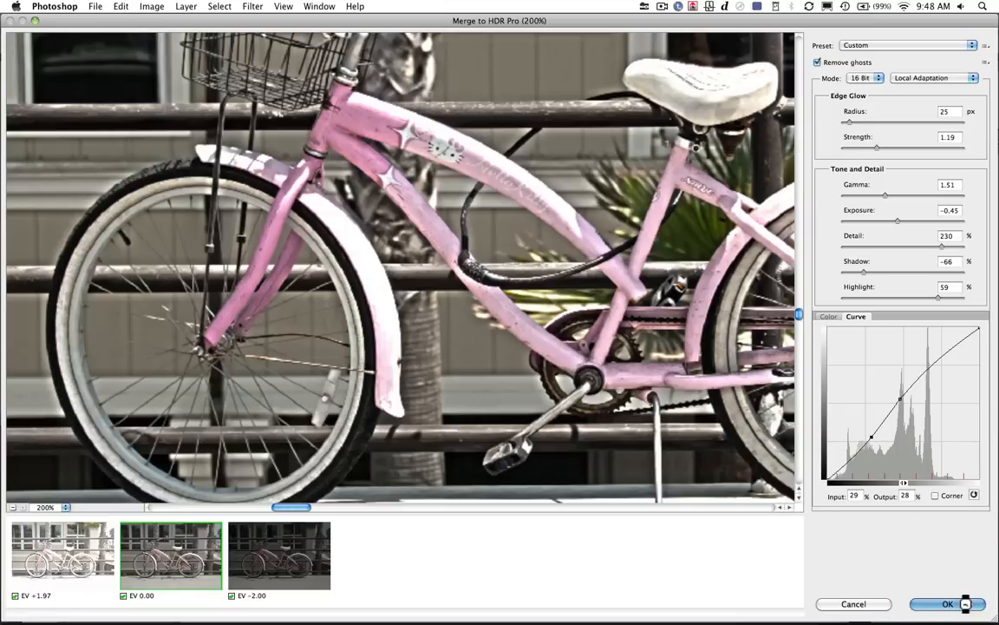
pyautogui.click(948, 604)
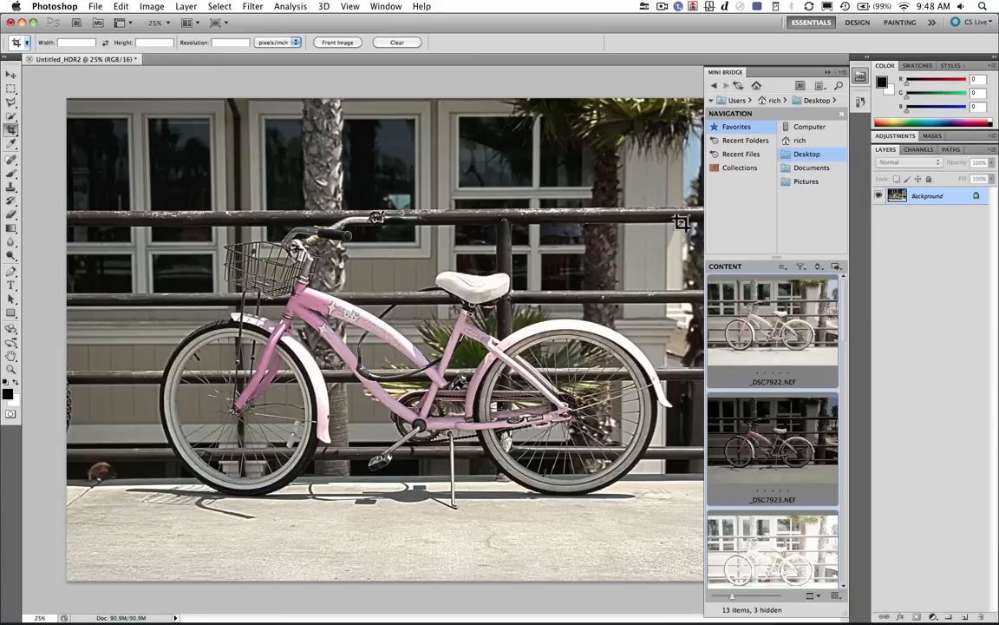
# Step: Show the History panel and create a new document from the current state
pyautogui.click(829, 72)
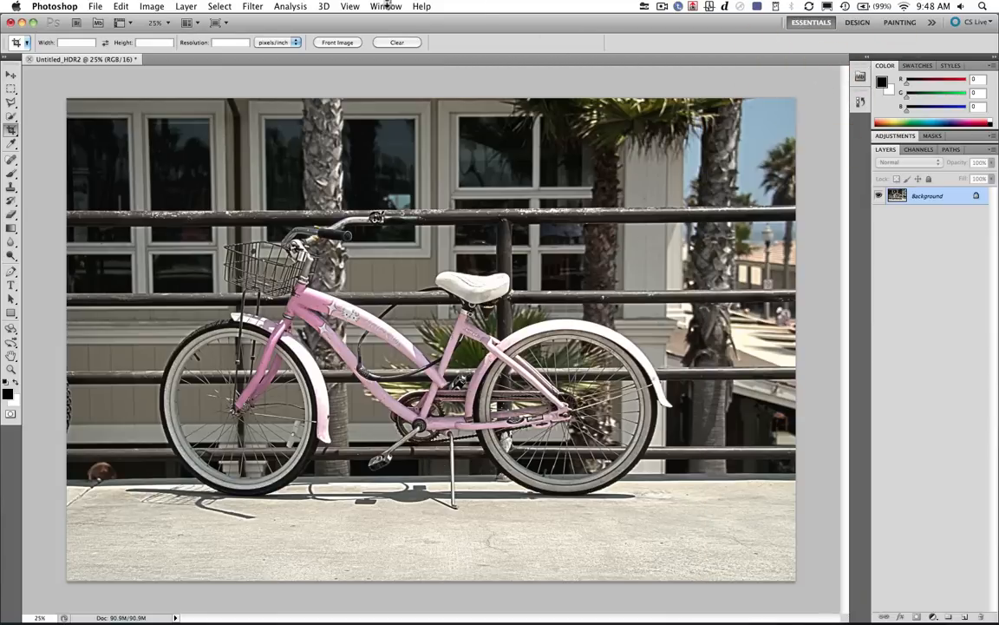
pyautogui.click(385, 7)
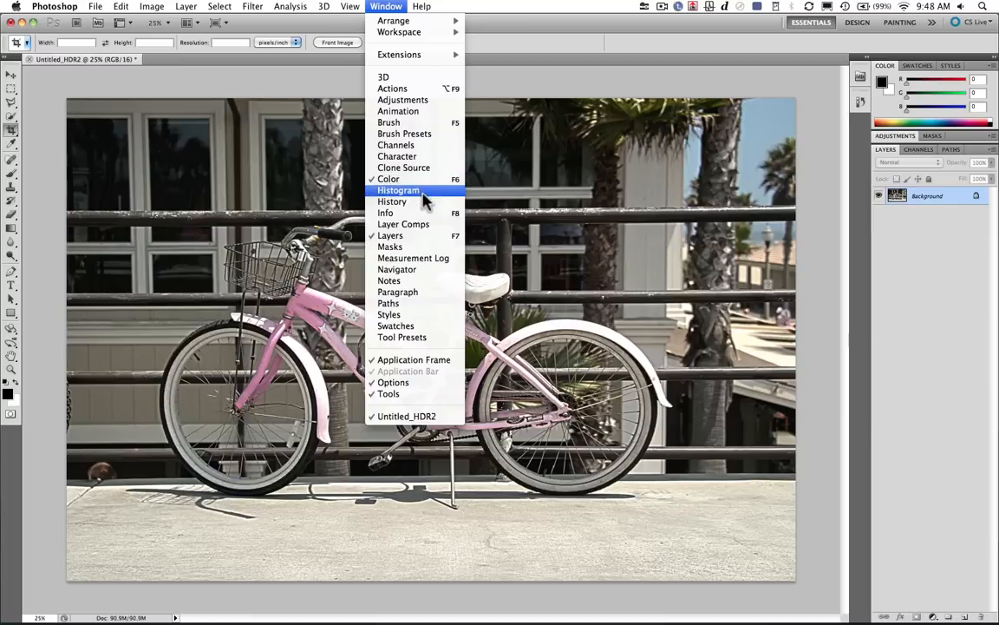
pyautogui.click(393, 201)
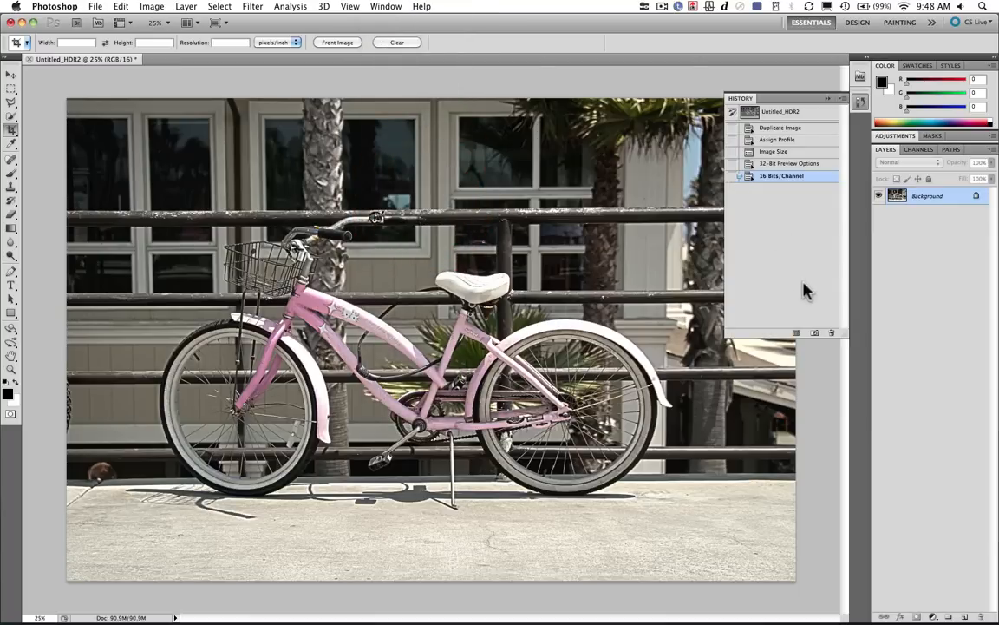
pyautogui.moveTo(796, 333)
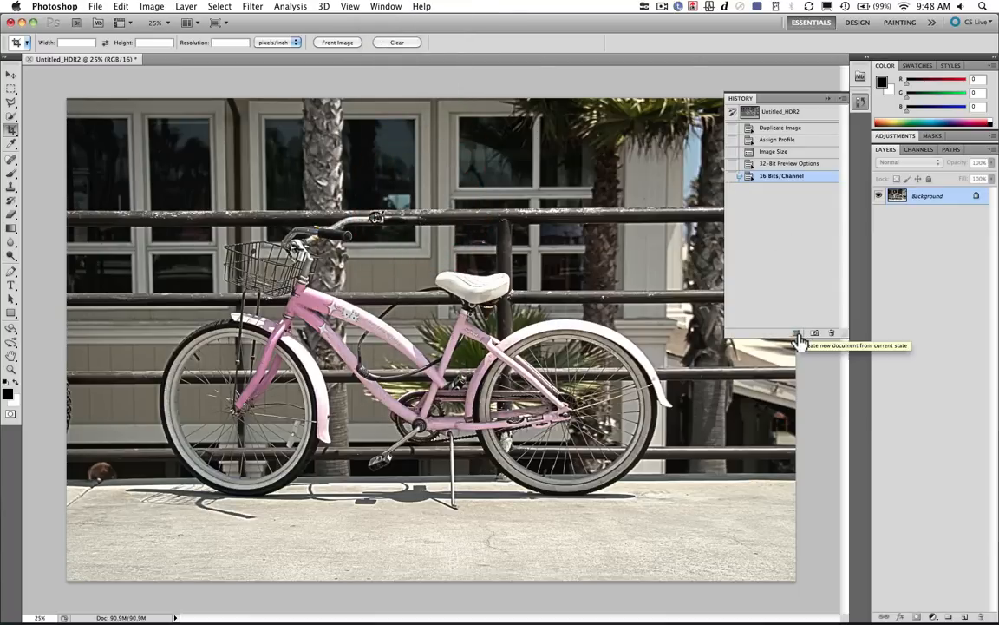
pyautogui.click(797, 333)
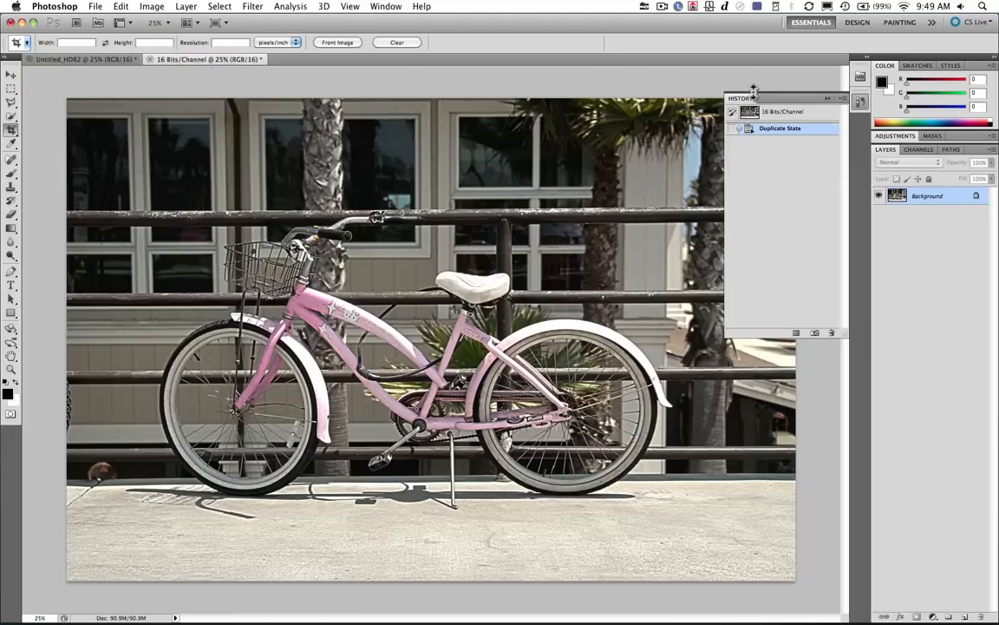
pyautogui.moveTo(830, 108)
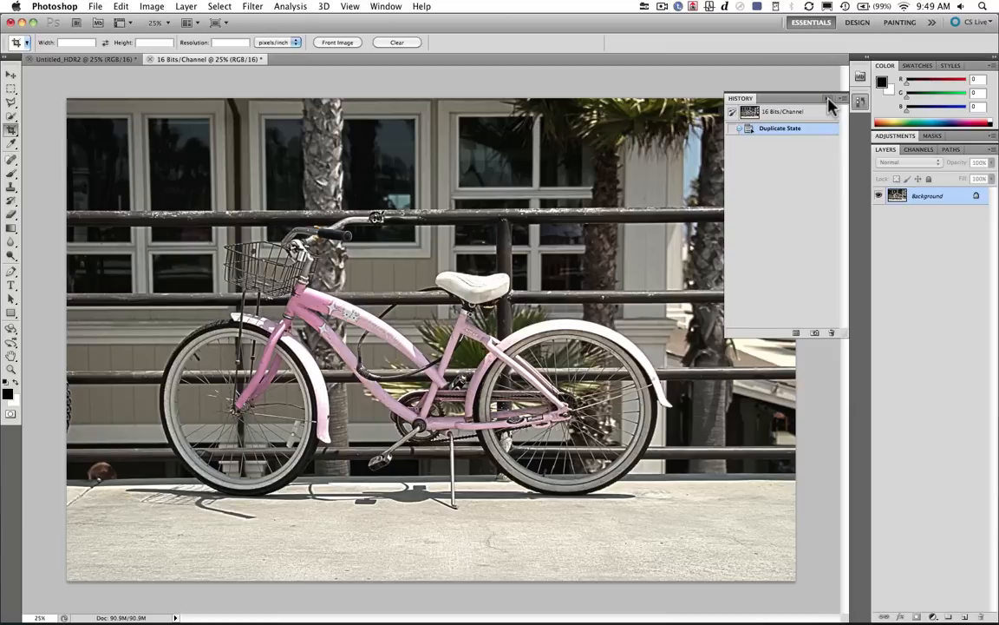
# Step: Set the Black & White adjustment layer to Lighten blend and start restoring pink
pyautogui.click(829, 100)
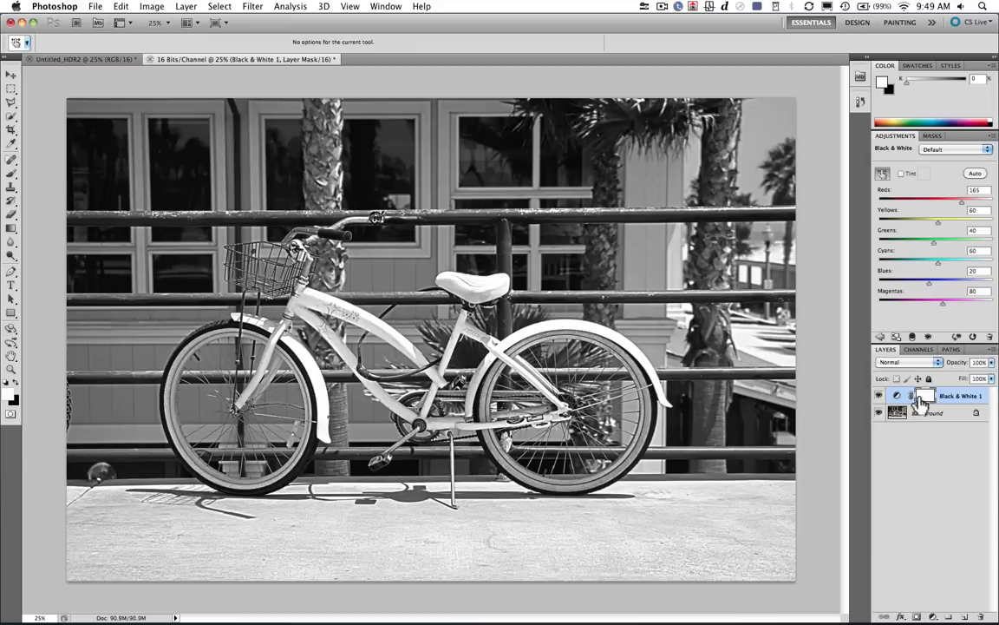
pyautogui.click(906, 362)
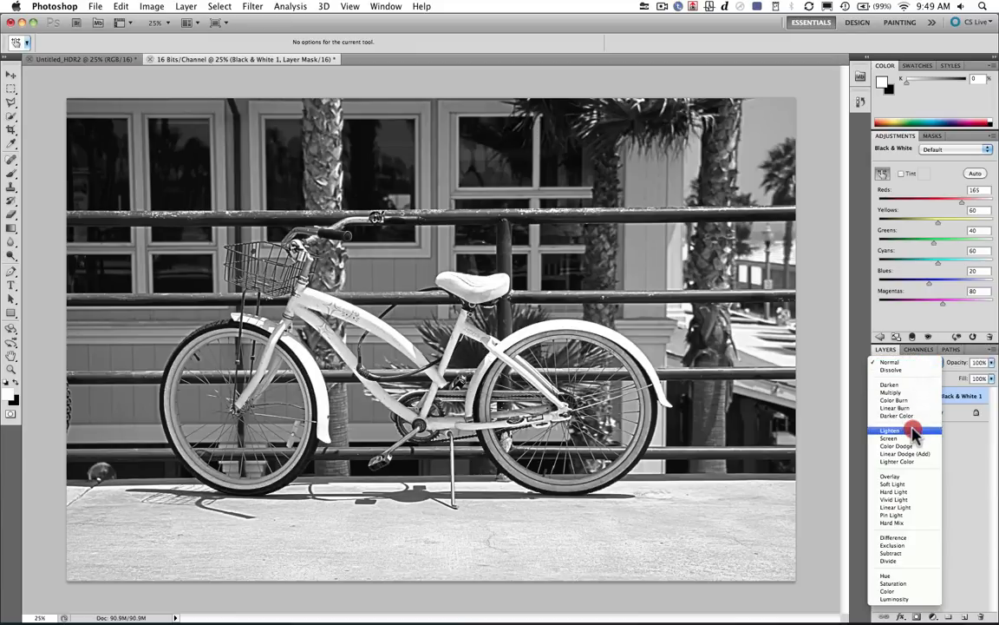
pyautogui.click(890, 430)
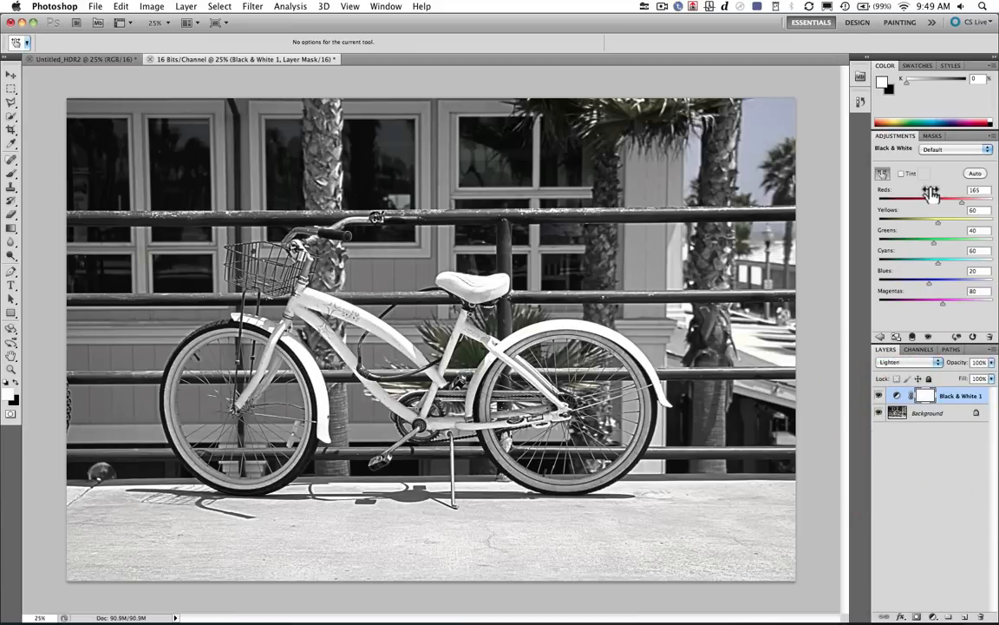
pyautogui.moveTo(930, 191); pyautogui.dragTo(885, 191)
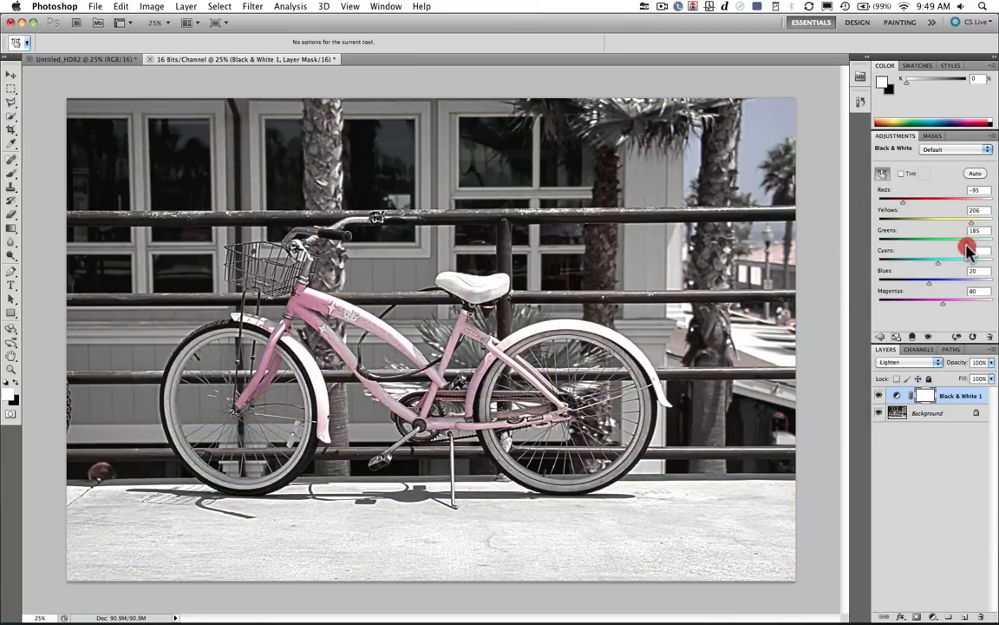
# Step: Tune the Black & White color sliders so the scene grays while the bicycle stays pink
pyautogui.moveTo(937, 260); pyautogui.dragTo(968, 250)
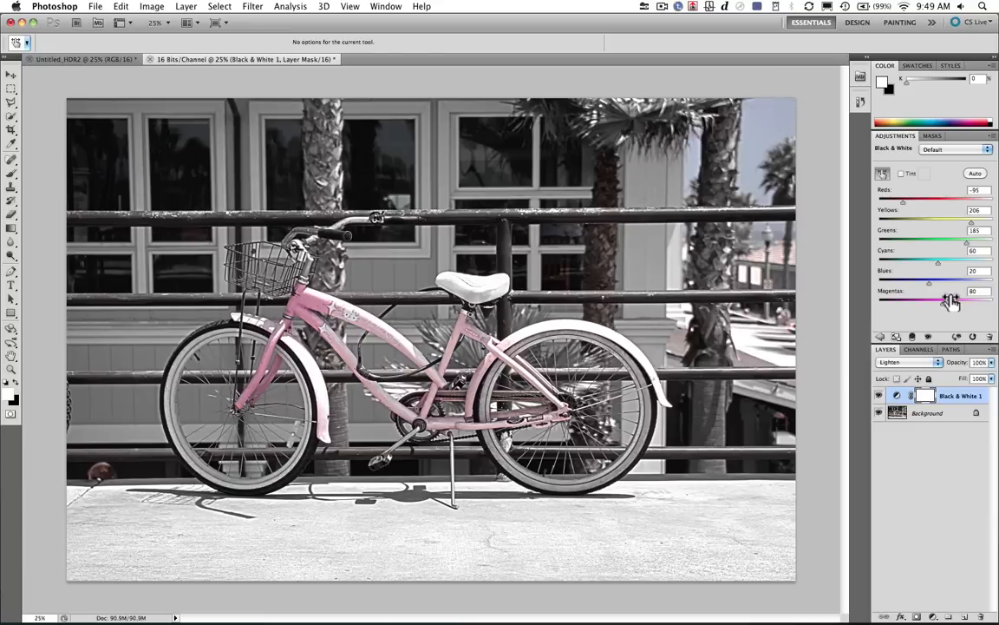
pyautogui.moveTo(936, 281); pyautogui.dragTo(918, 281)
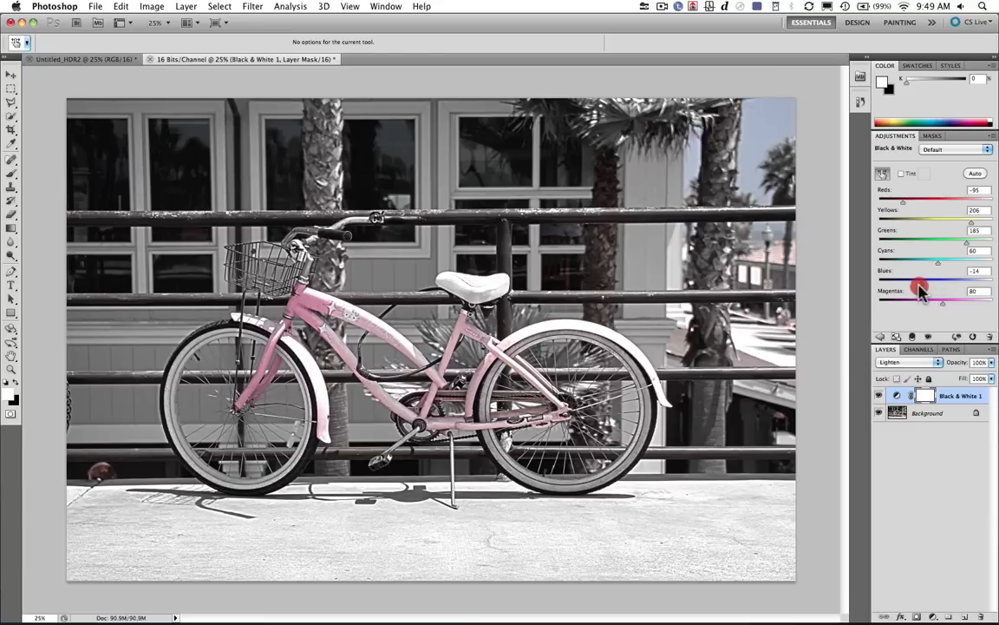
pyautogui.moveTo(936, 281); pyautogui.dragTo(911, 271)
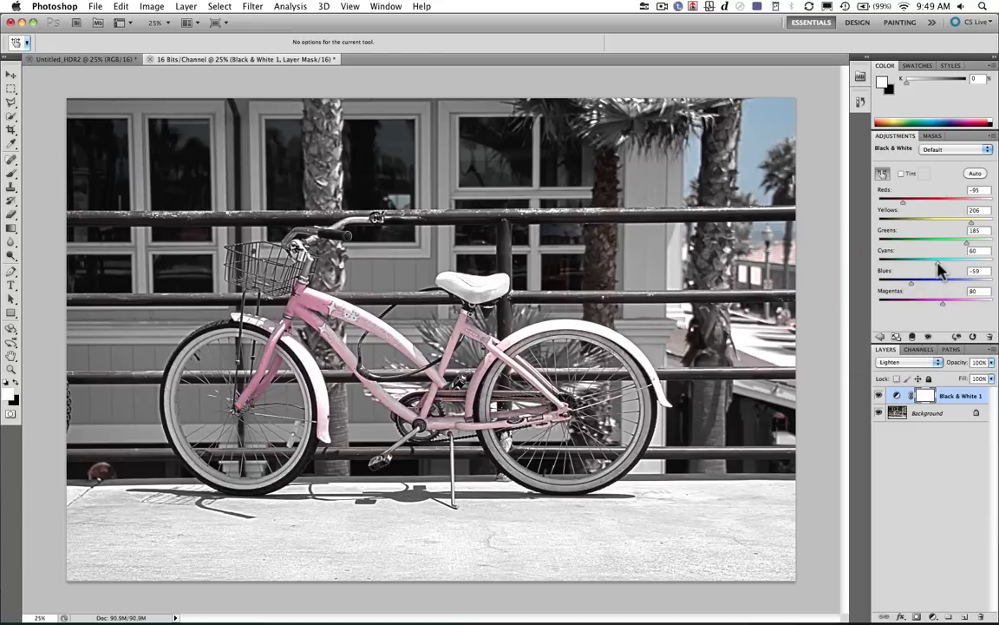
pyautogui.moveTo(937, 260); pyautogui.dragTo(940, 264)
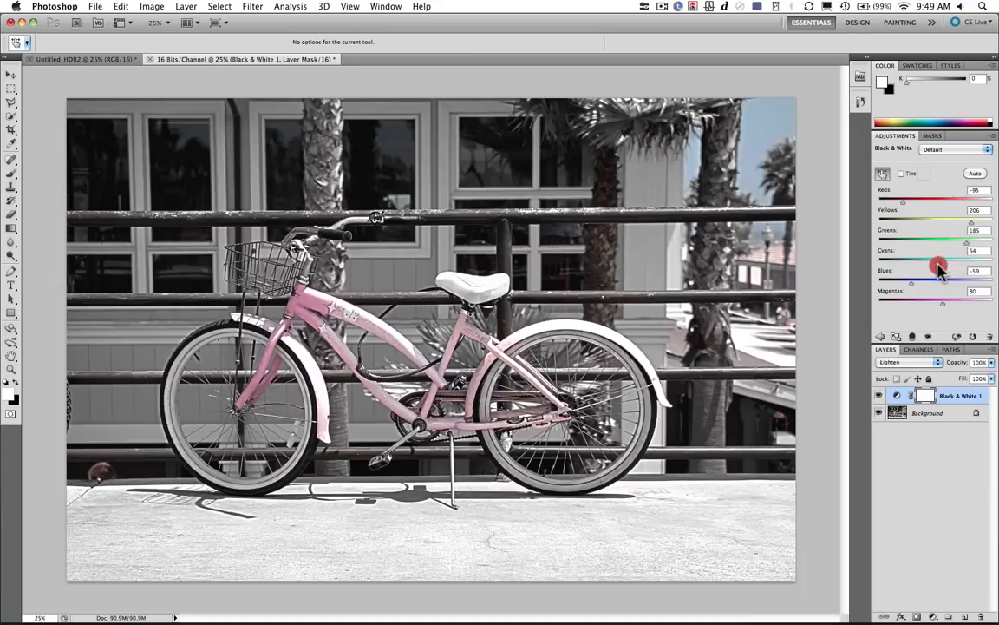
pyautogui.moveTo(942, 263); pyautogui.dragTo(929, 292)
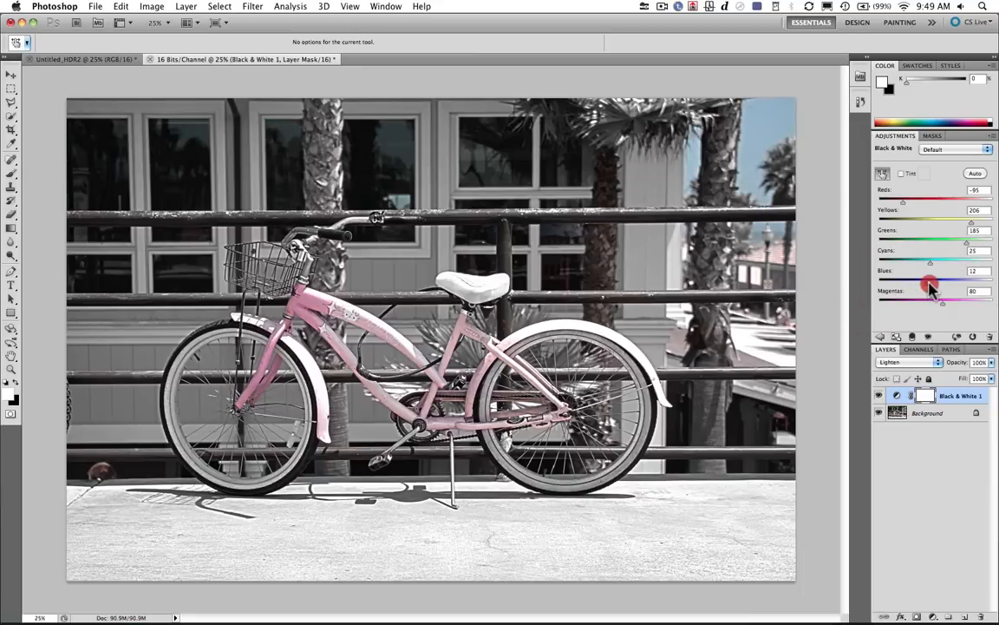
pyautogui.moveTo(930, 281); pyautogui.dragTo(939, 281)
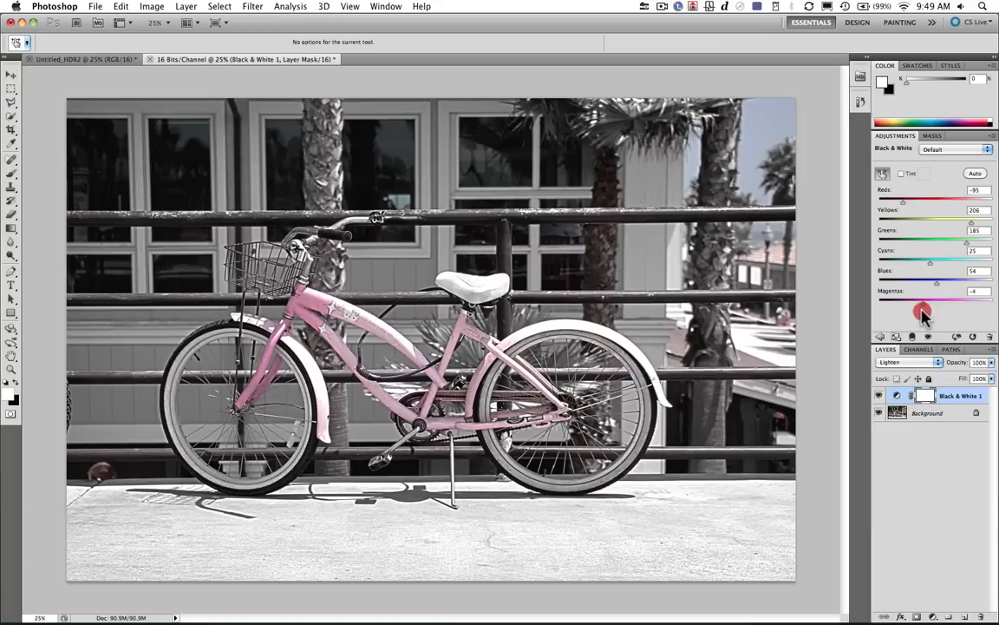
pyautogui.moveTo(935, 302); pyautogui.dragTo(911, 302)
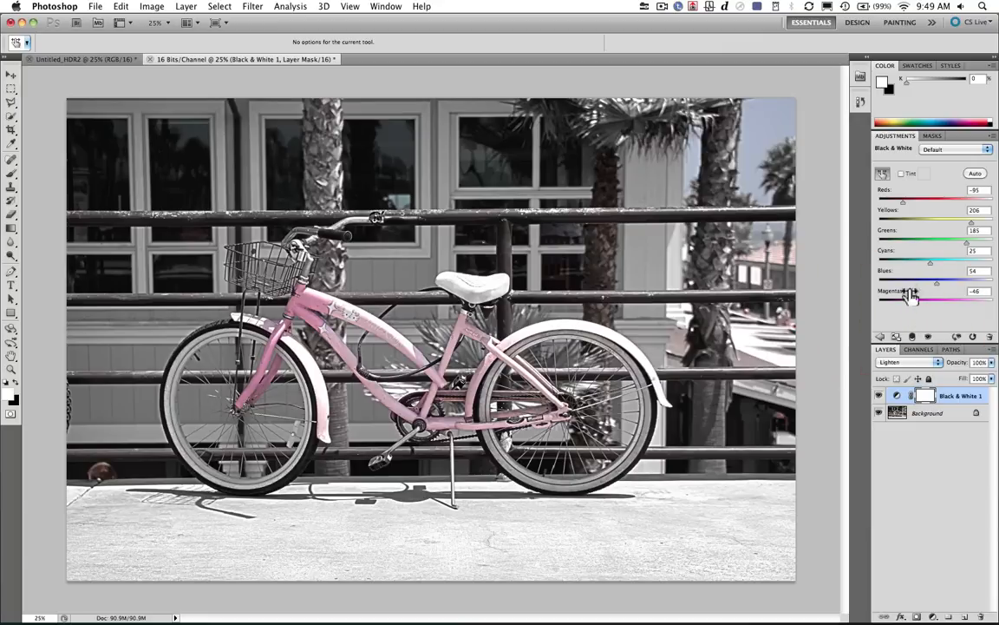
pyautogui.click(881, 395)
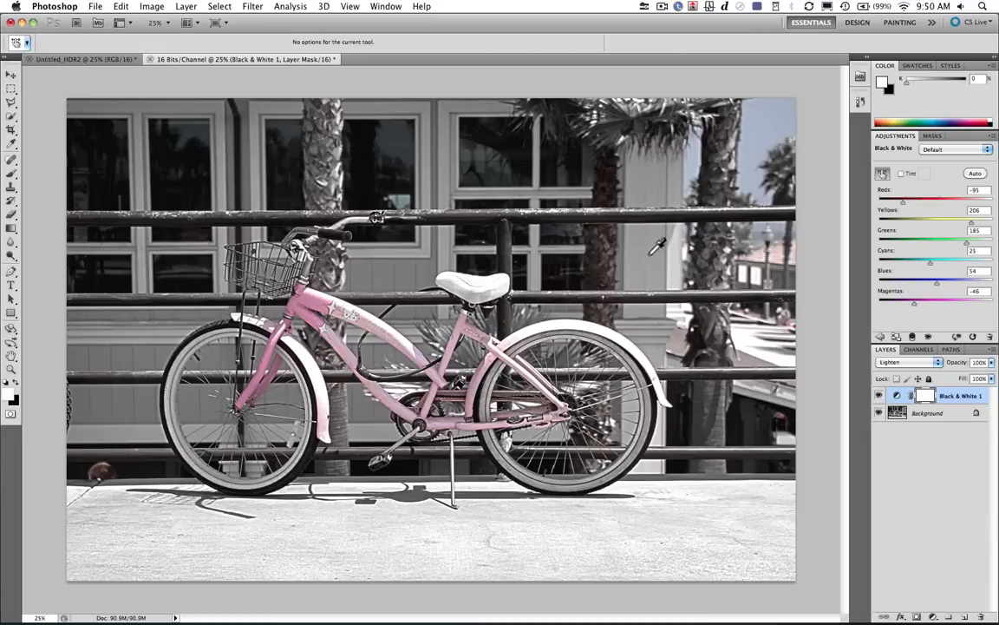
pyautogui.moveTo(616, 205)
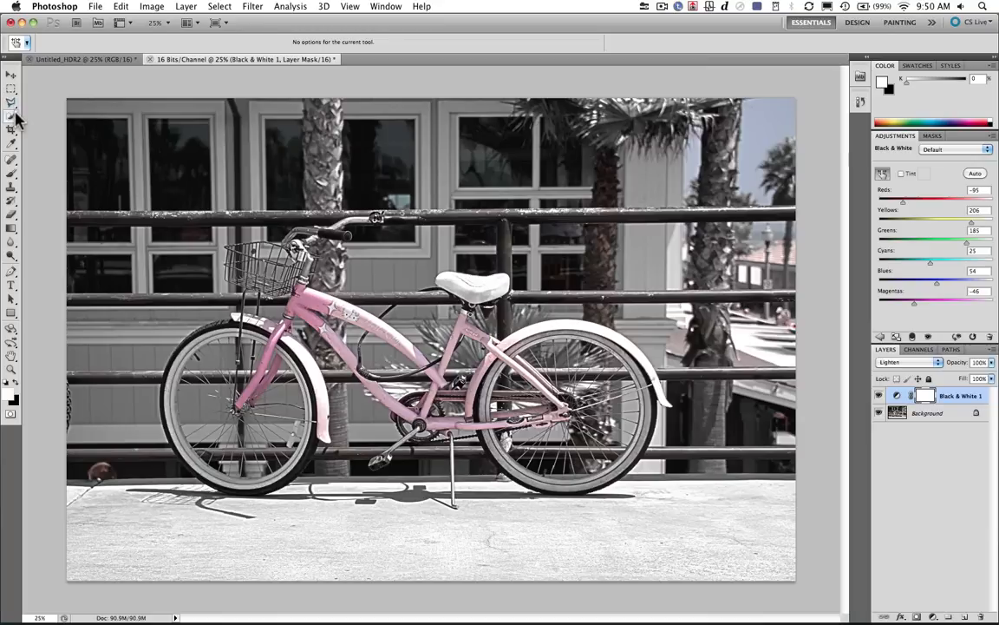
# Step: Paint the Hue/Saturation layer's mask across the bicycle with the Brush tool
pyautogui.click(12, 115)
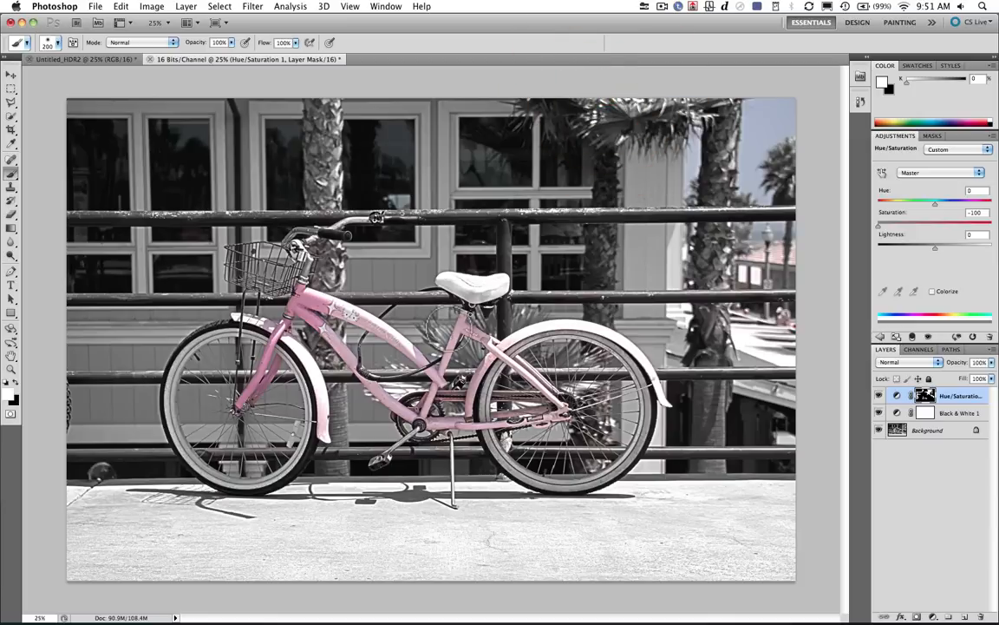
pyautogui.moveTo(663, 326)
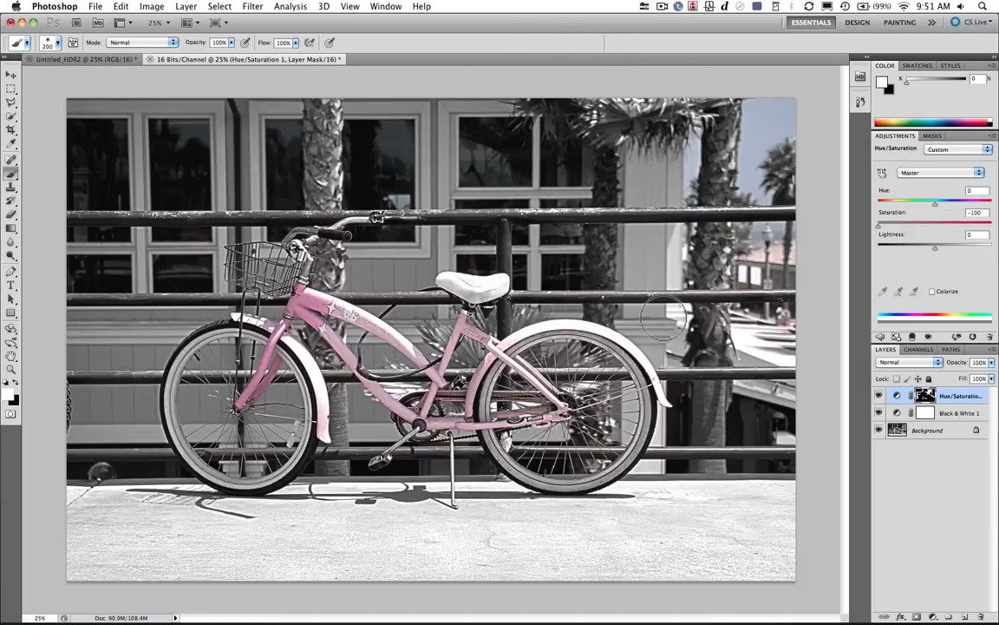
pyautogui.click(598, 392)
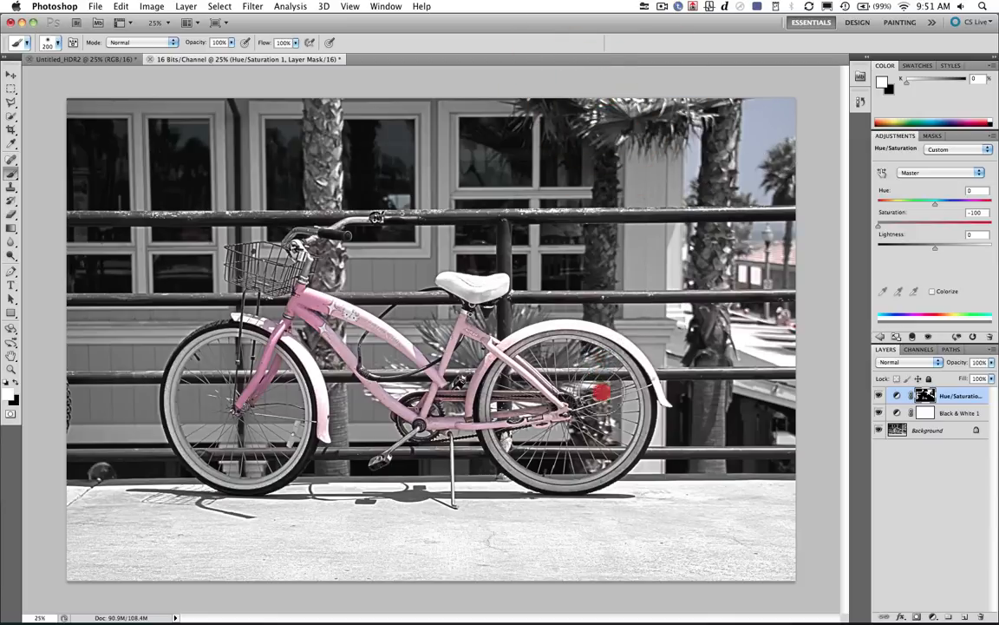
pyautogui.moveTo(604, 392); pyautogui.dragTo(594, 442)
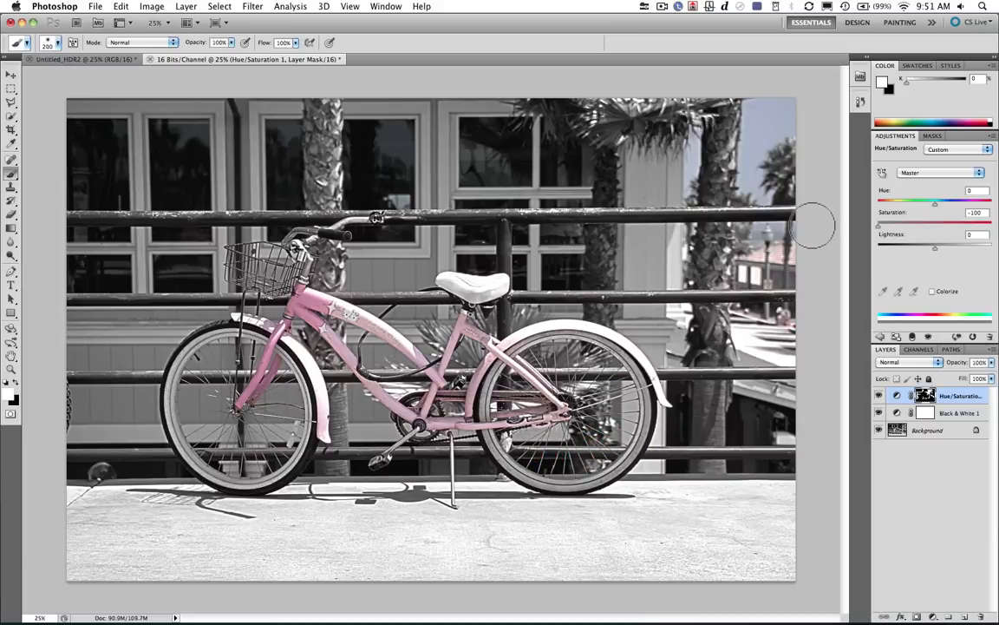
pyautogui.moveTo(945, 264)
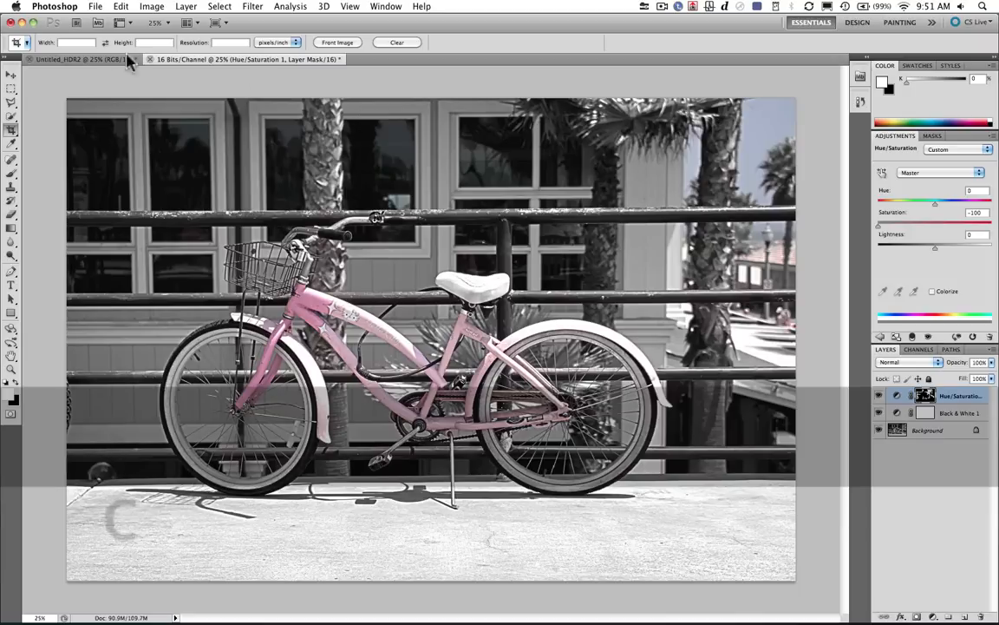
# Step: Choose the 4 x 6 inch 300 ppi crop preset
pyautogui.click(26, 42)
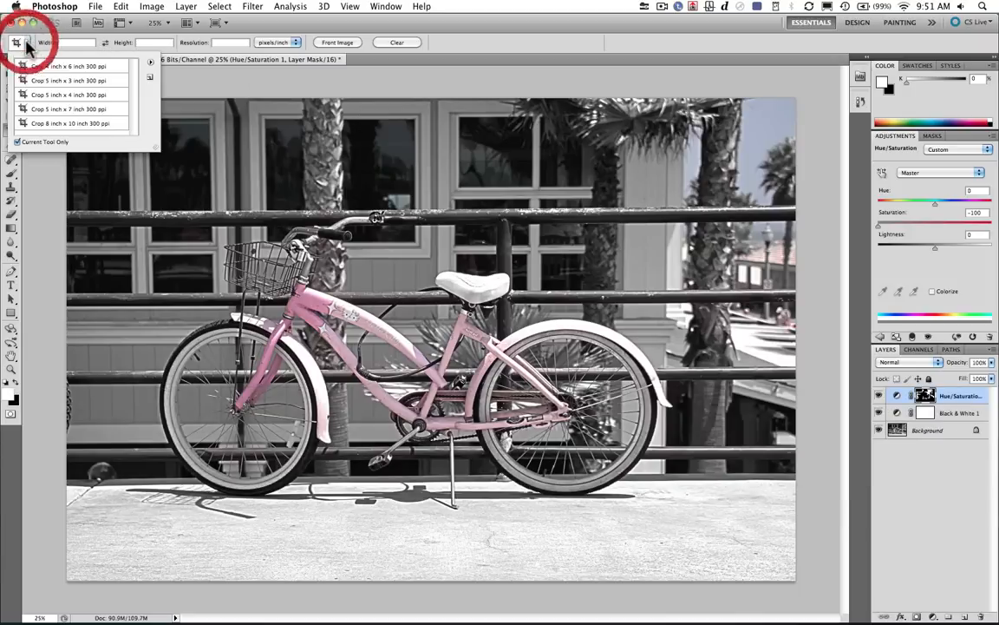
pyautogui.moveTo(37, 71)
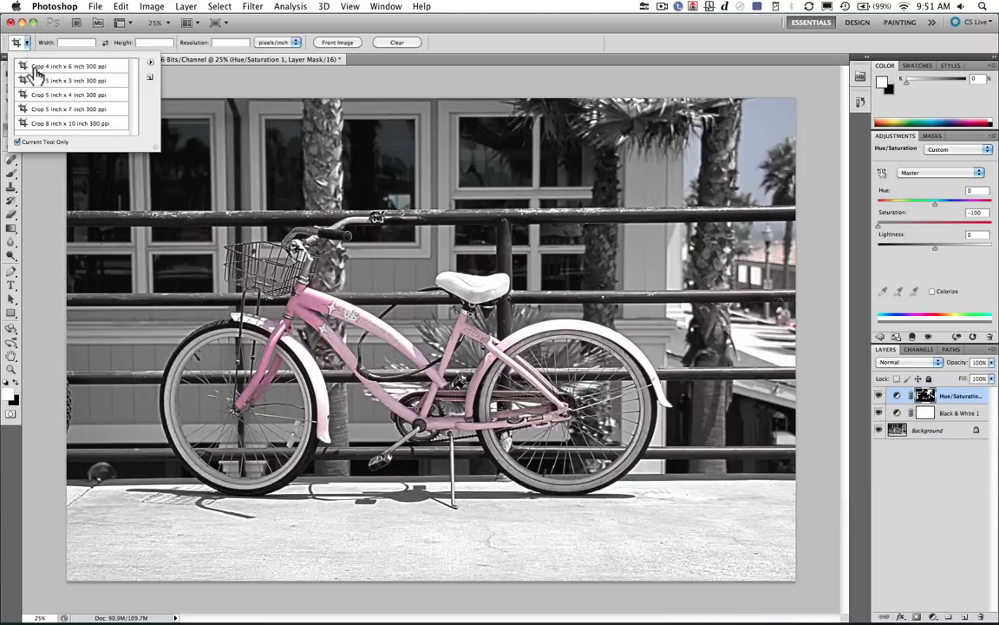
pyautogui.click(69, 66)
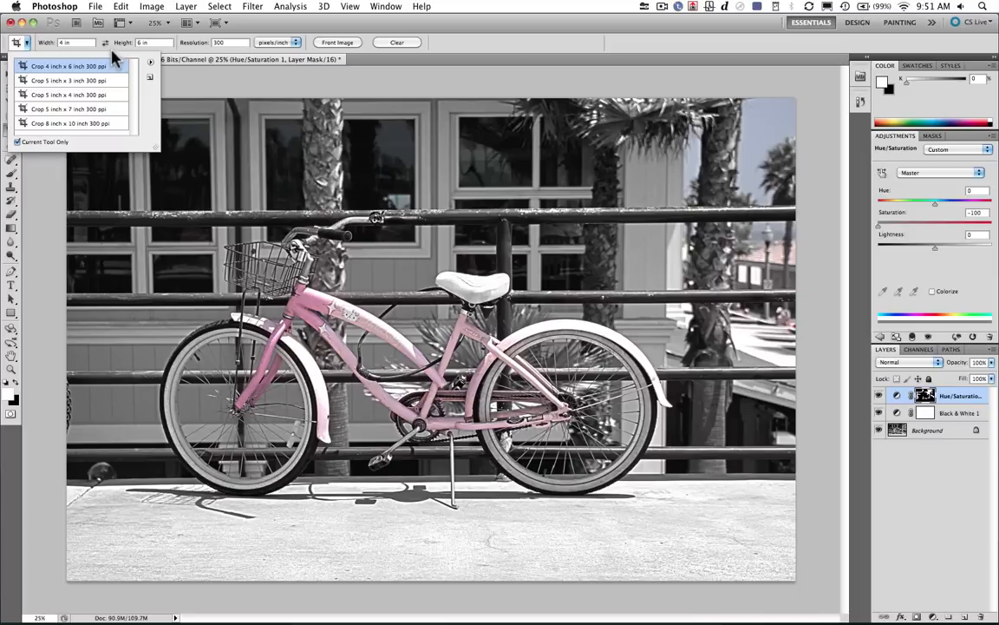
pyautogui.click(105, 41)
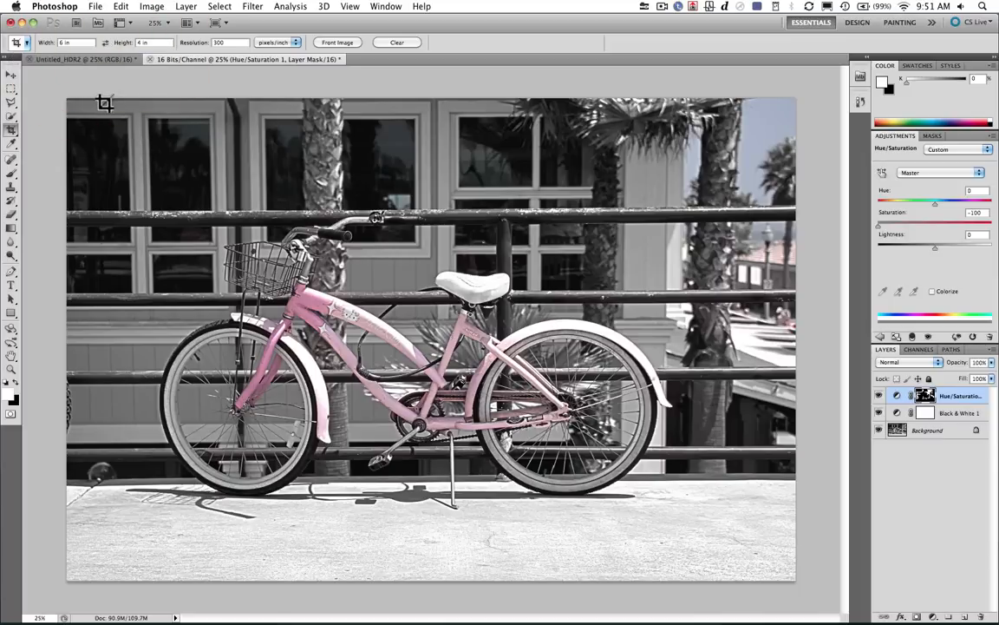
# Step: Rename the Background layer to Bike and add a second Black & White adjustment layer
pyautogui.doubleClick(927, 431)
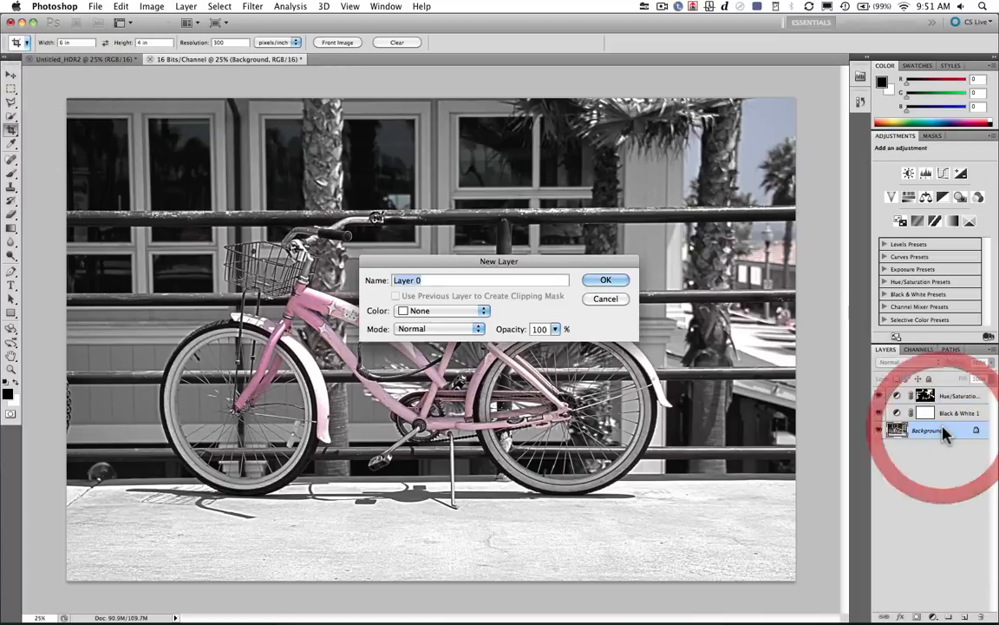
pyautogui.write('Bike')
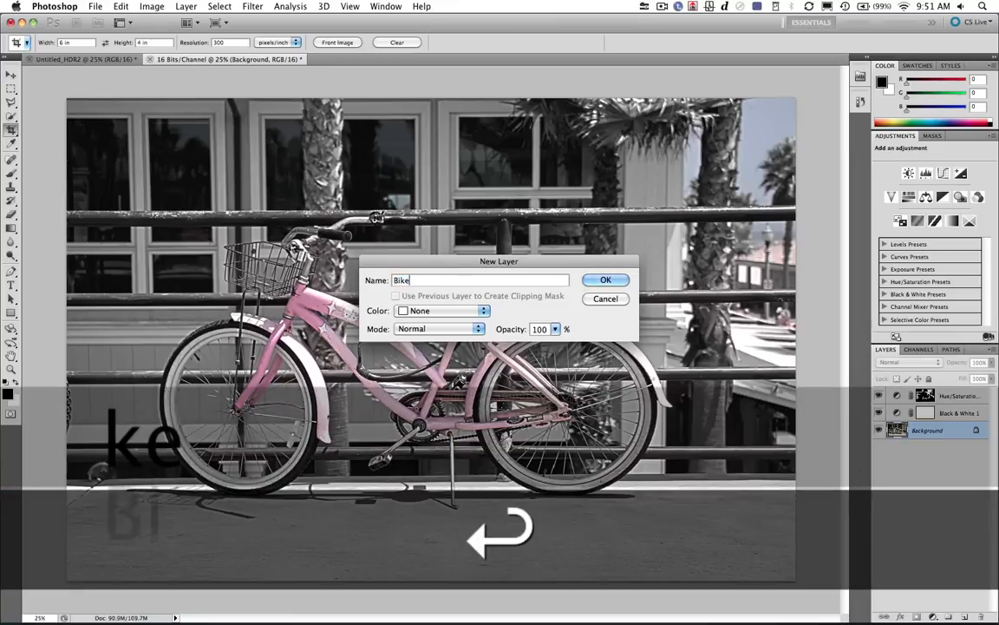
pyautogui.click(606, 279)
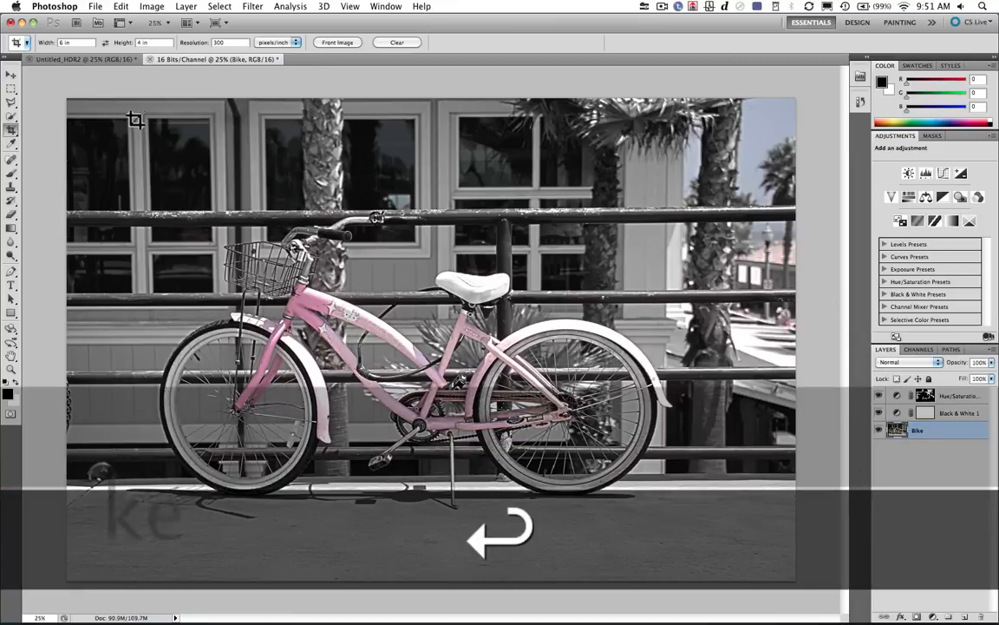
pyautogui.moveTo(135, 118); pyautogui.dragTo(750, 535)
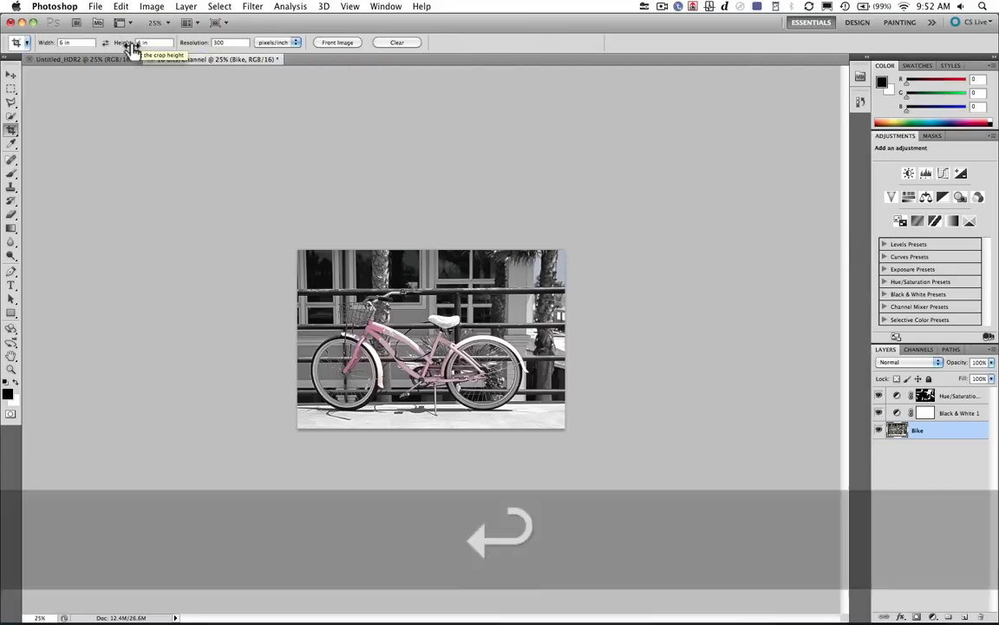
pyautogui.press('cmd+=')
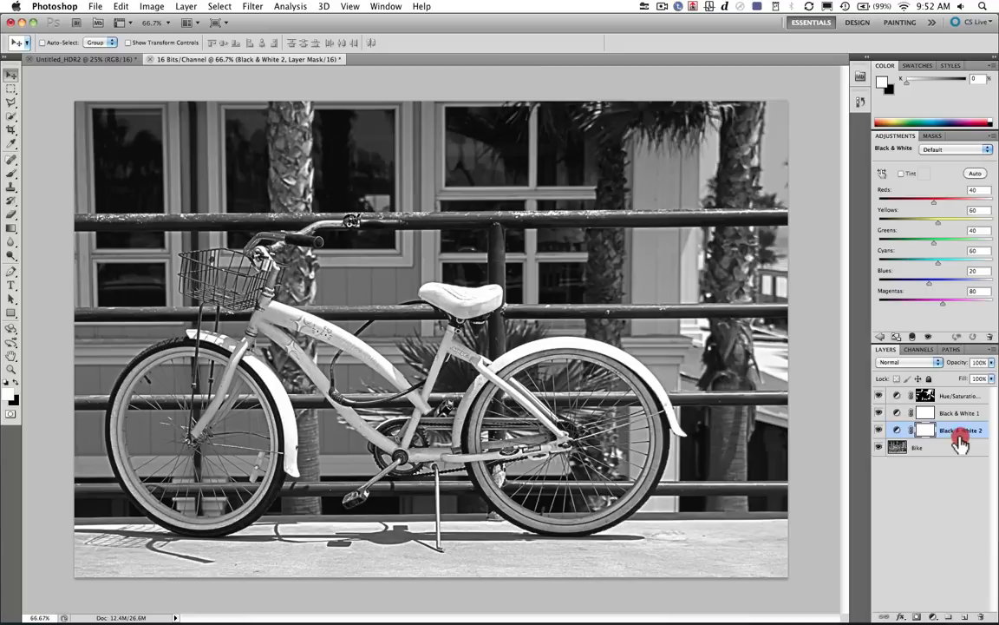
# Step: Move Black & White 2 to the top and cycle its blend mode to Soft Light
pyautogui.moveTo(958, 430); pyautogui.dragTo(958, 395)
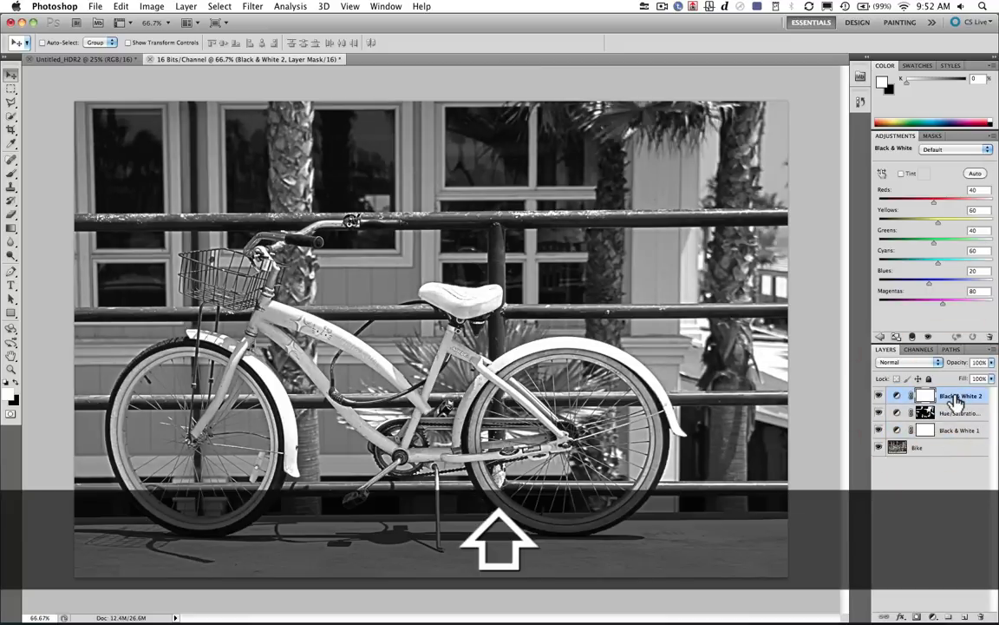
pyautogui.click(909, 362)
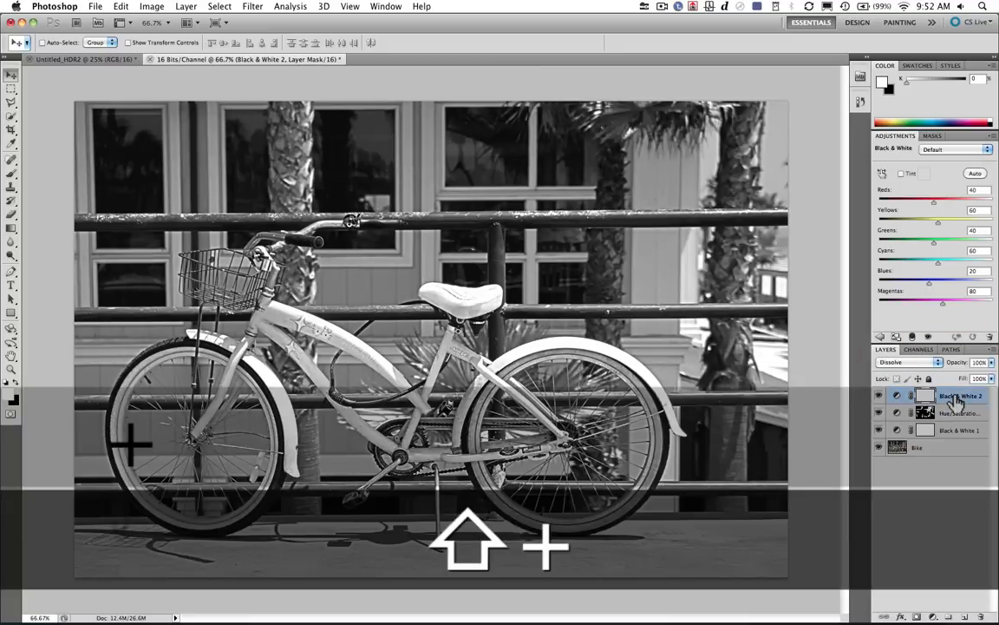
pyautogui.click(909, 363)
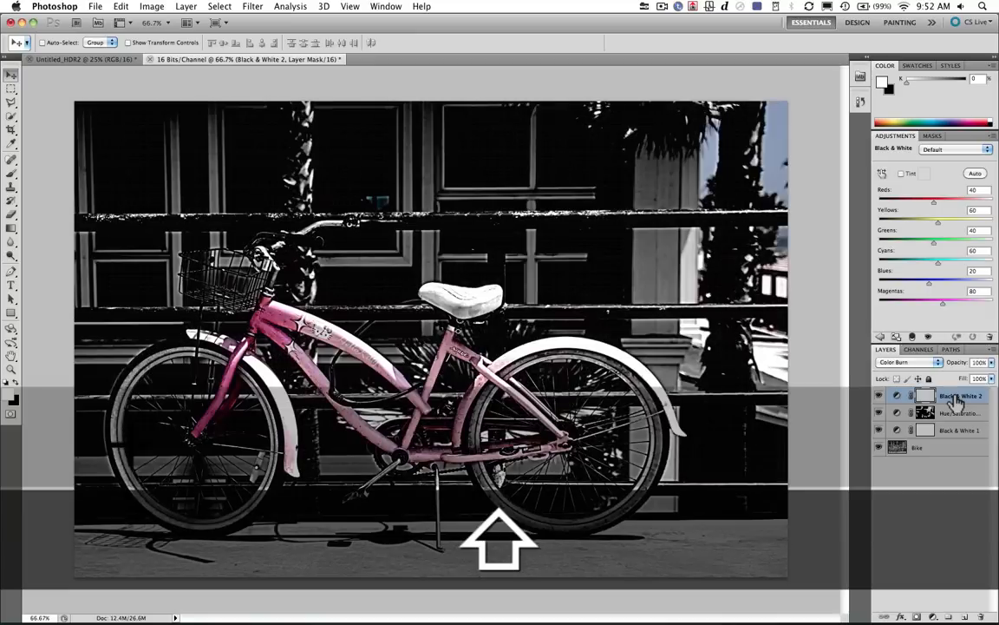
pyautogui.click(911, 362)
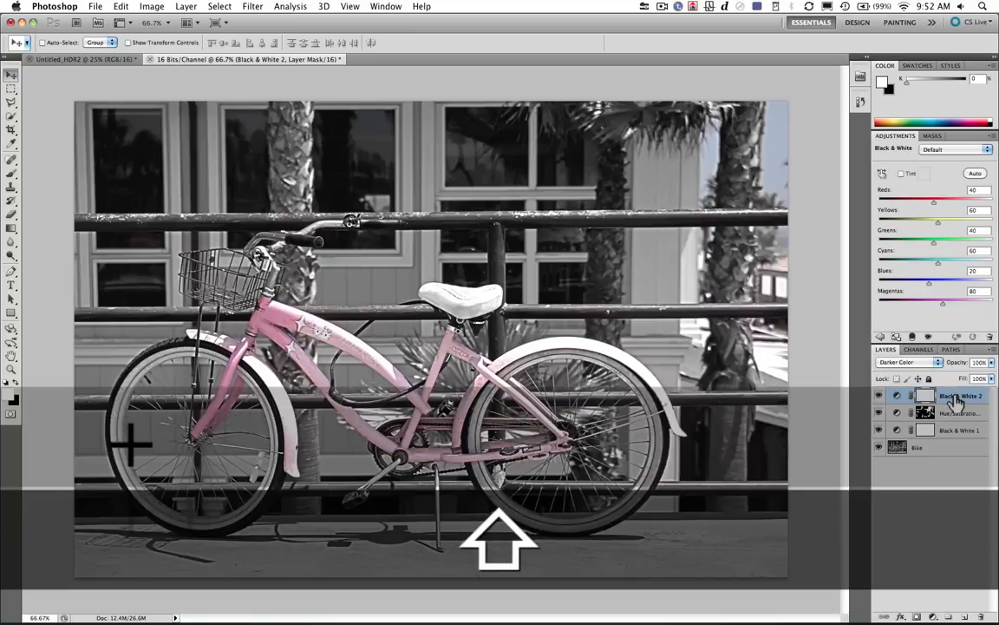
pyautogui.click(906, 362)
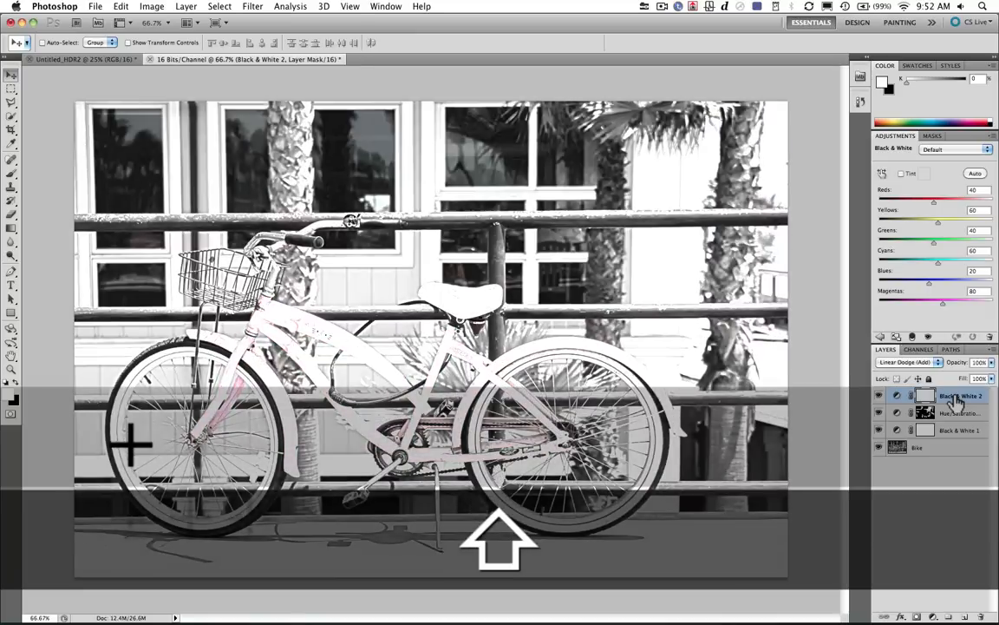
pyautogui.click(906, 362)
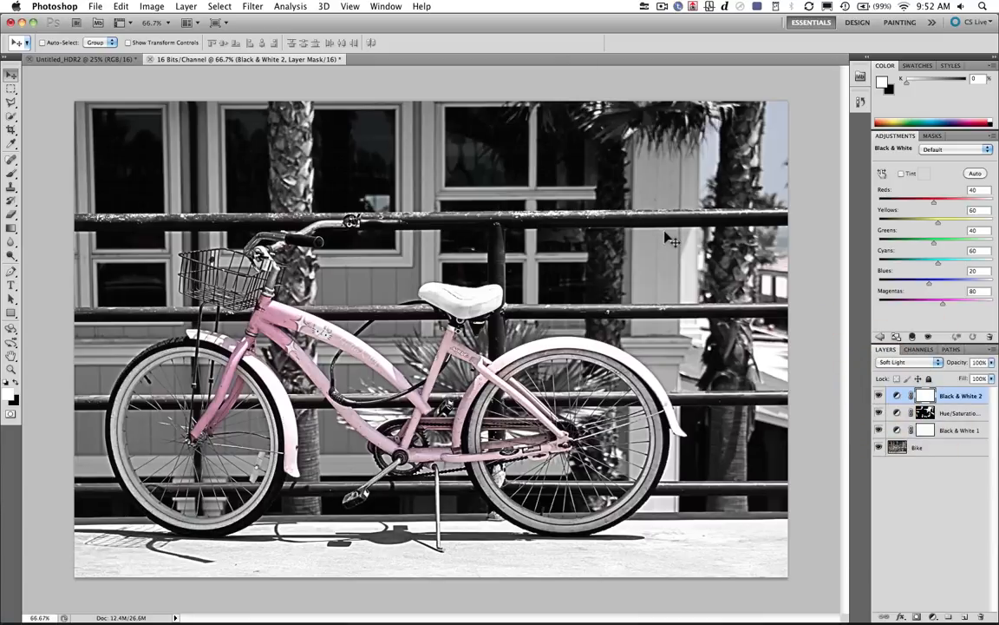
pyautogui.moveTo(732, 172)
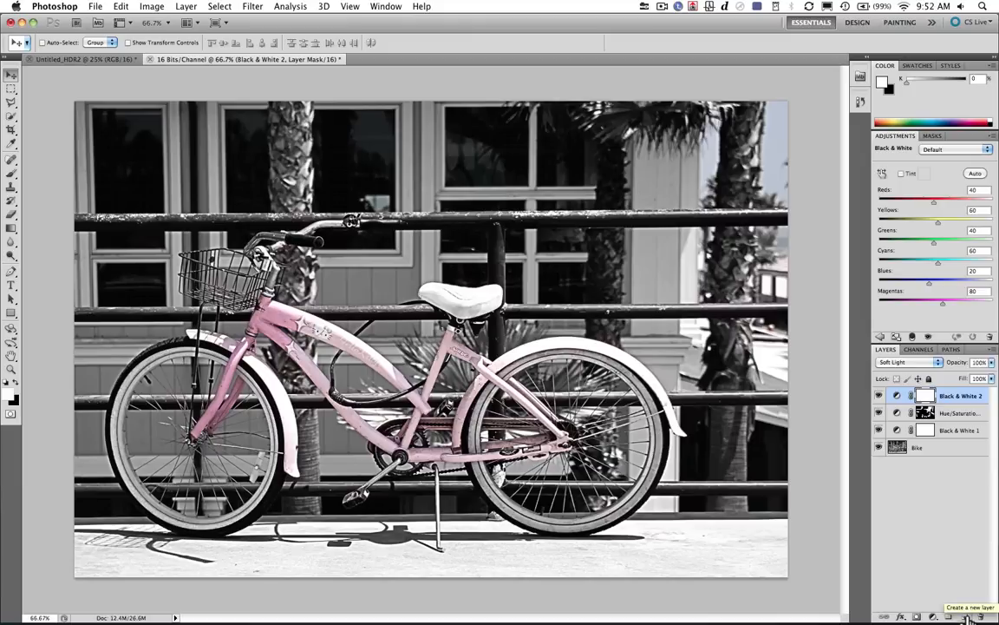
# Step: Add a new empty layer on top and start a Color Range selection
pyautogui.click(965, 616)
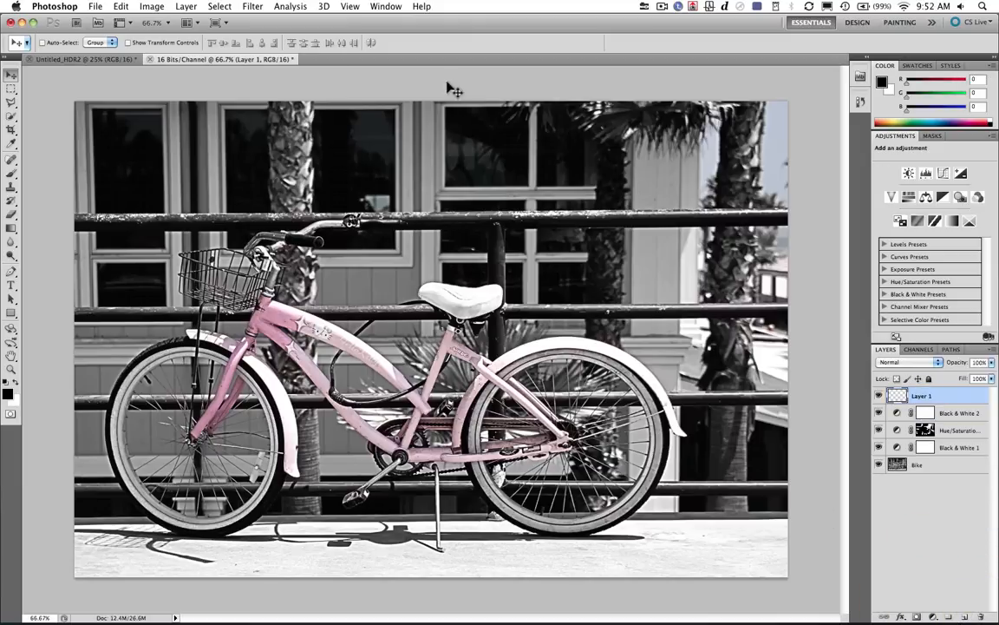
pyautogui.click(219, 7)
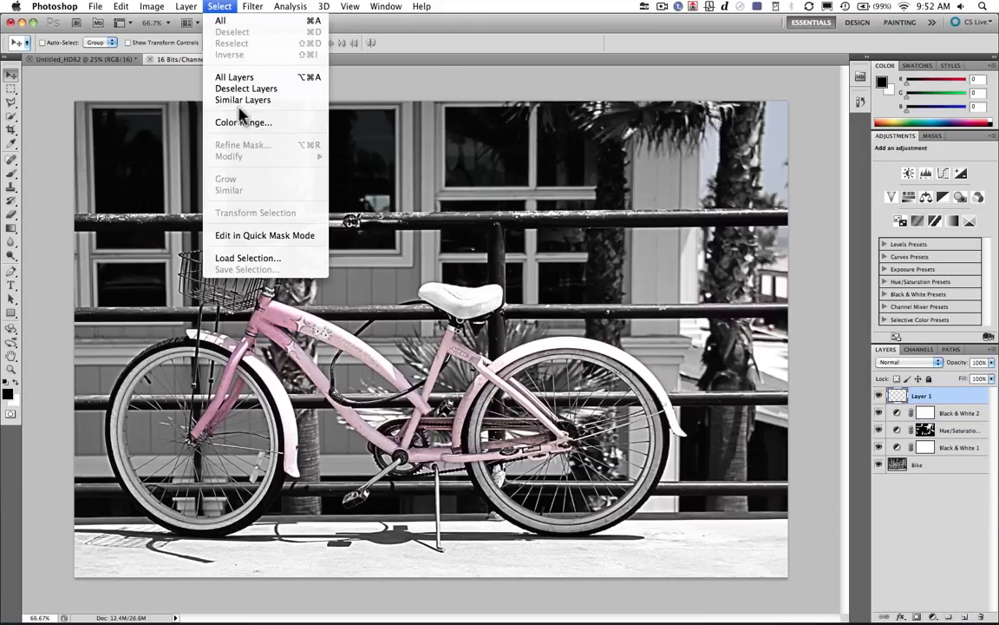
pyautogui.click(243, 122)
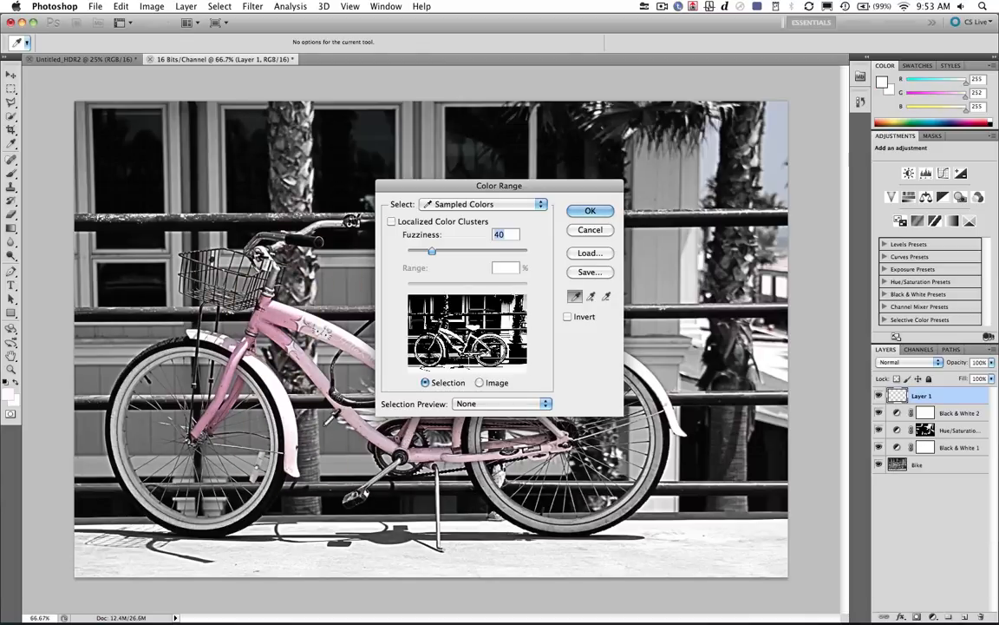
# Step: Sample the pink bicycle frame with Fuzziness about 52 and confirm the selection
pyautogui.click(336, 337)
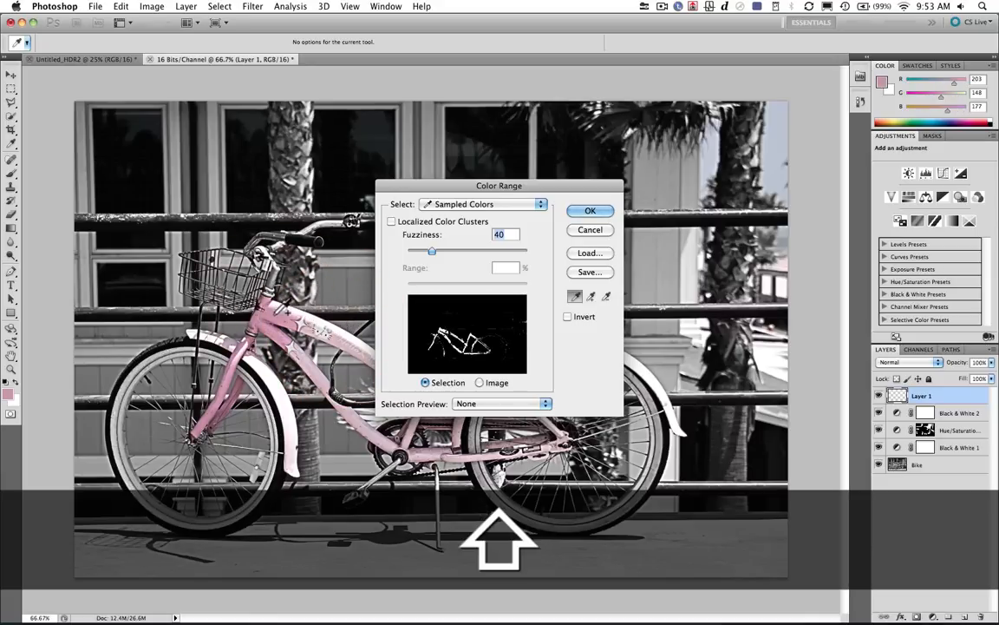
pyautogui.click(241, 368)
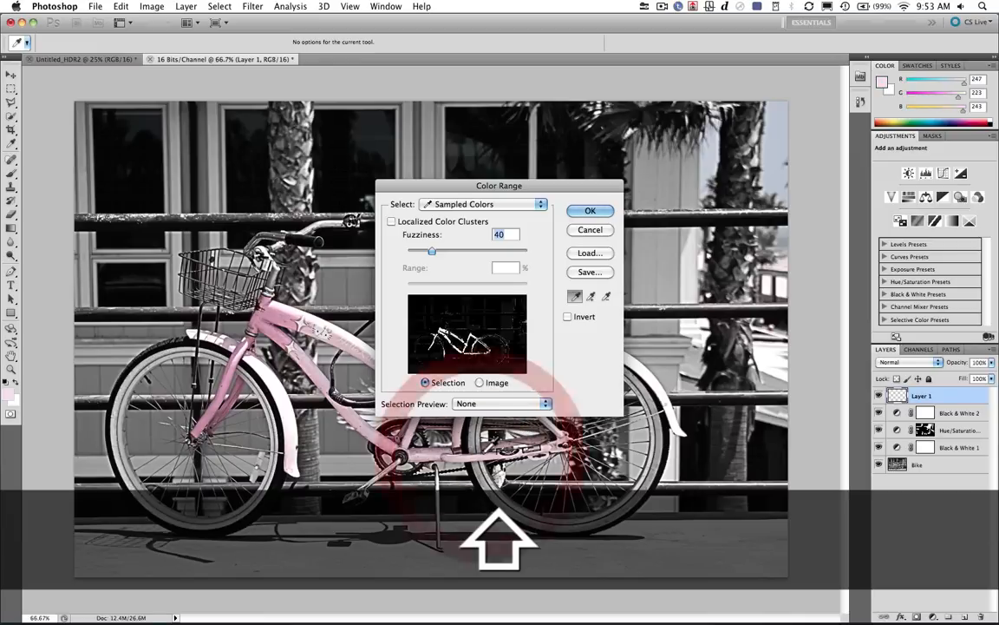
pyautogui.moveTo(432, 250); pyautogui.dragTo(441, 250)
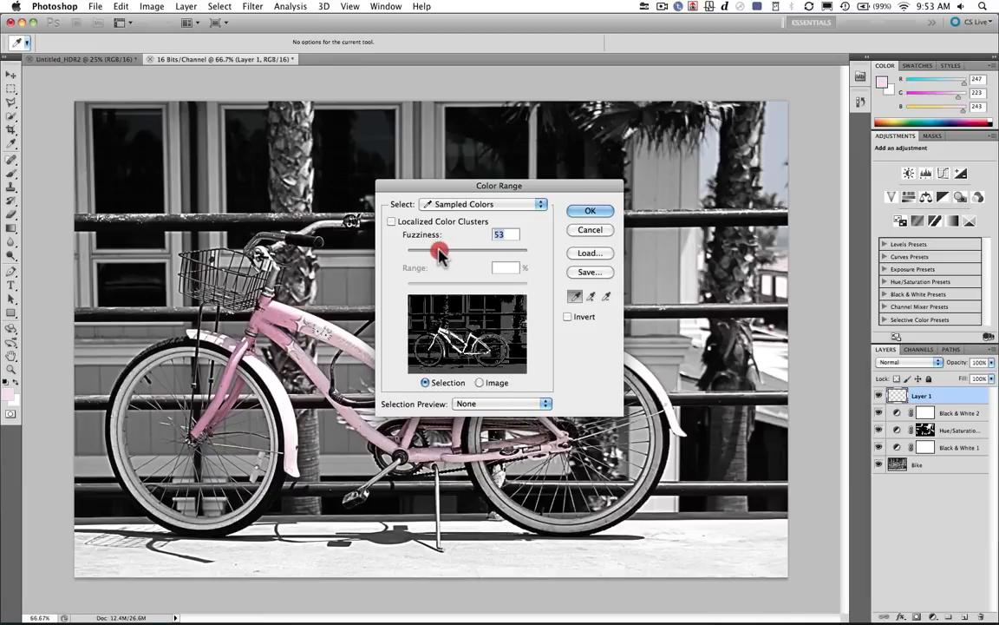
pyautogui.moveTo(440, 250); pyautogui.dragTo(439, 250)
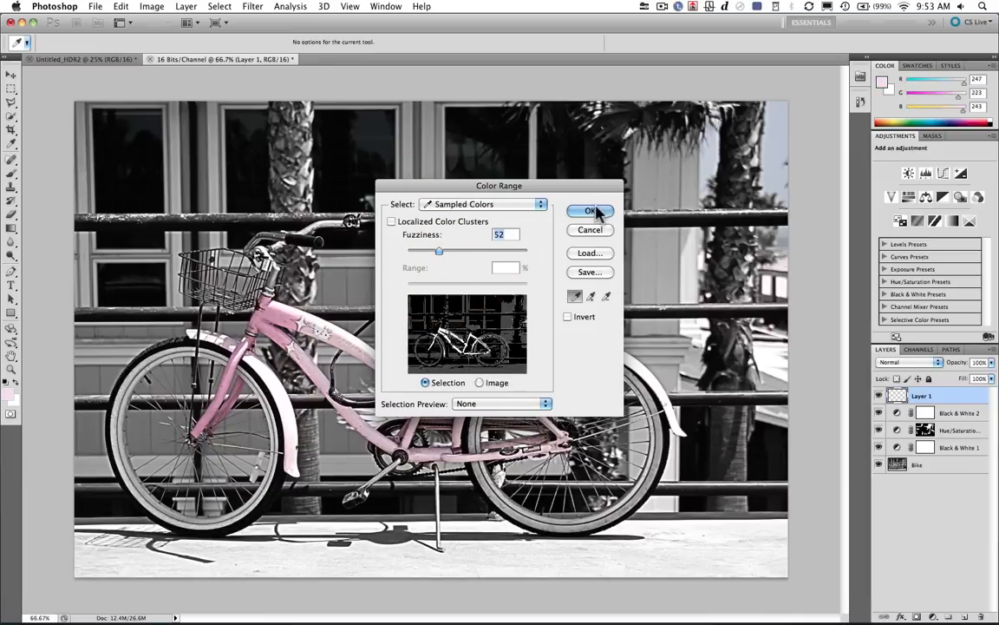
pyautogui.click(590, 212)
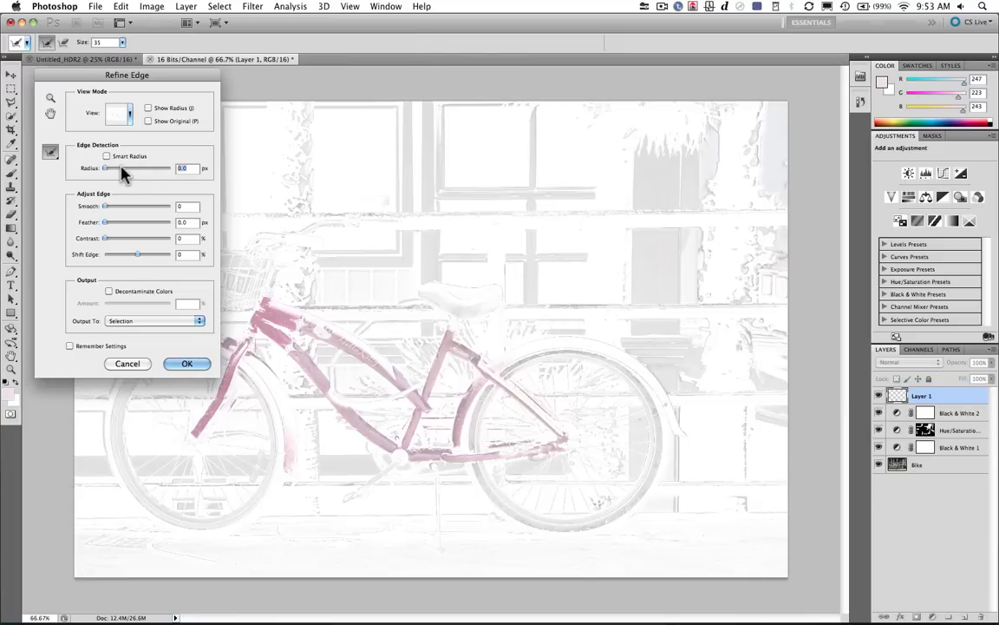
# Step: Set the edge radius to about 7 px with Smart Radius on and smooth the selection edge
pyautogui.moveTo(108, 167); pyautogui.dragTo(142, 167)
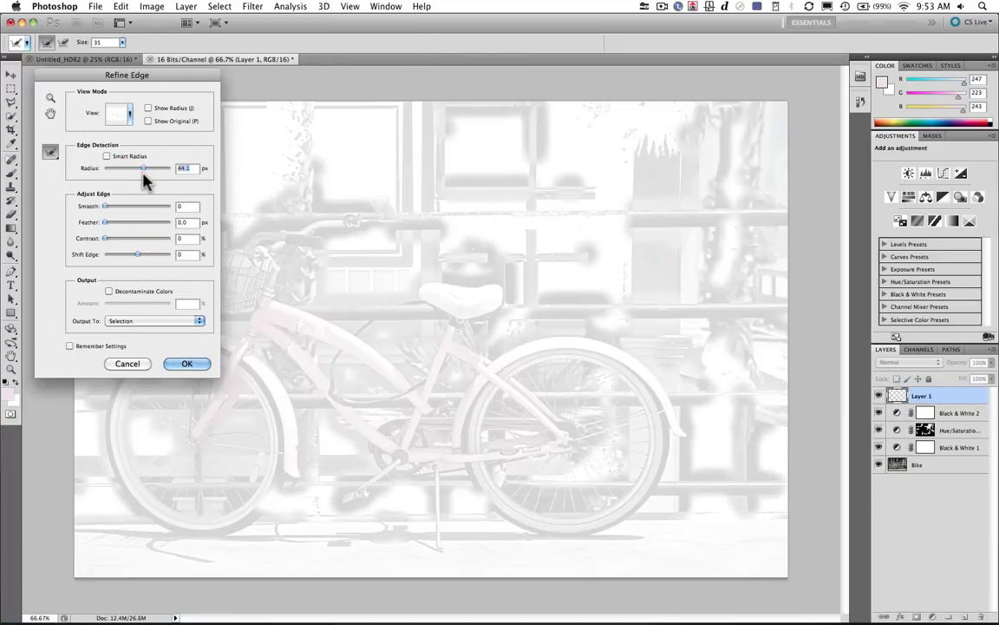
pyautogui.moveTo(142, 168); pyautogui.dragTo(122, 168)
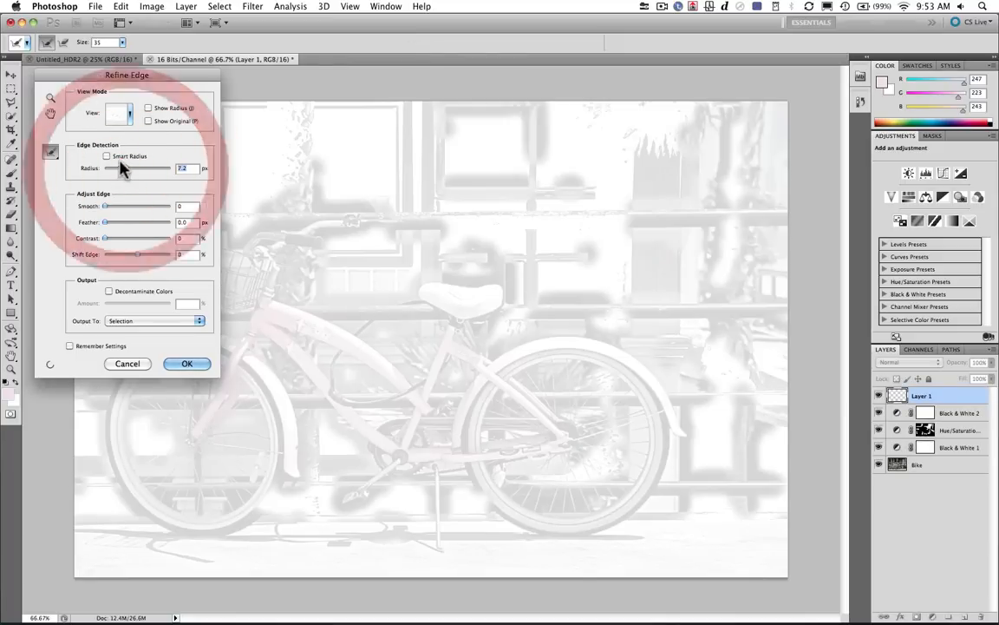
pyautogui.click(108, 156)
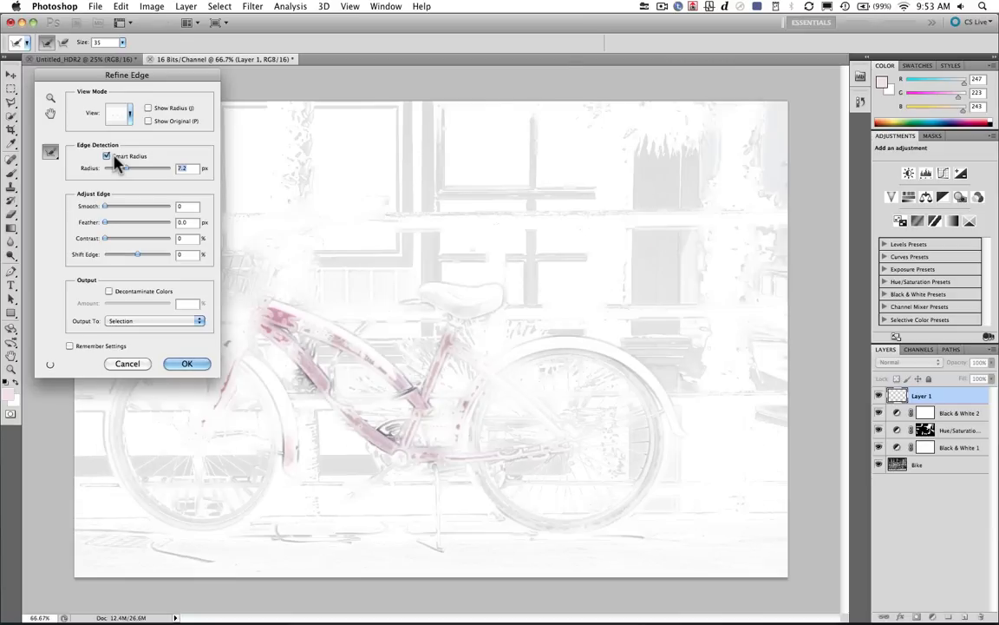
pyautogui.moveTo(106, 205); pyautogui.dragTo(136, 205)
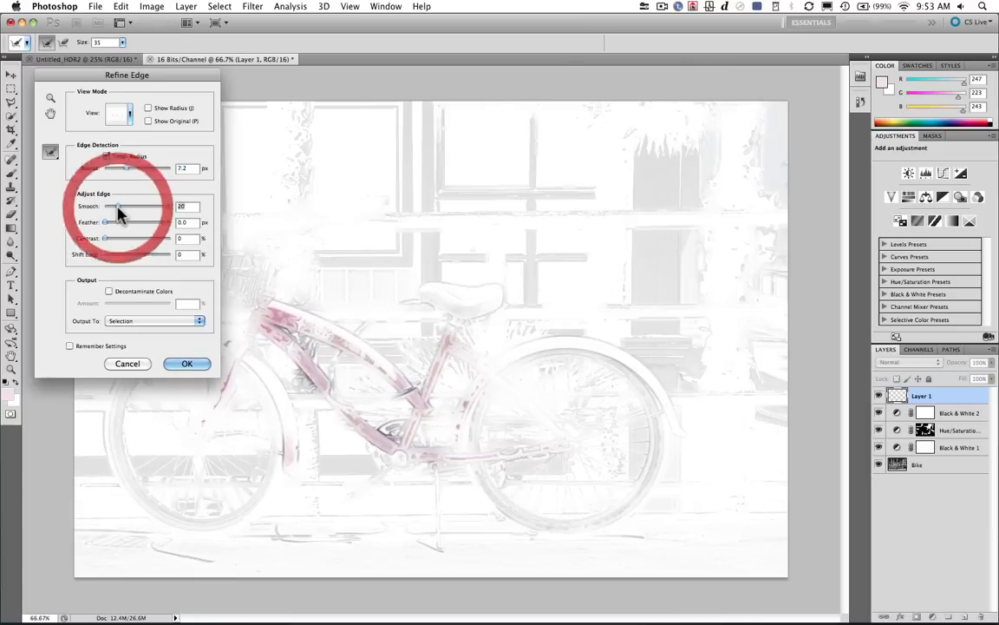
pyautogui.moveTo(111, 204); pyautogui.dragTo(132, 205)
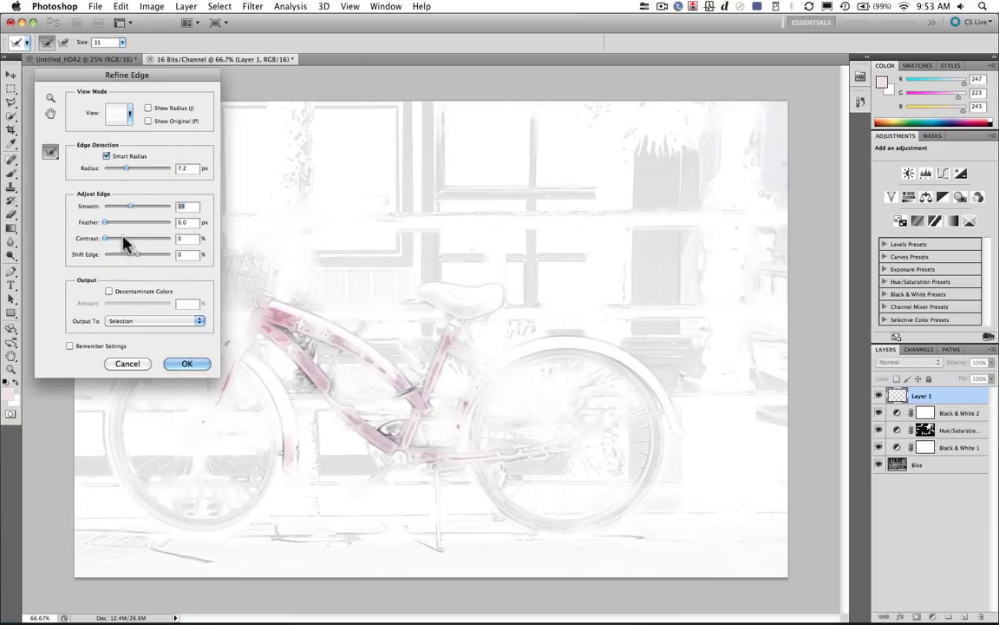
# Step: Add more smoothing, slight feathering and higher edge contrast, then apply the refinement
pyautogui.moveTo(106, 229); pyautogui.dragTo(138, 229)
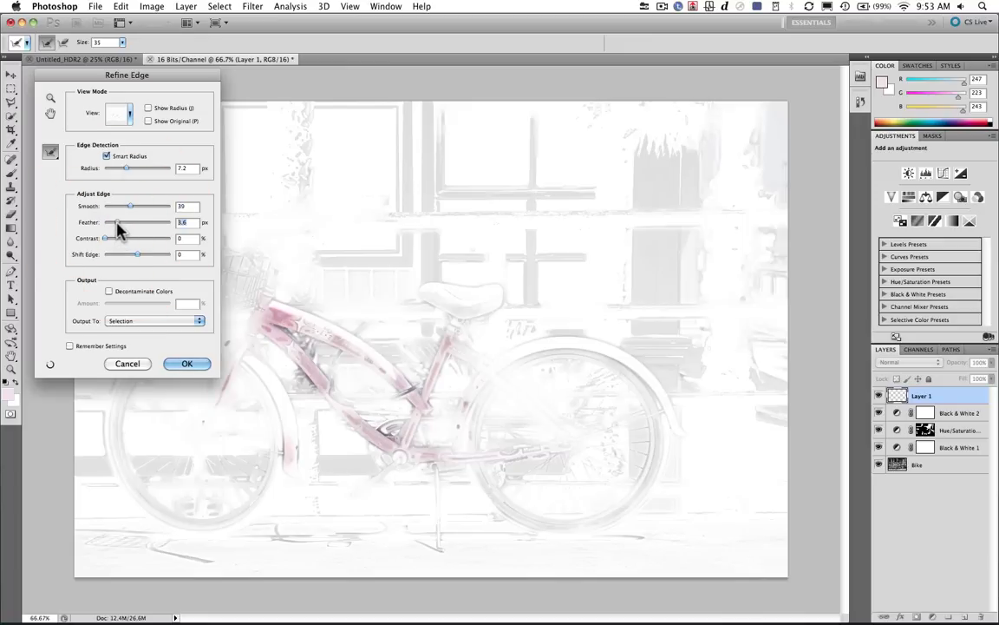
pyautogui.moveTo(111, 222); pyautogui.dragTo(130, 222)
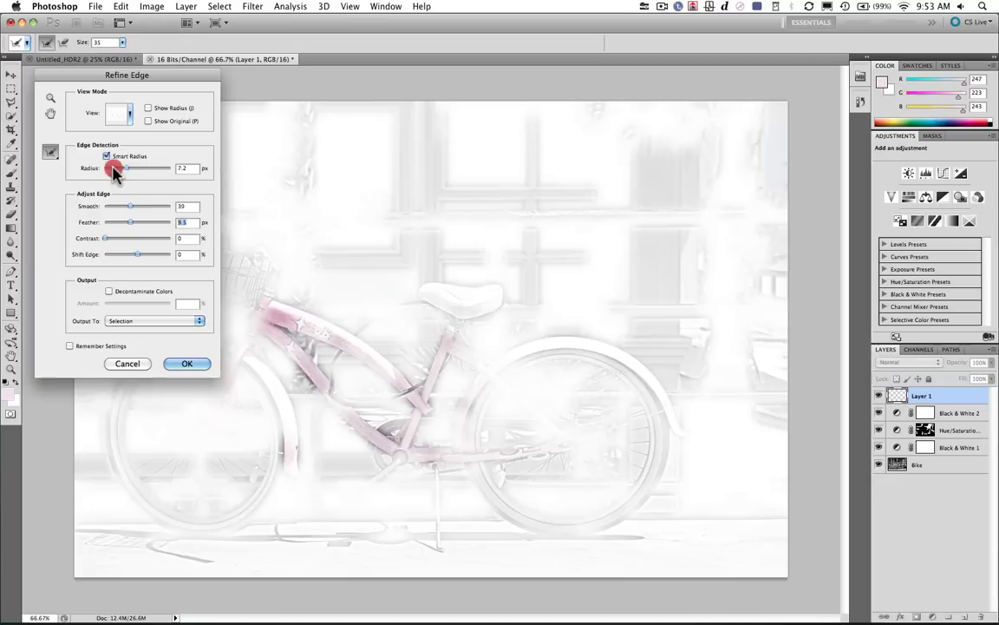
pyautogui.moveTo(114, 167); pyautogui.dragTo(111, 166)
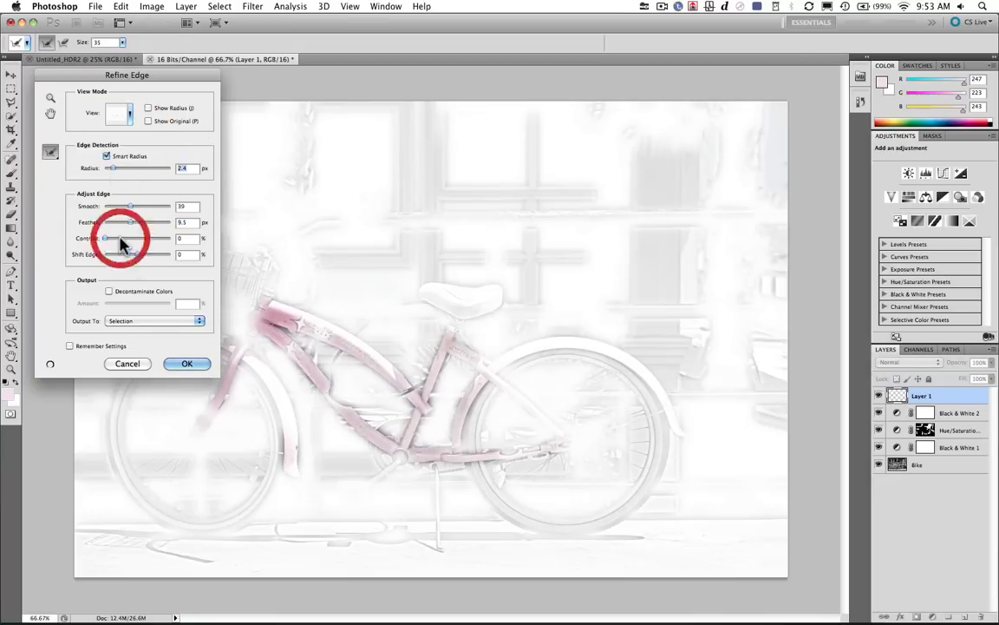
pyautogui.moveTo(107, 239); pyautogui.dragTo(124, 239)
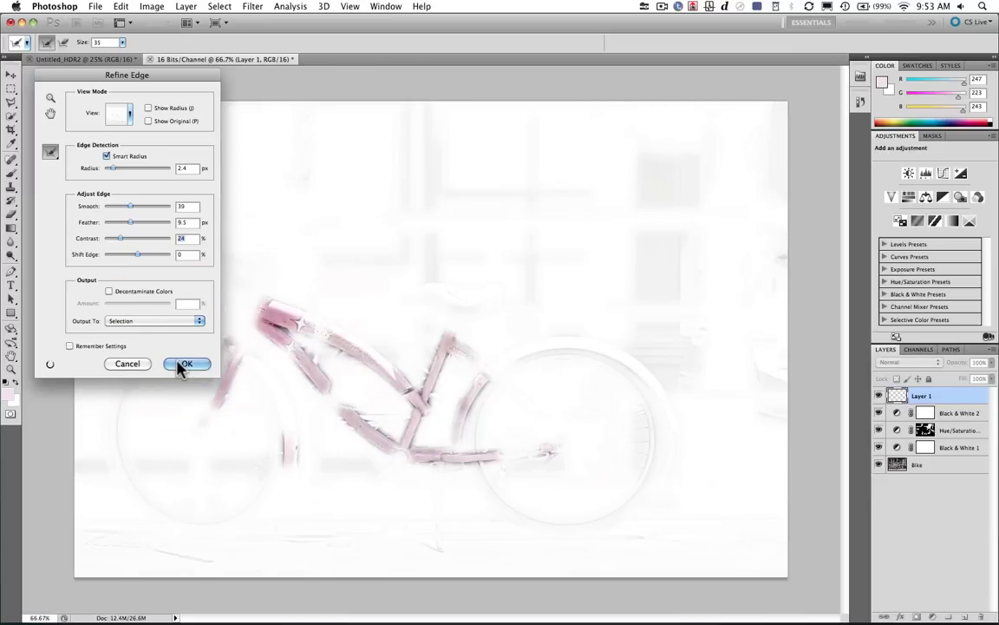
pyautogui.click(185, 365)
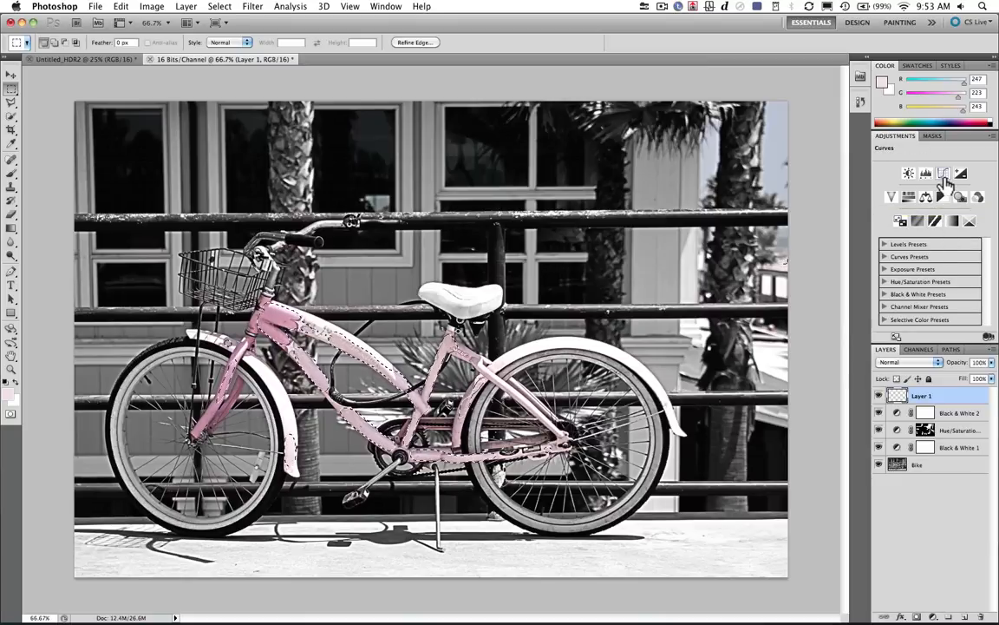
# Step: Add a Curves adjustment masked to the bike and pull the curve down to deepen the pink
pyautogui.click(909, 173)
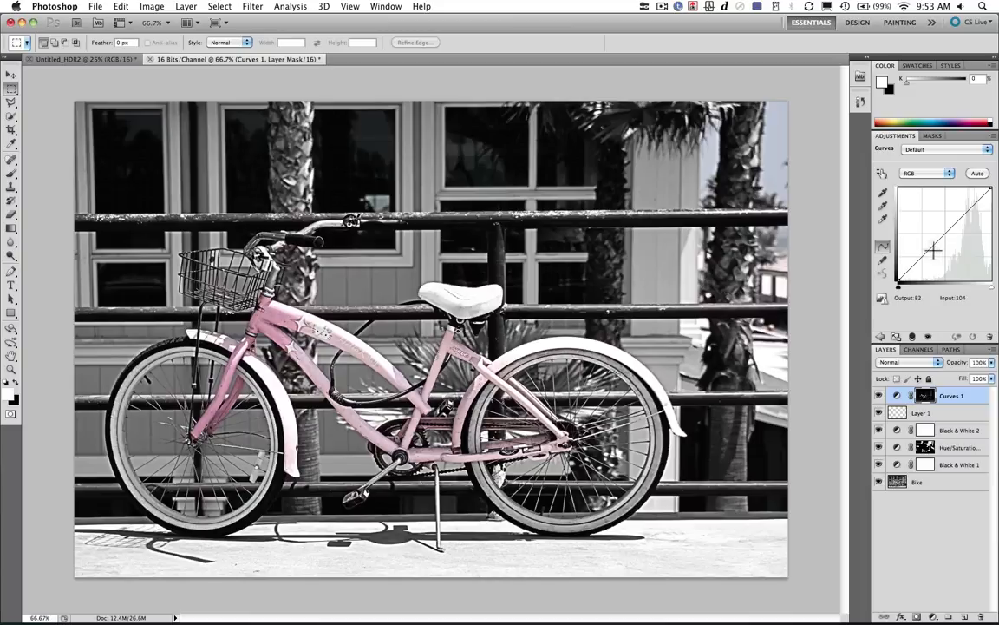
pyautogui.moveTo(935, 233); pyautogui.dragTo(937, 257)
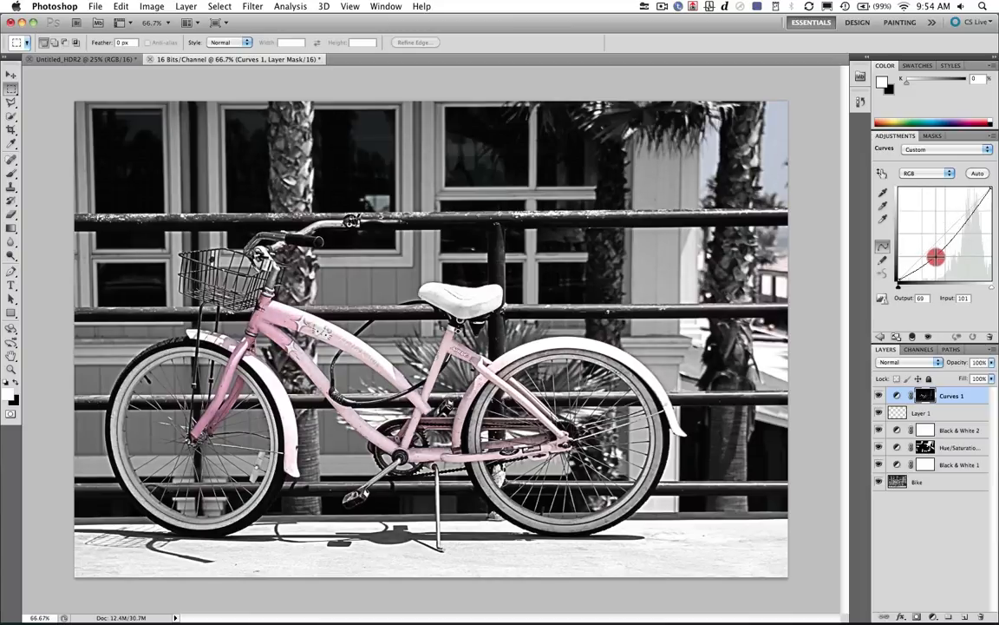
pyautogui.moveTo(937, 257); pyautogui.dragTo(937, 264)
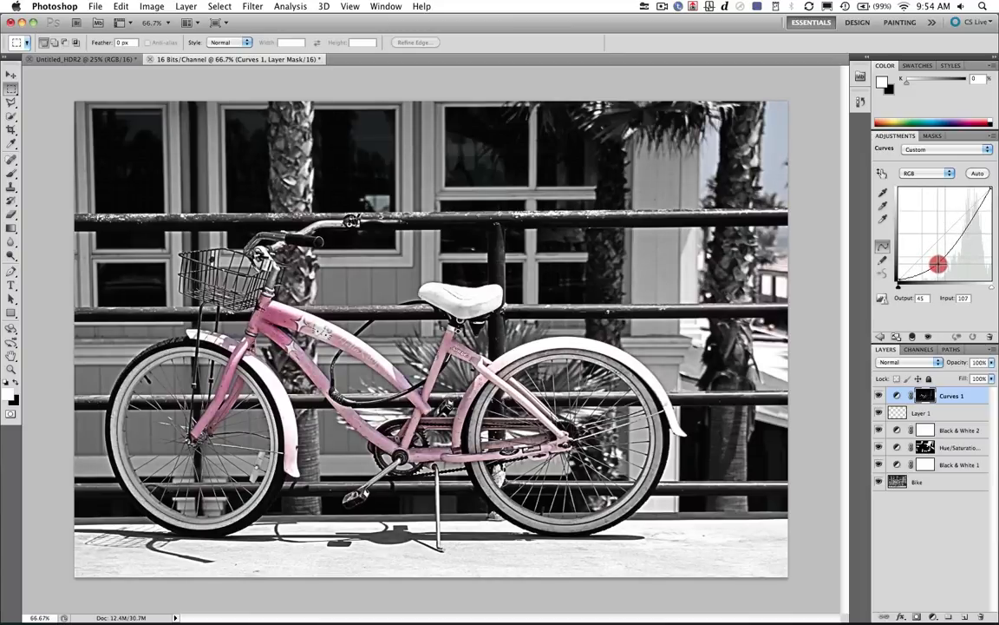
pyautogui.moveTo(939, 263); pyautogui.dragTo(938, 267)
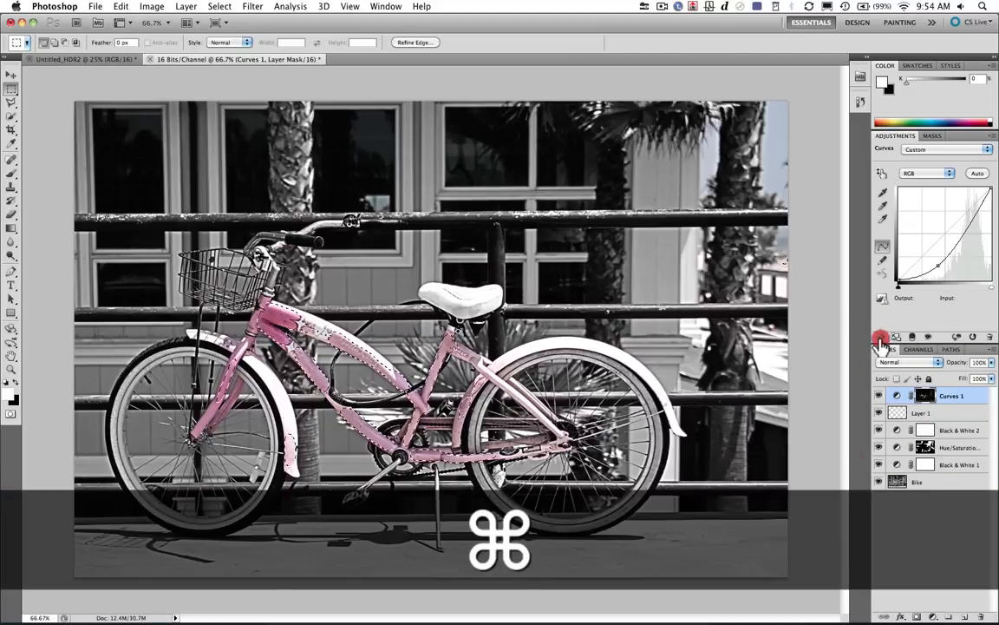
# Step: Load the bike mask as a selection and add a Vibrance adjustment with saturation pushed up
pyautogui.click(881, 339)
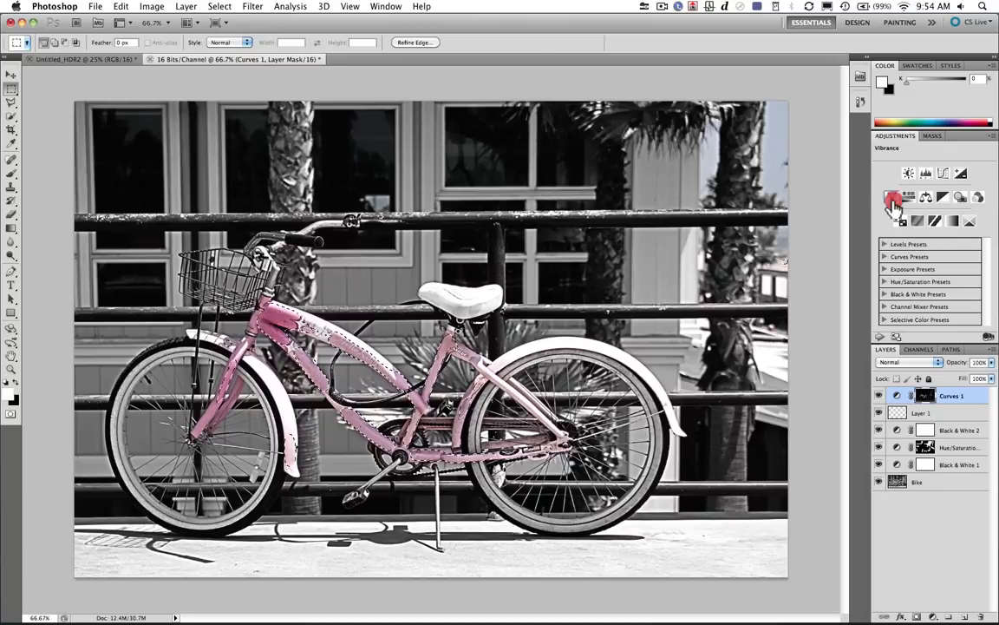
pyautogui.click(893, 198)
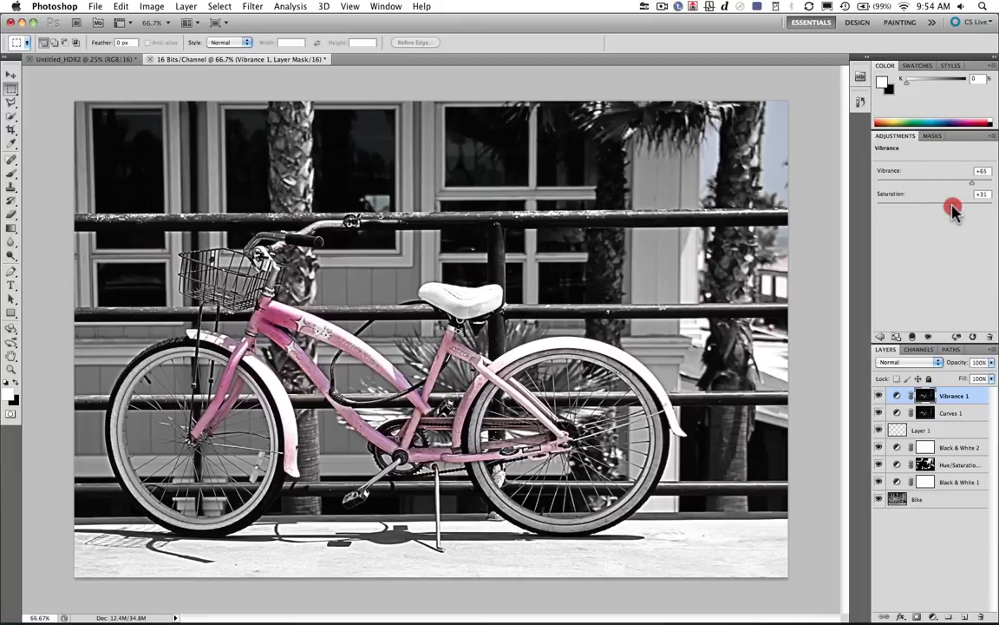
pyautogui.moveTo(955, 207); pyautogui.dragTo(966, 207)
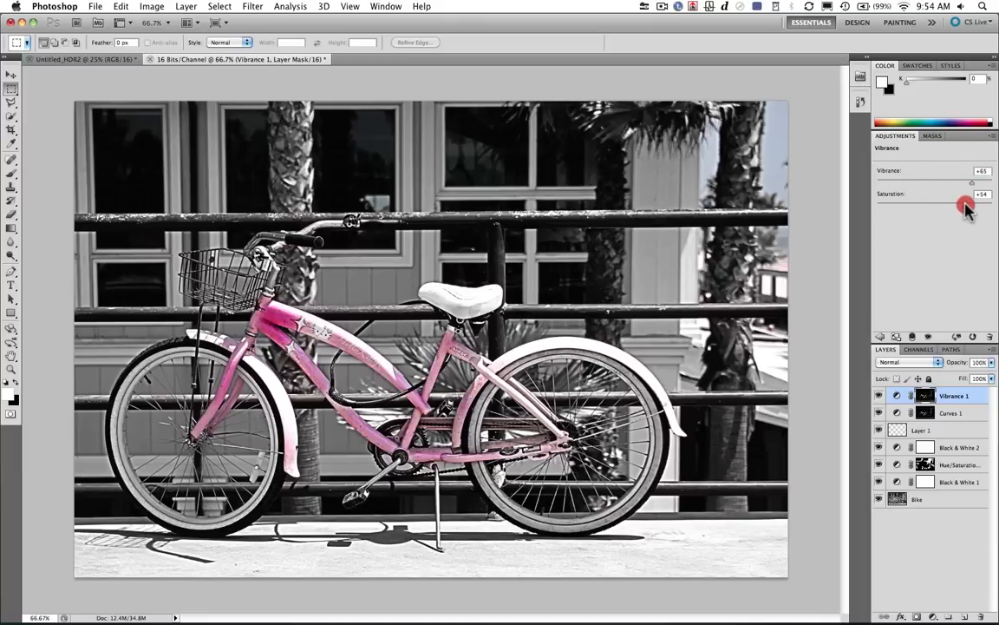
pyautogui.moveTo(968, 206); pyautogui.dragTo(968, 207)
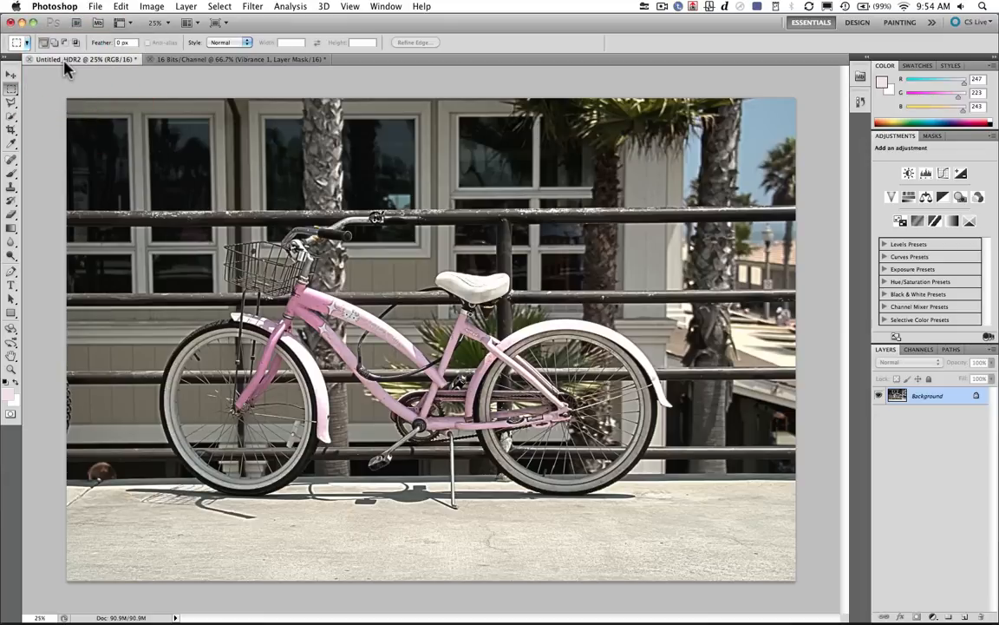
# Step: Return to the edited document, select all, copy merged and paste as a new top layer
pyautogui.click(239, 59)
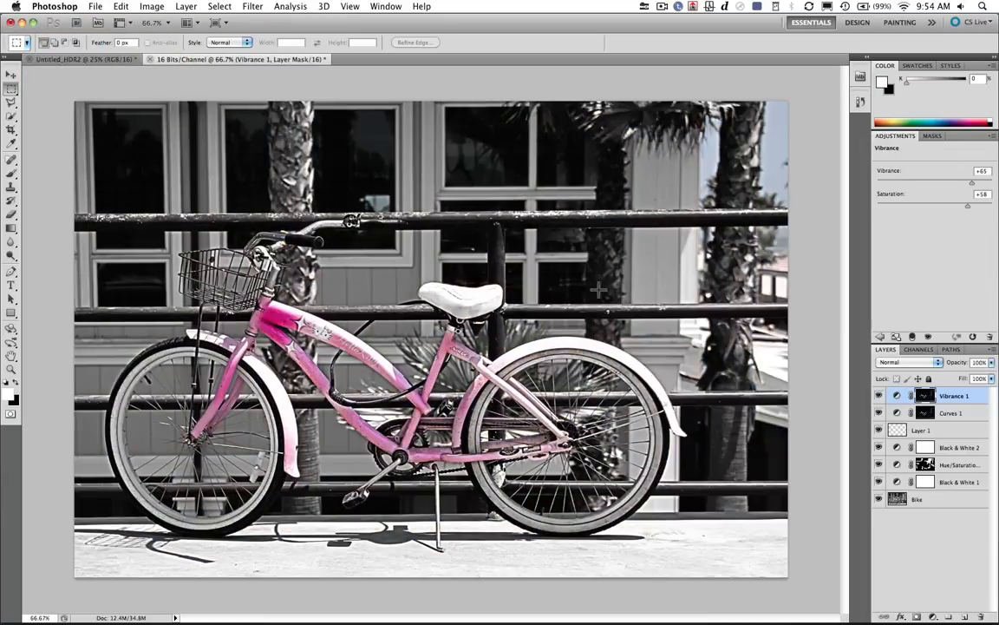
pyautogui.press('cmd+a')
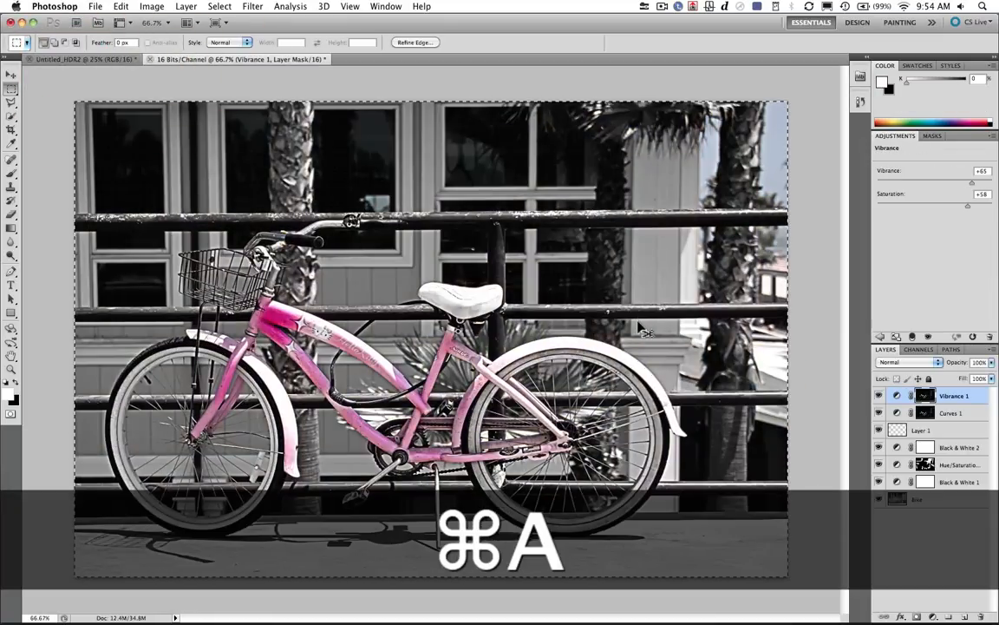
pyautogui.press('cmd+shift+c')
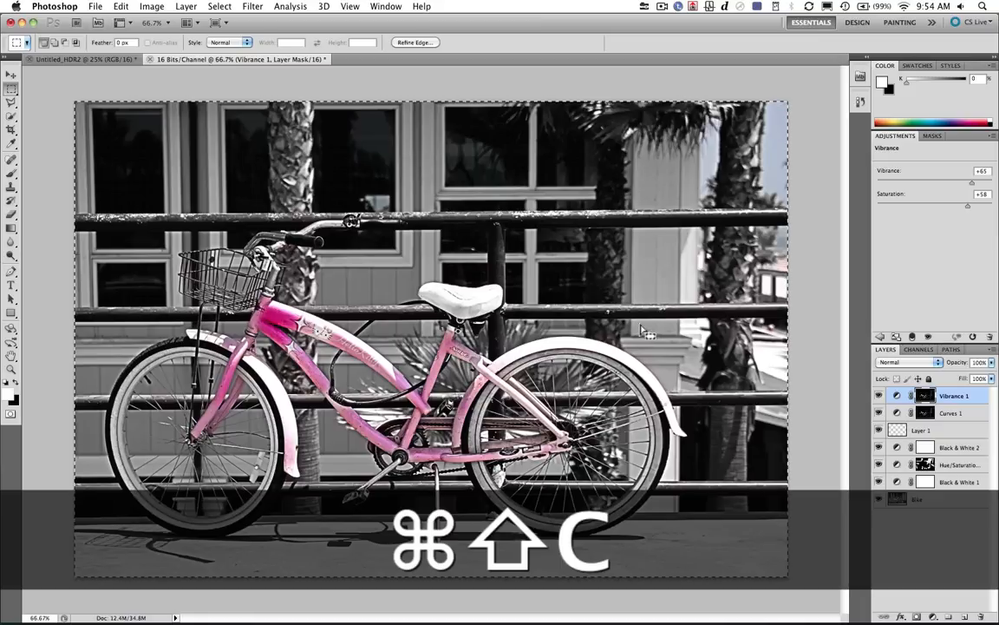
pyautogui.press('cmd+shift+c')
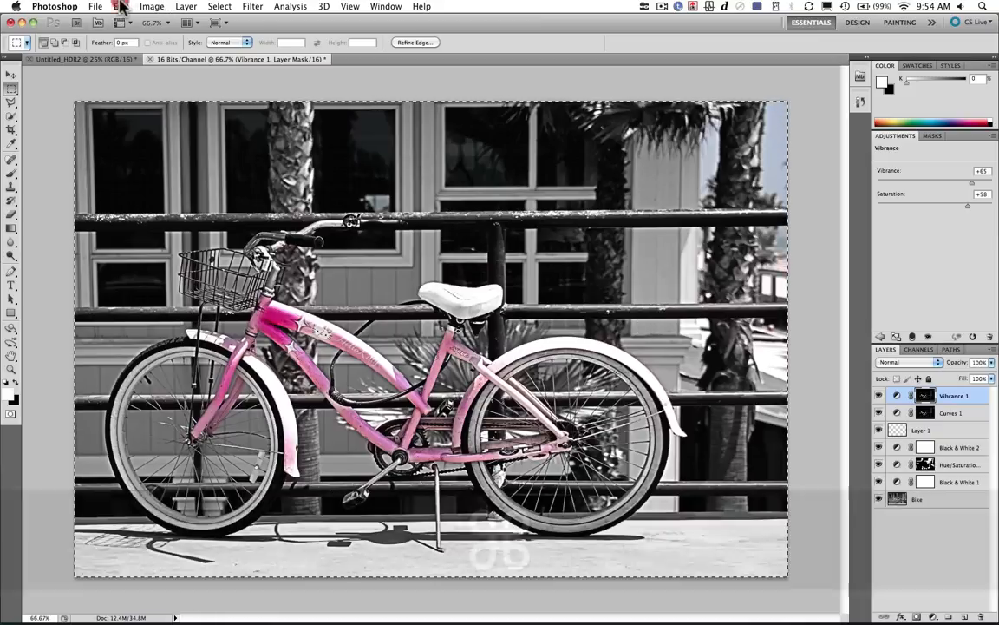
pyautogui.click(122, 7)
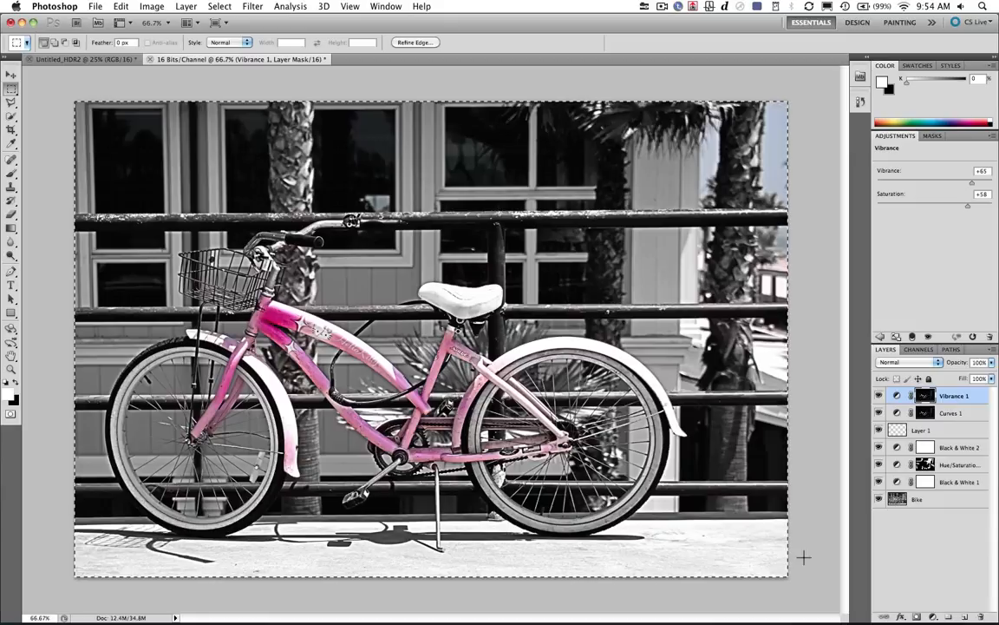
pyautogui.press('cmd+v')
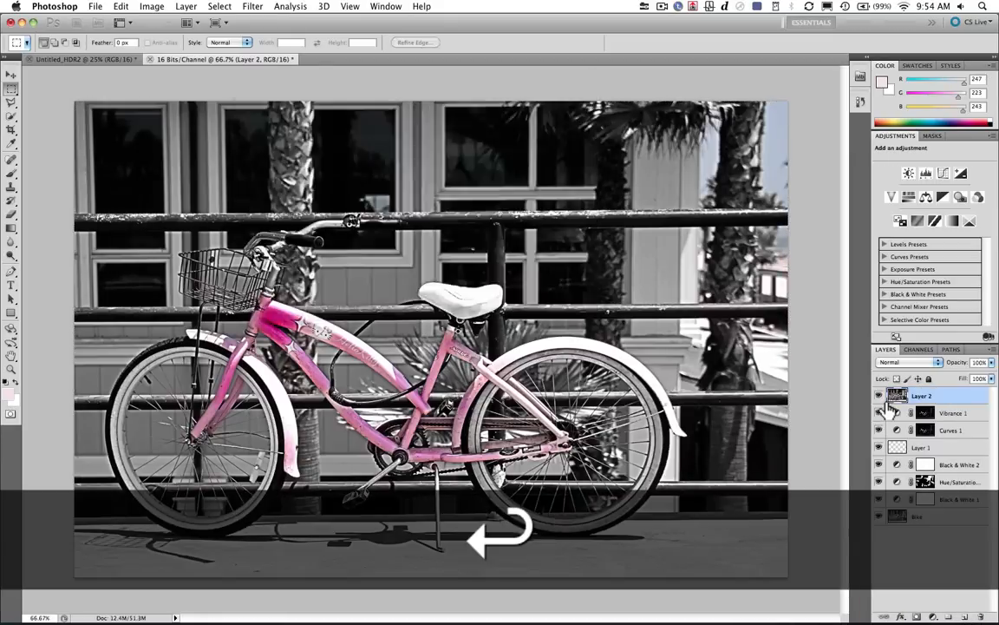
# Step: Paste the merged image, show the Actions panel and expand the photo toning set
pyautogui.press('cmd+v')
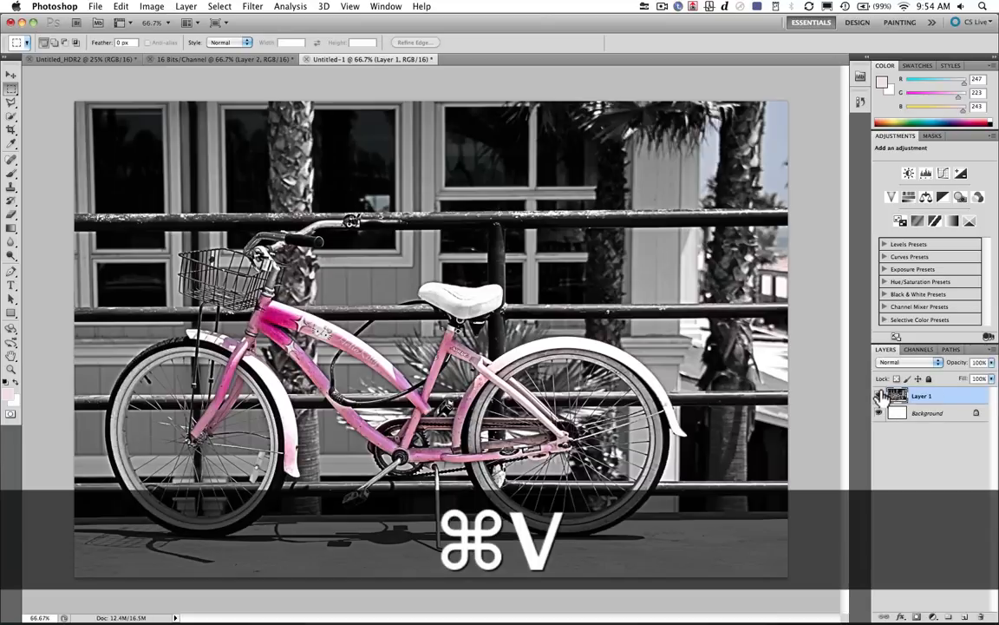
pyautogui.press('cmd+v')
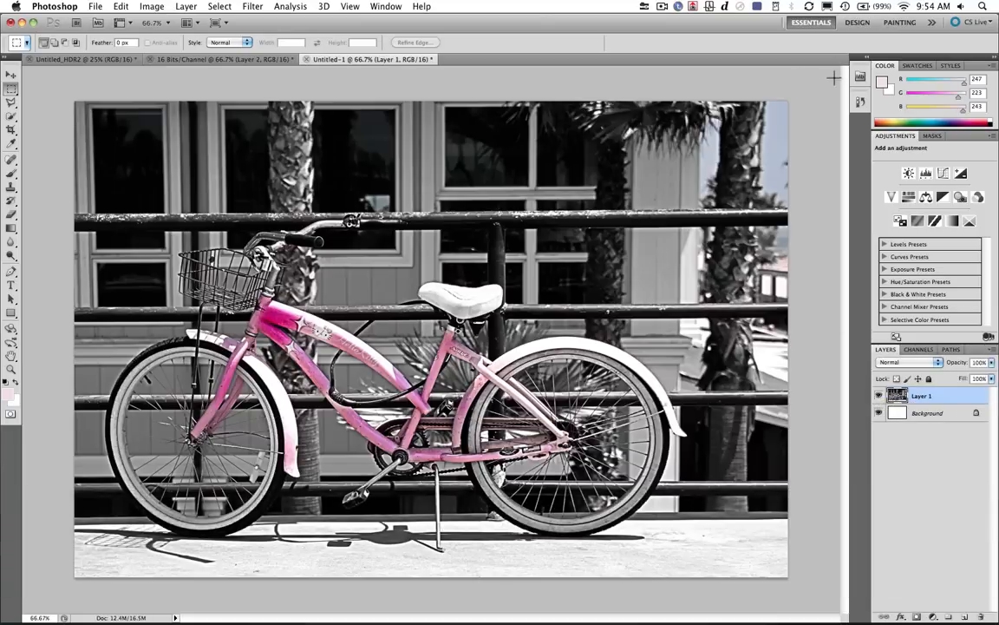
pyautogui.click(385, 7)
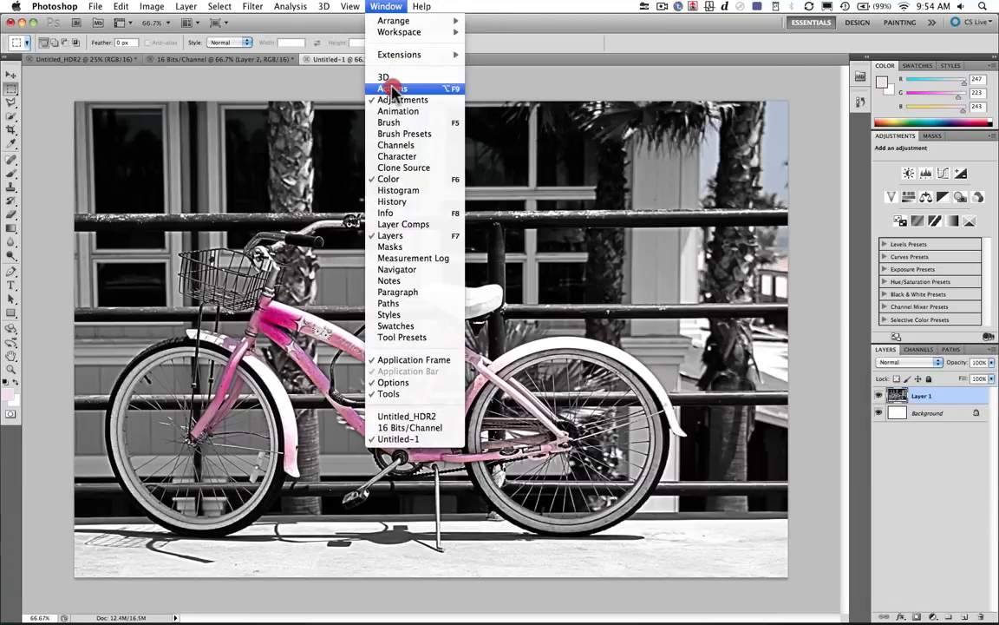
pyautogui.click(392, 87)
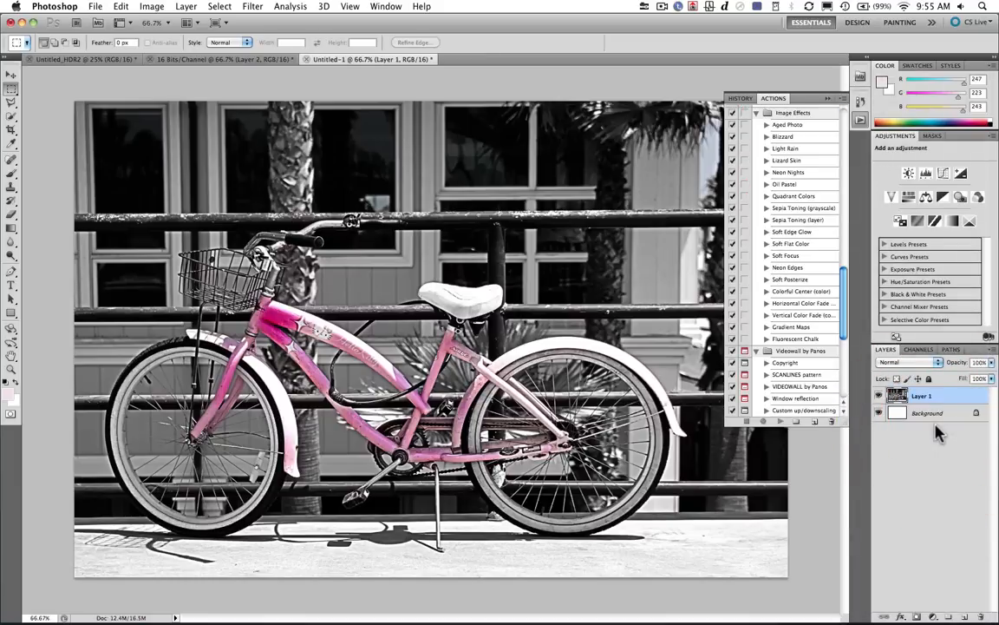
pyautogui.click(767, 189)
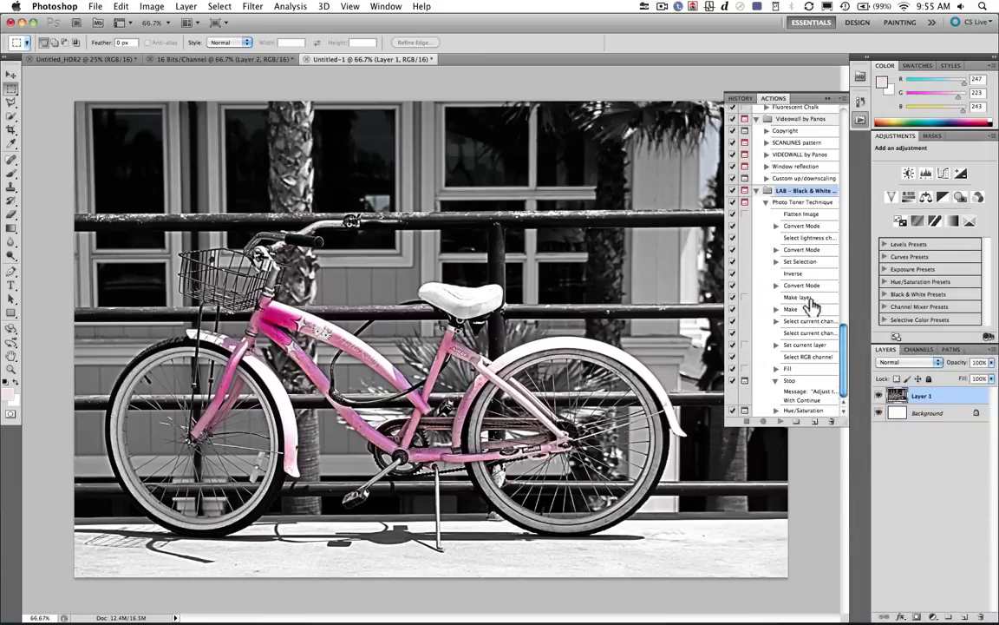
pyautogui.scroll(3)
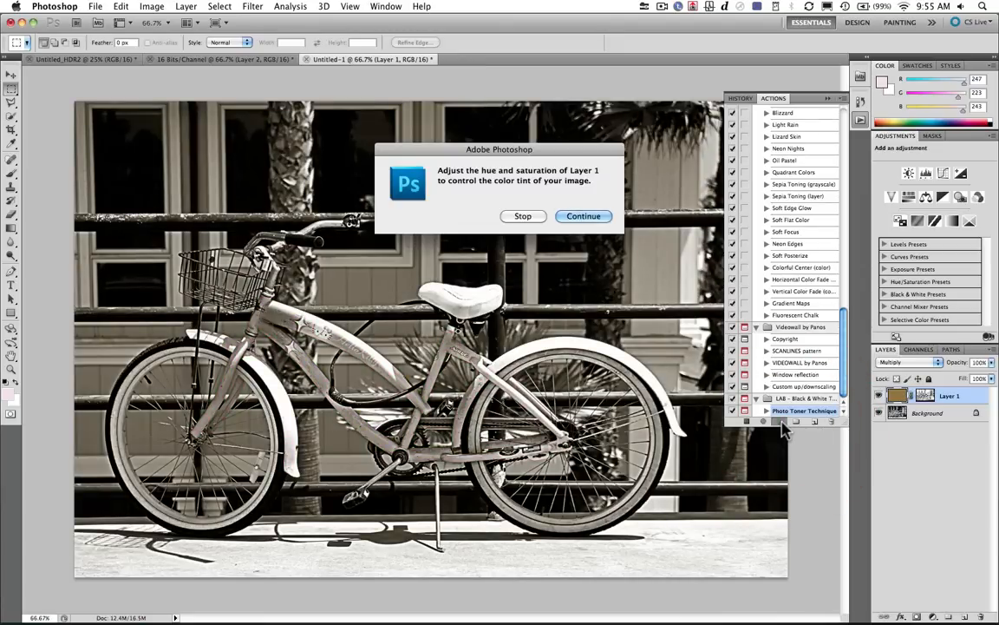
# Step: Run the sepia toner, adjust tint strength in Hue/Saturation, apply it and merge down
pyautogui.click(583, 215)
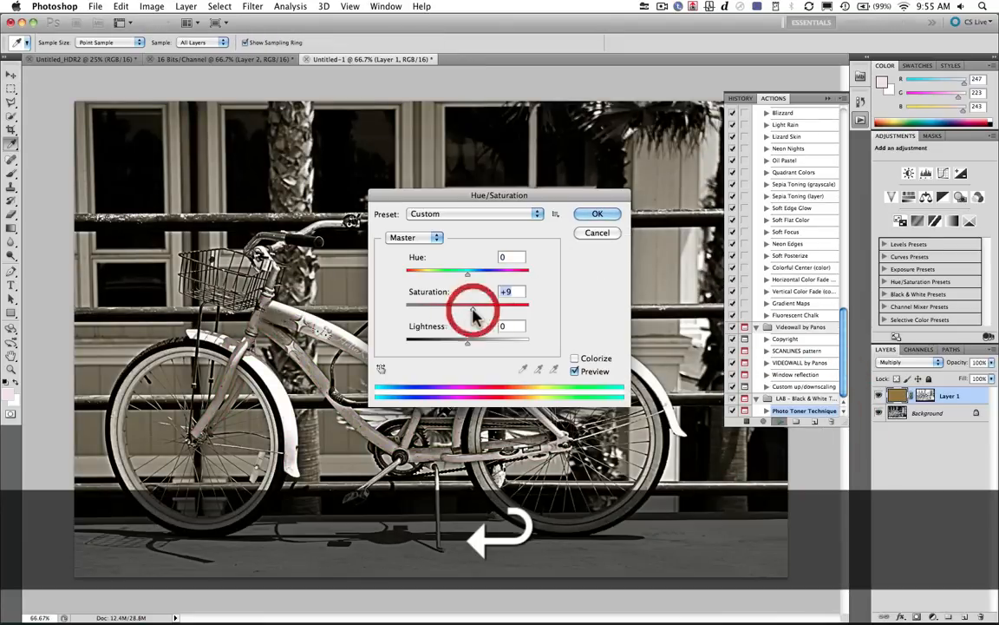
pyautogui.moveTo(467, 275); pyautogui.dragTo(455, 274)
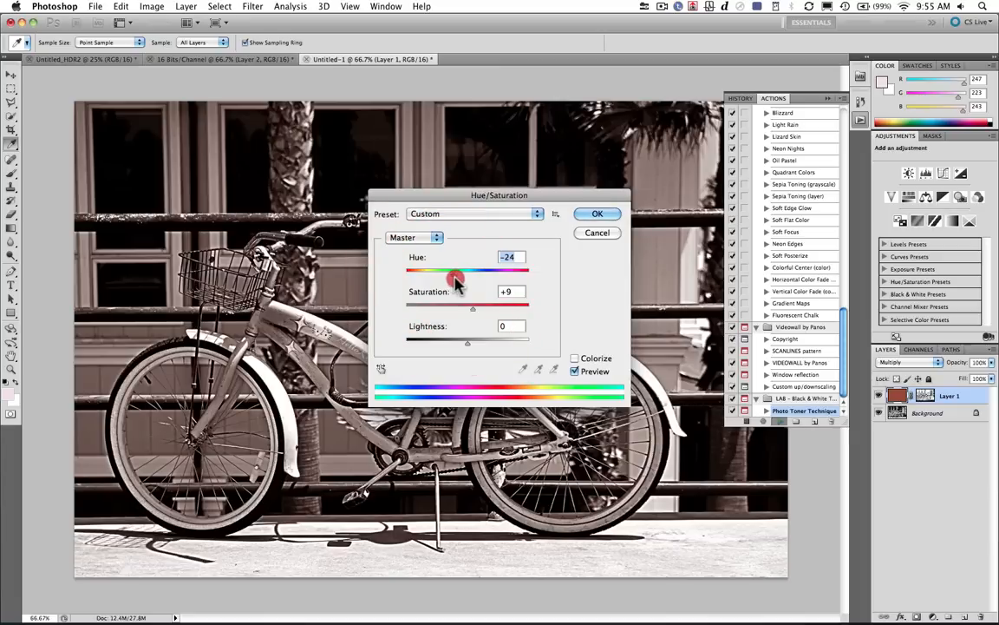
pyautogui.click(596, 213)
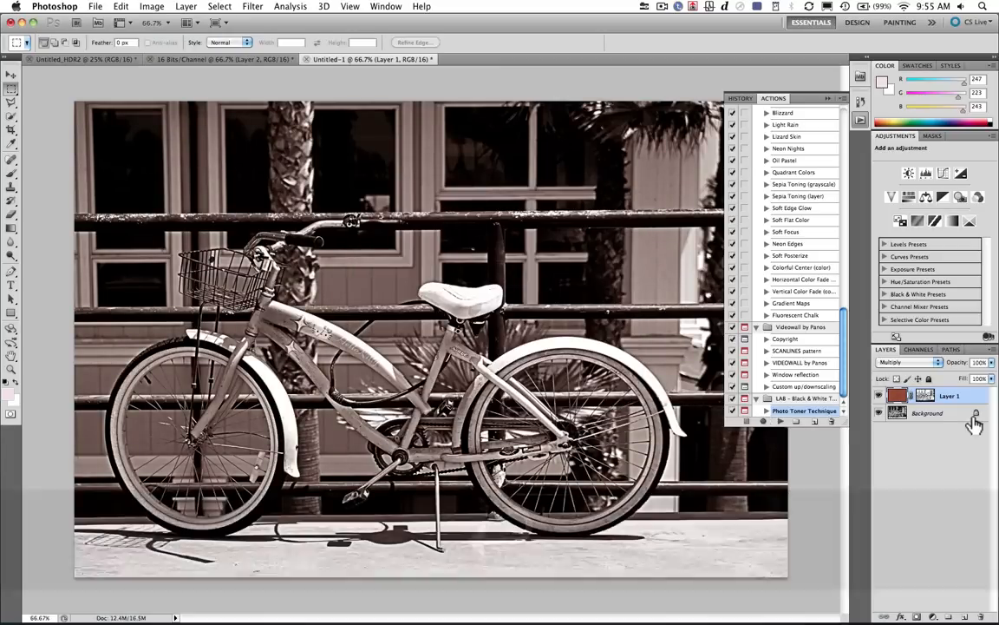
pyautogui.press('cmd+e')
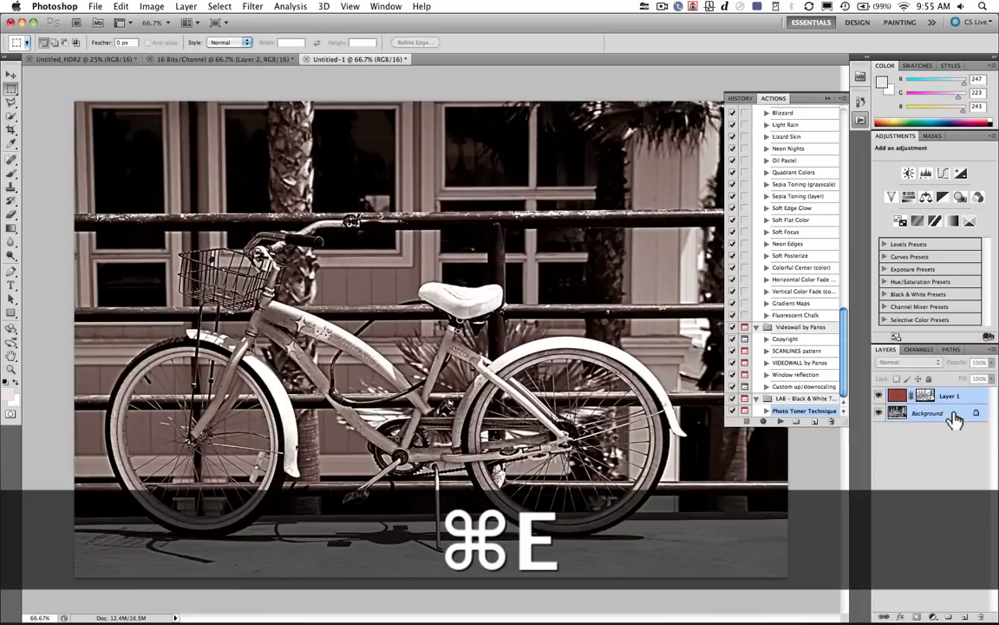
# Step: Load the Image Effects action set and play Aged Photo, then Soft Focus on the copy
pyautogui.click(843, 97)
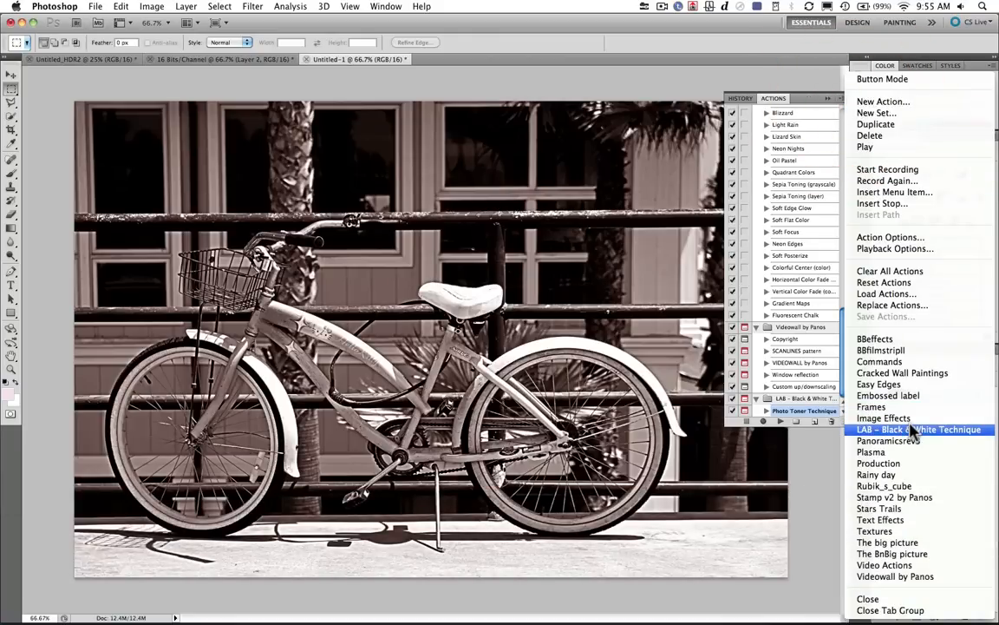
pyautogui.click(883, 418)
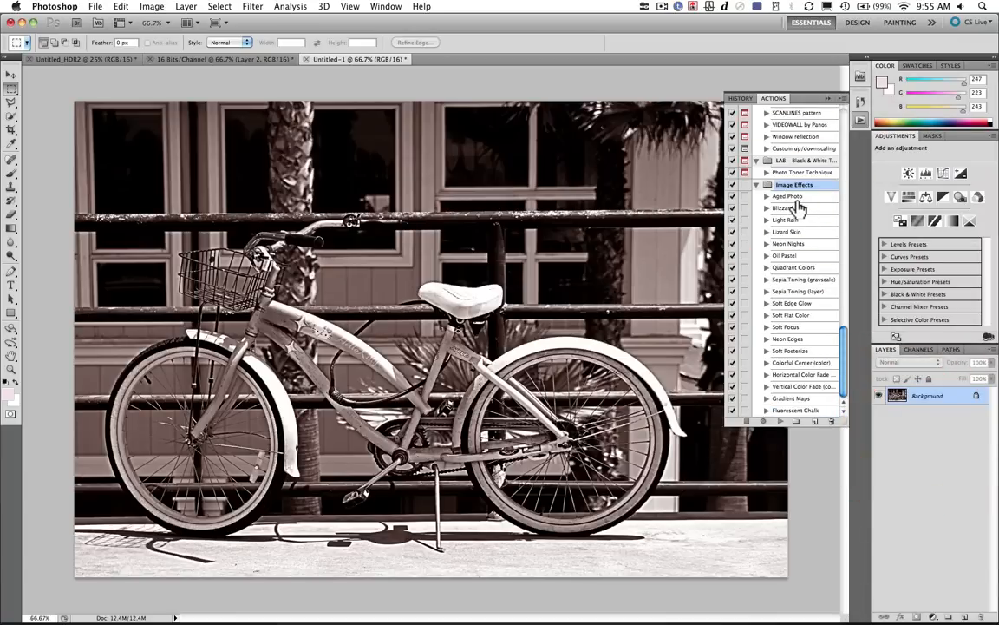
pyautogui.click(788, 196)
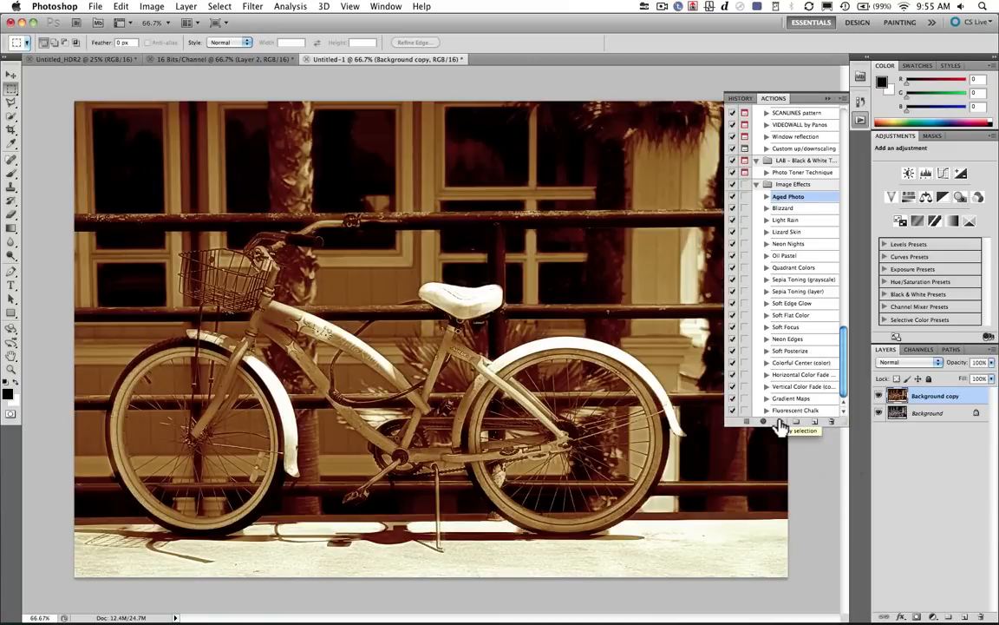
pyautogui.moveTo(790, 371)
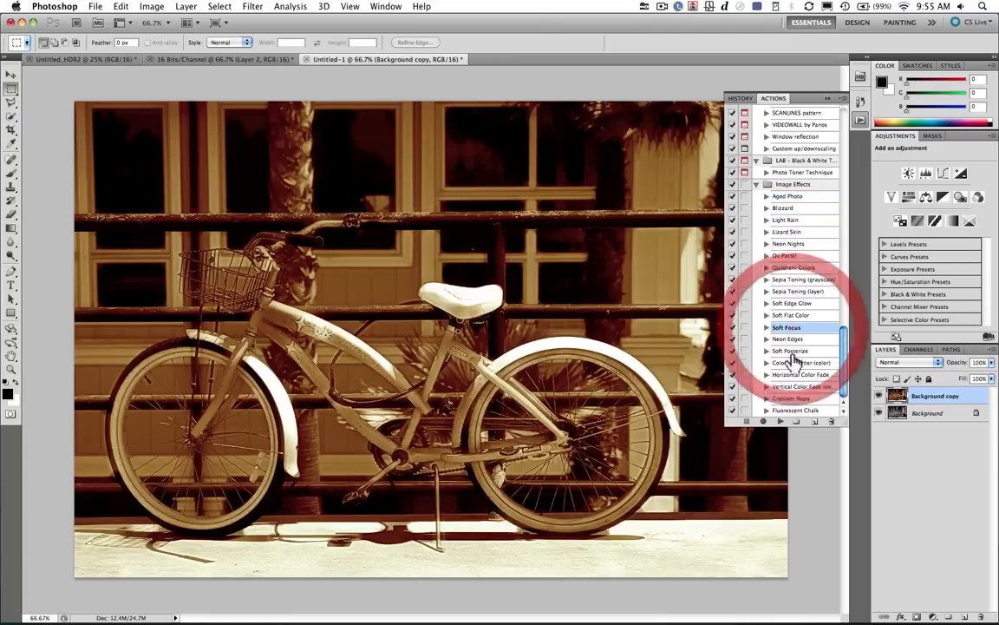
pyautogui.click(780, 422)
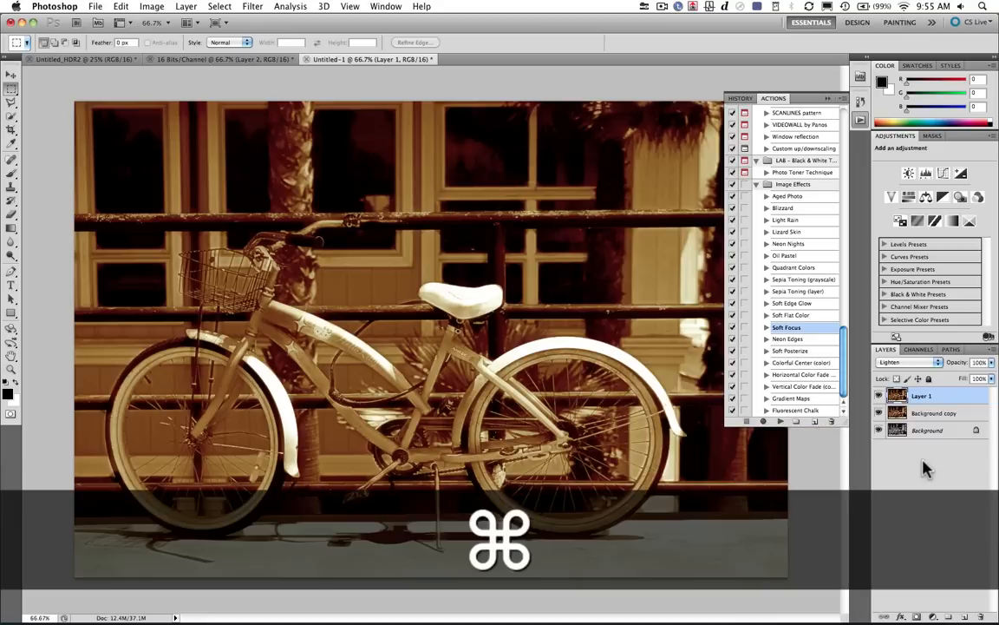
# Step: Copy the whole aged image and paste it into the bicycle document as a top layer
pyautogui.press('cmd+a')
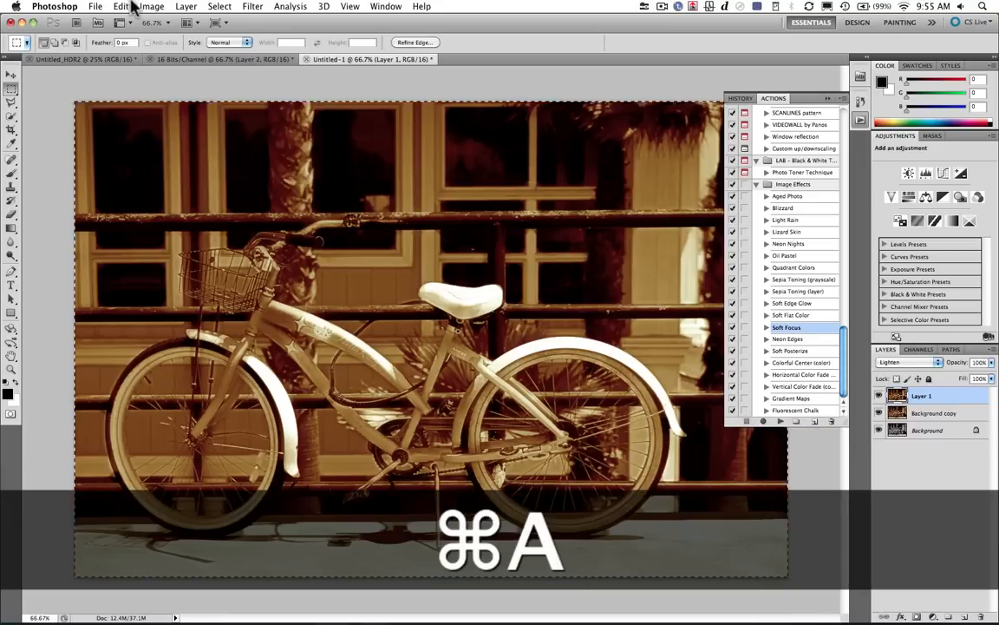
pyautogui.press('cmd+a')
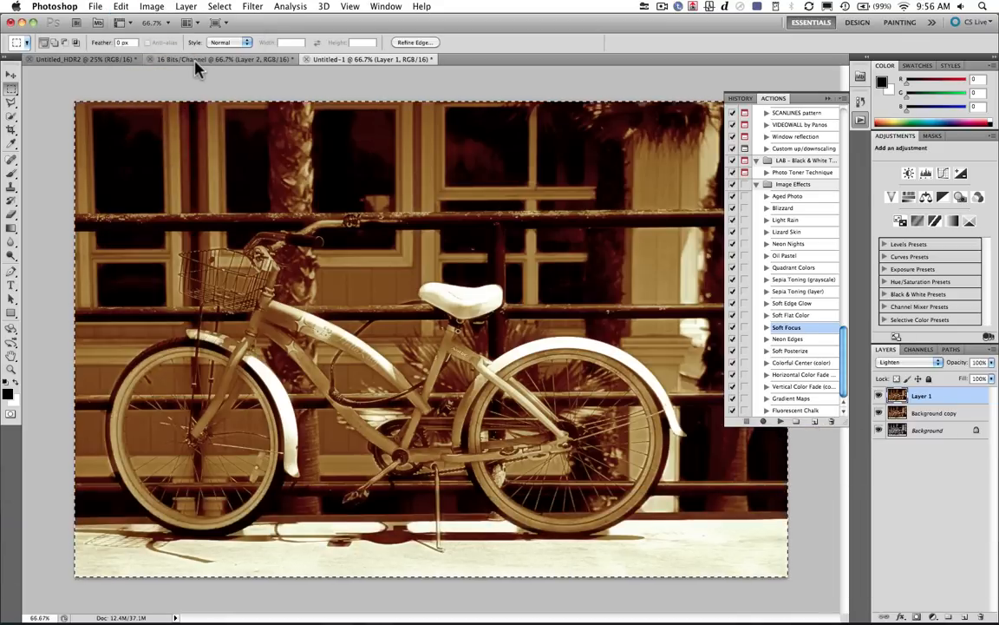
pyautogui.press('cmd+v')
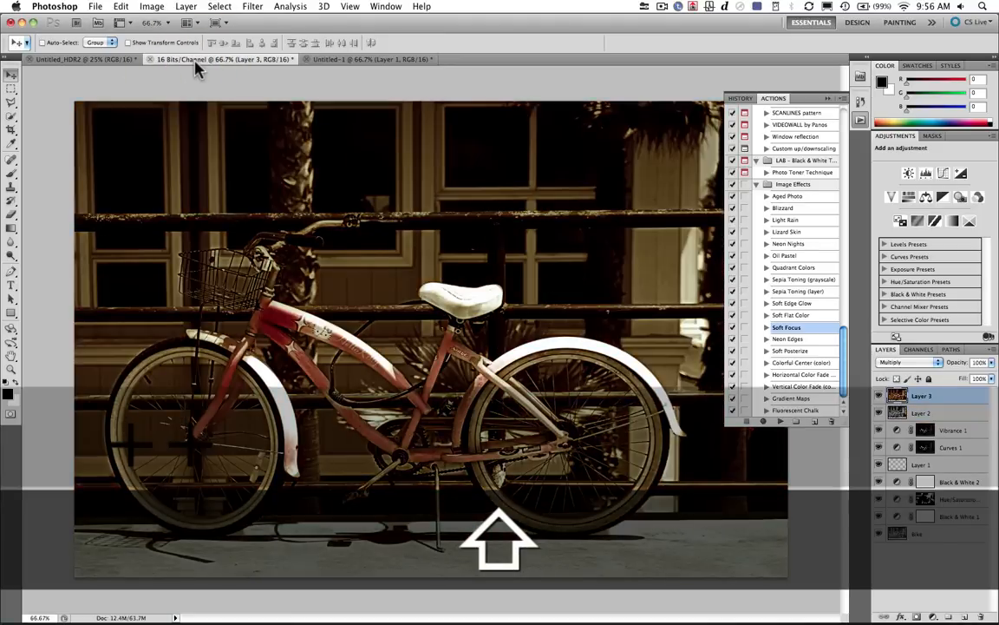
# Step: Cycle through blend modes for the aged layer and tone down its blend strength
pyautogui.click(911, 363)
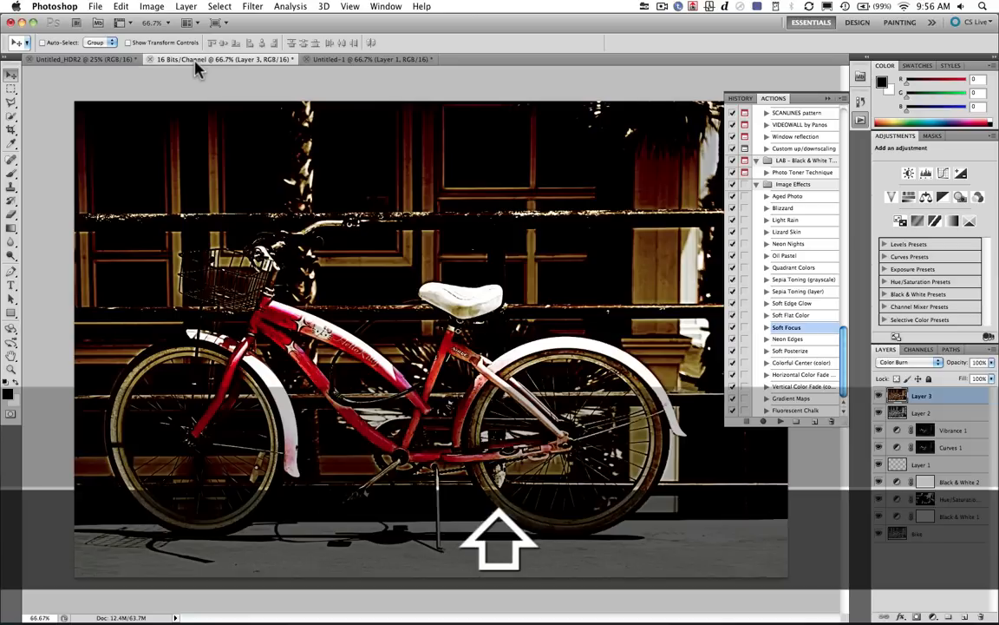
pyautogui.click(909, 363)
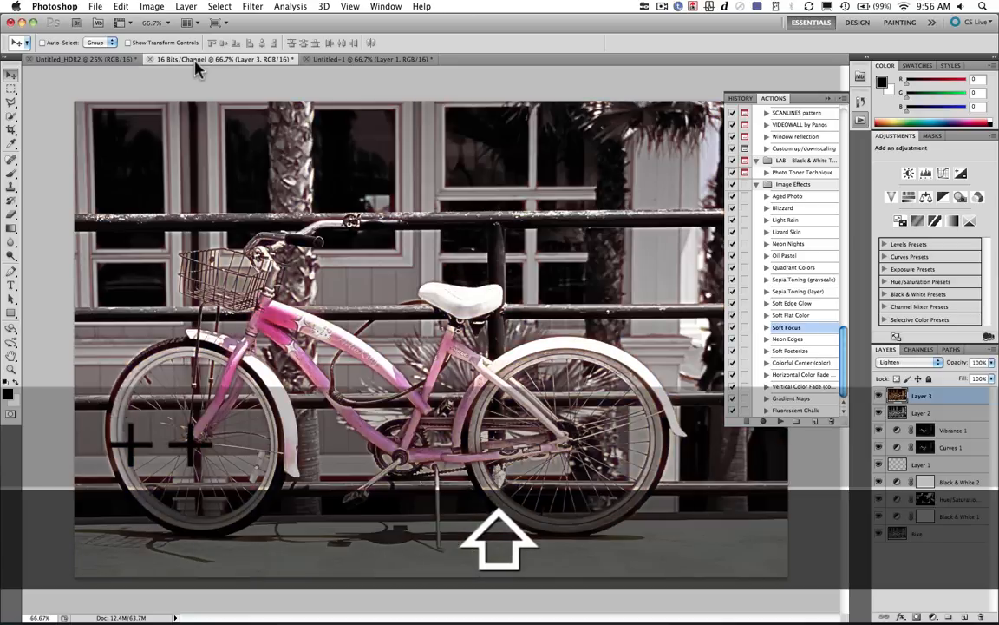
pyautogui.click(909, 363)
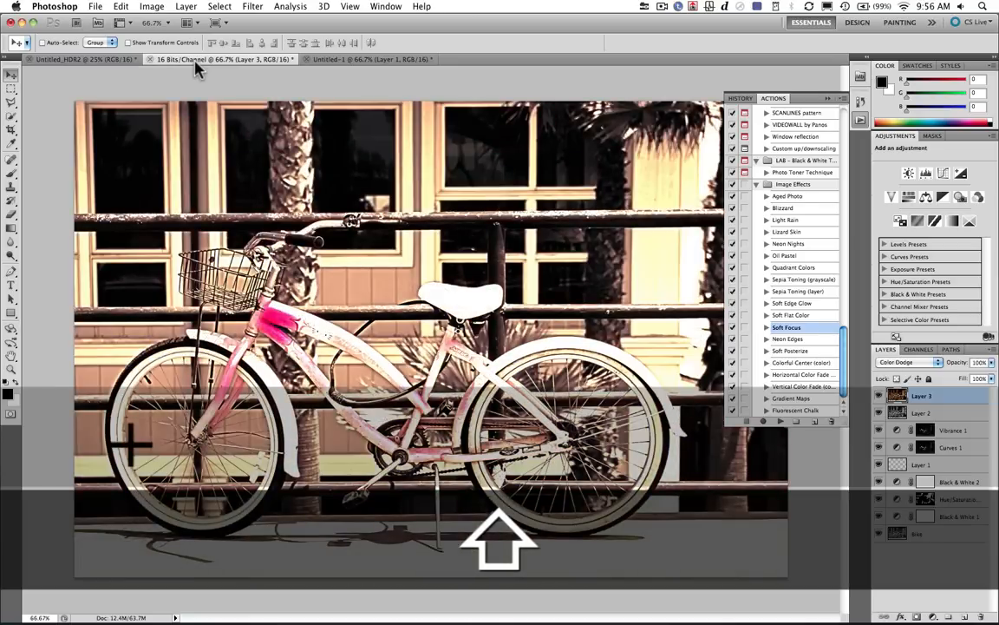
pyautogui.moveTo(483, 84)
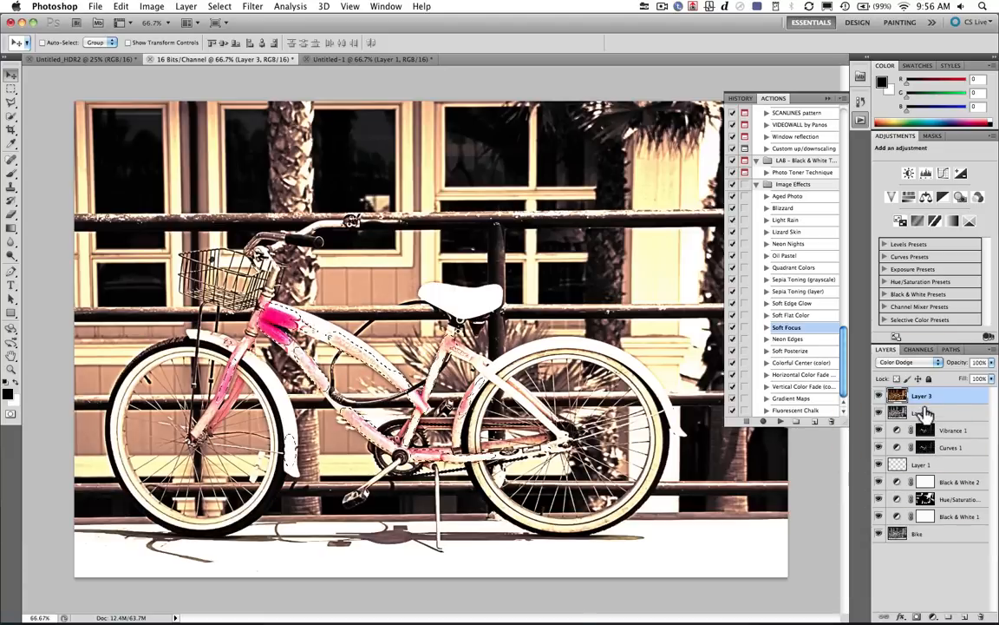
pyautogui.click(916, 616)
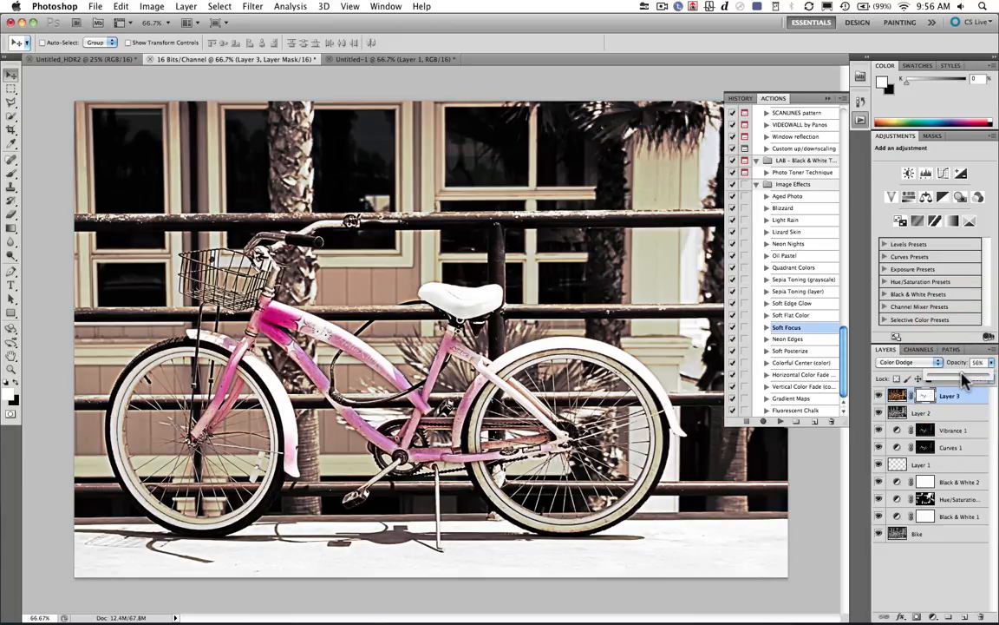
# Step: Save the composite, create a new document from History and flatten it to one layer
pyautogui.press('cmd+s')
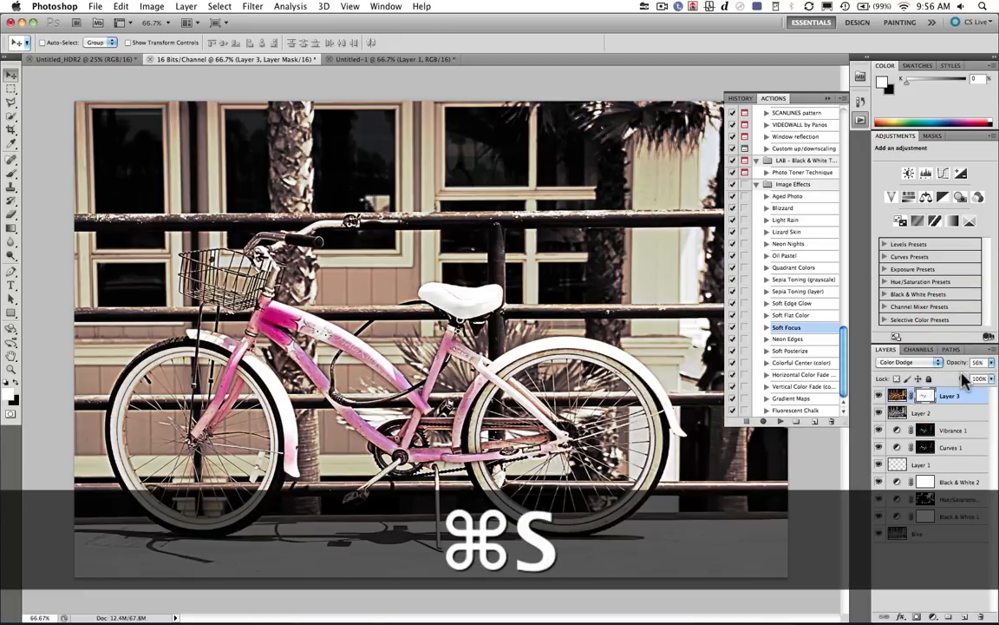
pyautogui.press('cmd+s')
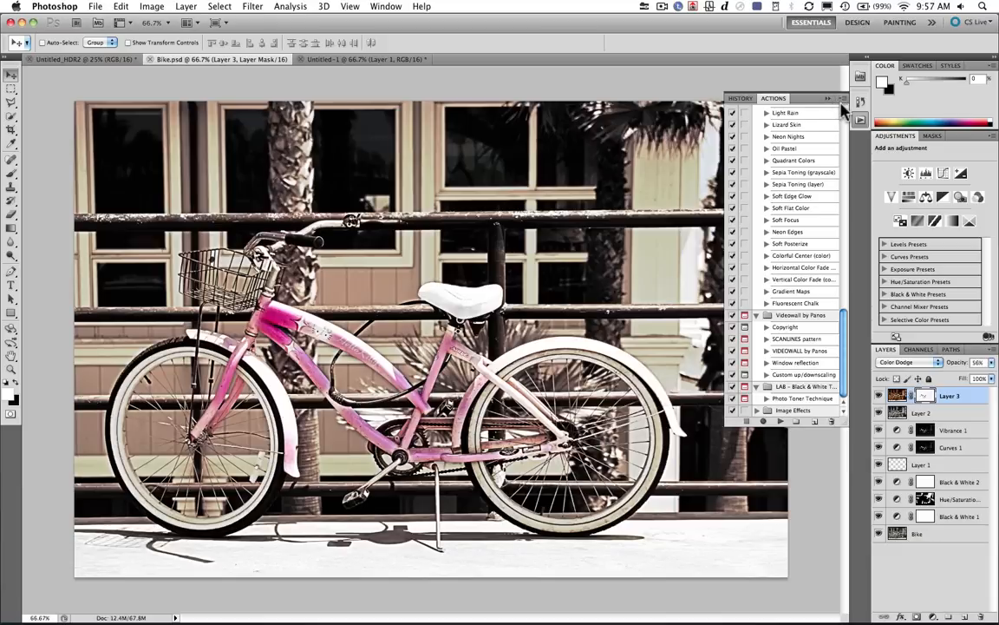
pyautogui.moveTo(780, 97)
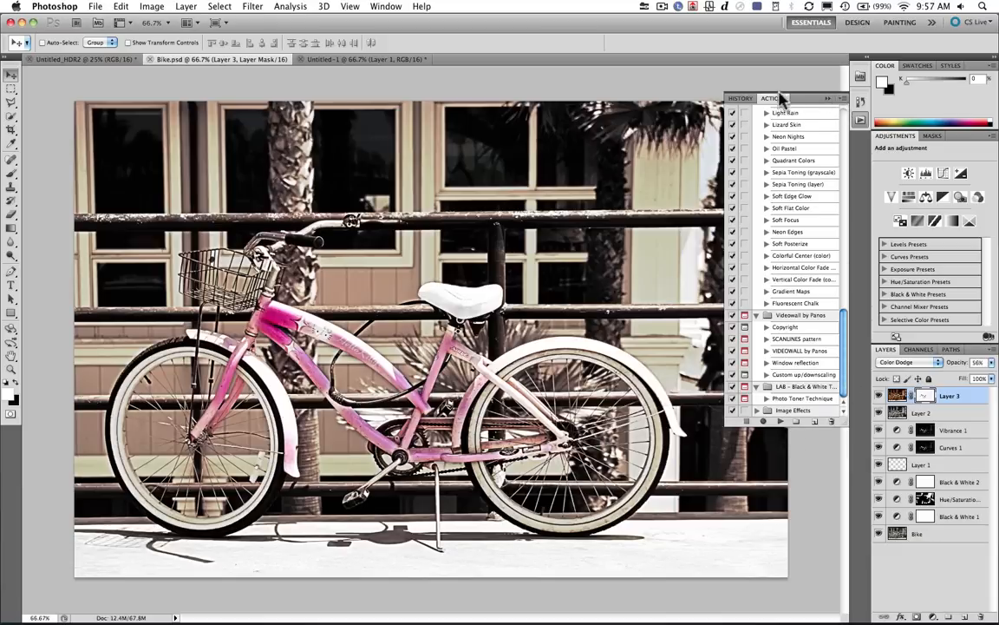
pyautogui.click(739, 97)
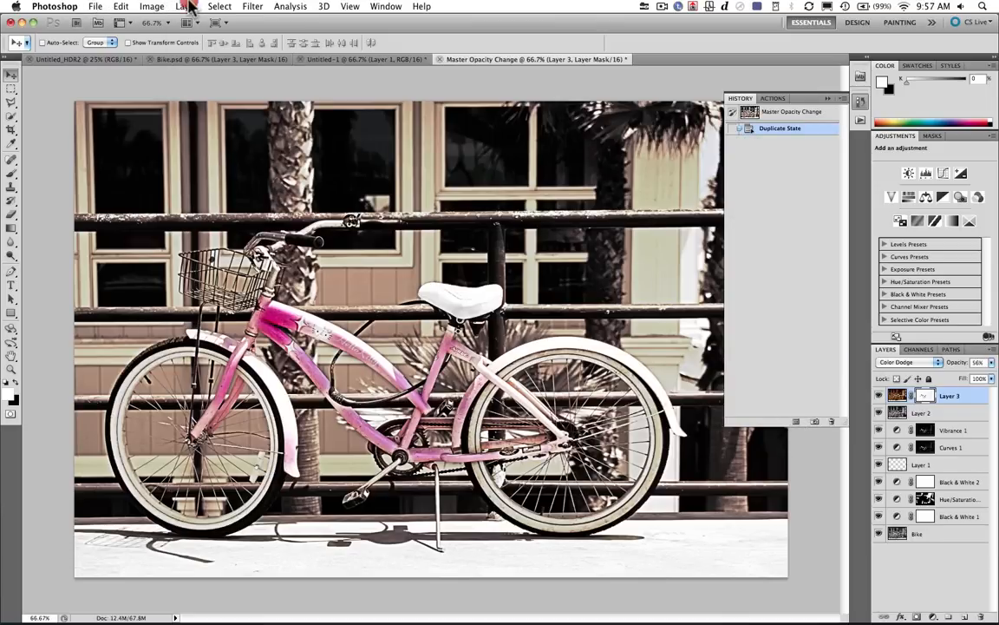
pyautogui.click(186, 7)
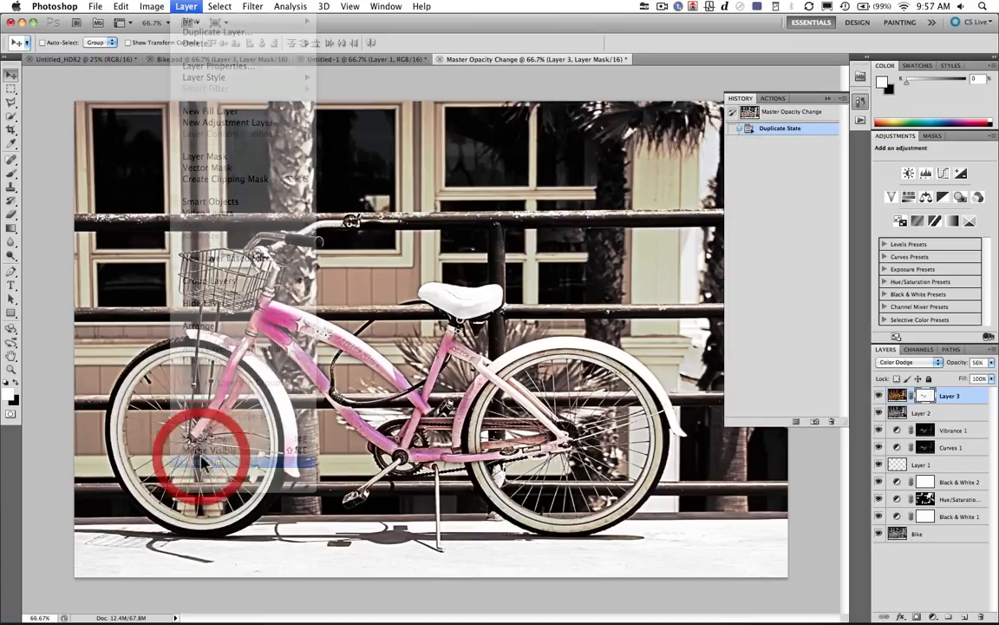
pyautogui.click(208, 449)
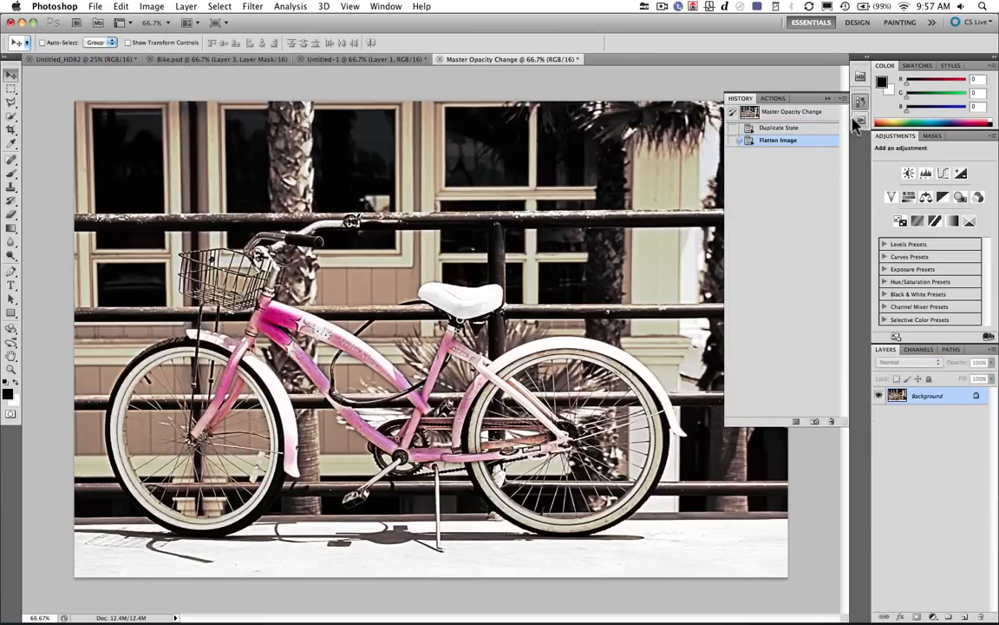
# Step: Play the Photo Corners frame action on the flattened copy and return to the original HDR document
pyautogui.click(841, 98)
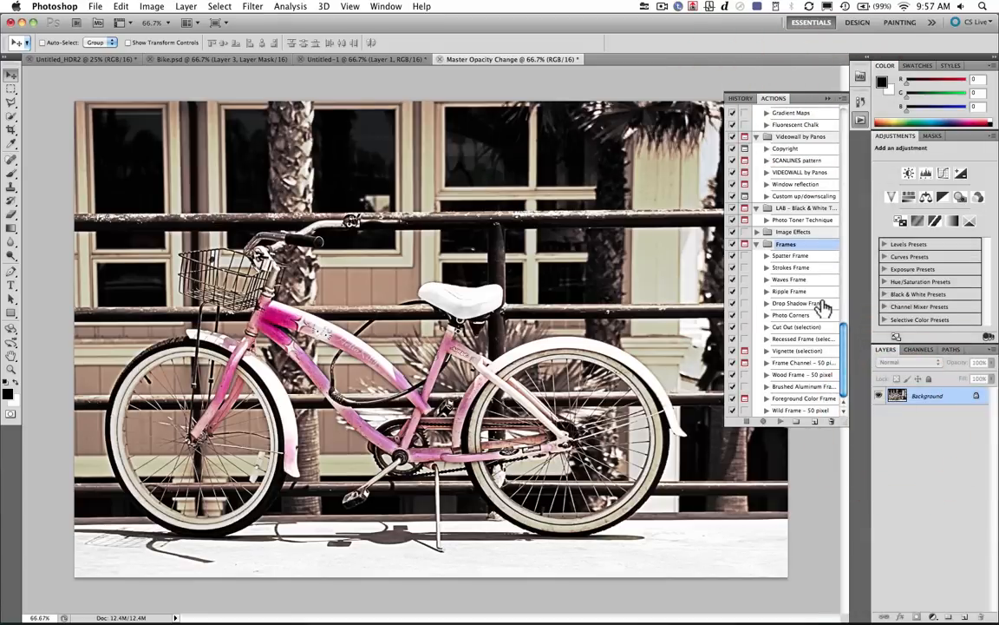
pyautogui.moveTo(809, 315)
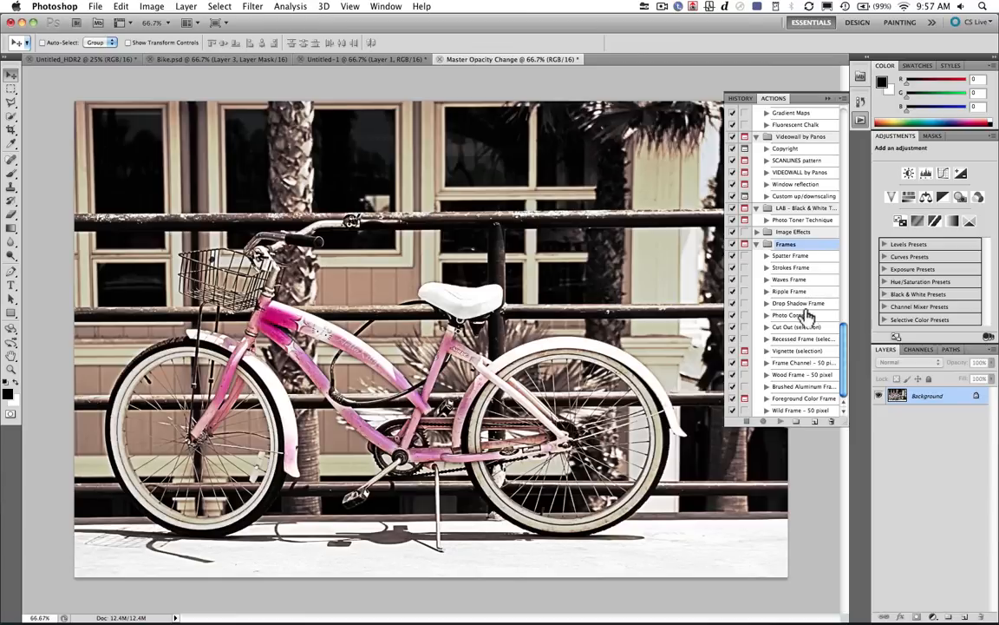
pyautogui.click(793, 316)
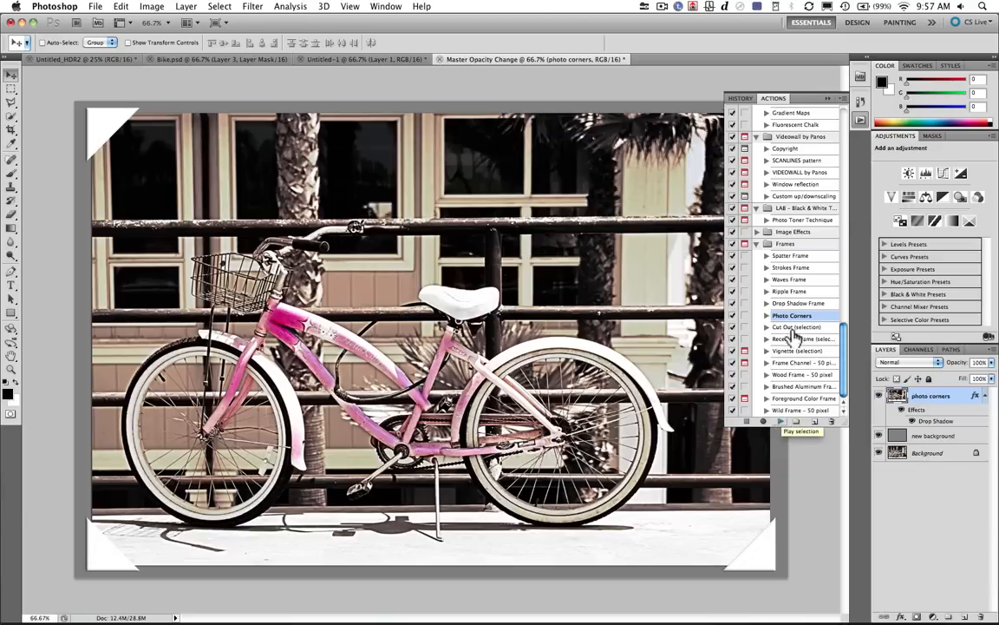
pyautogui.moveTo(875, 93)
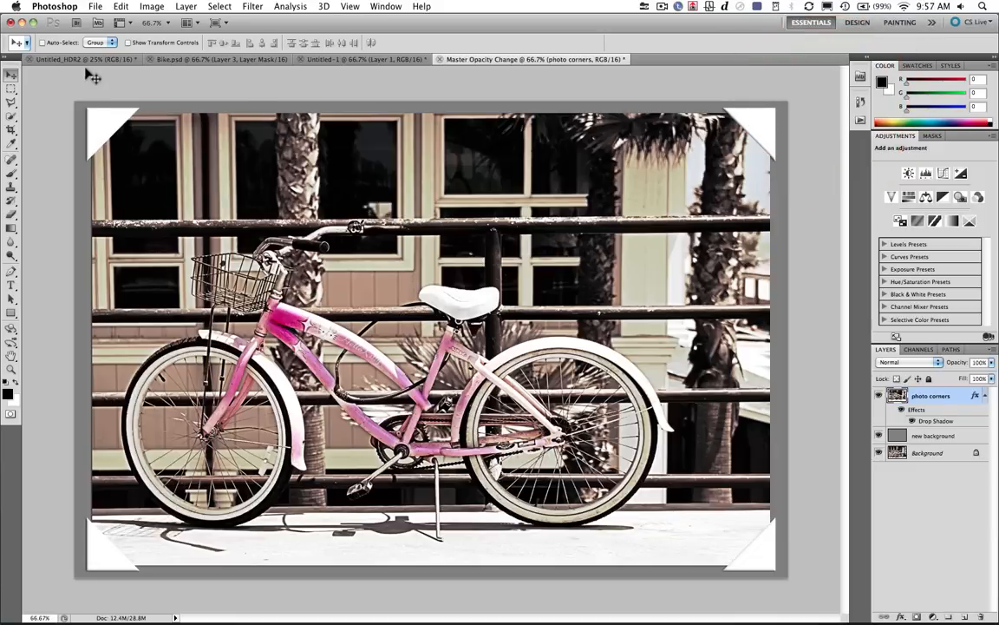
pyautogui.click(79, 59)
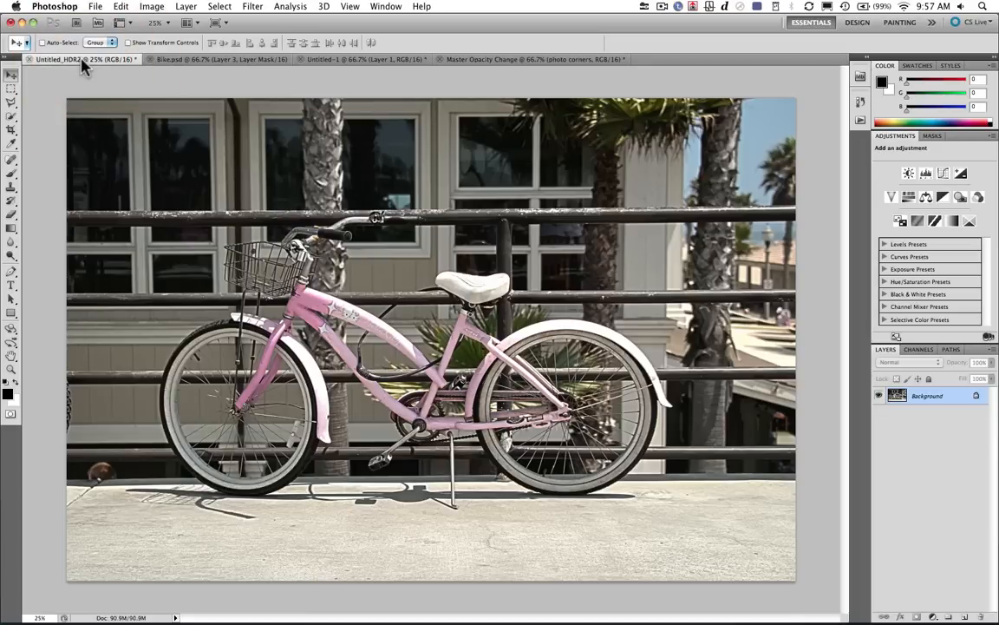